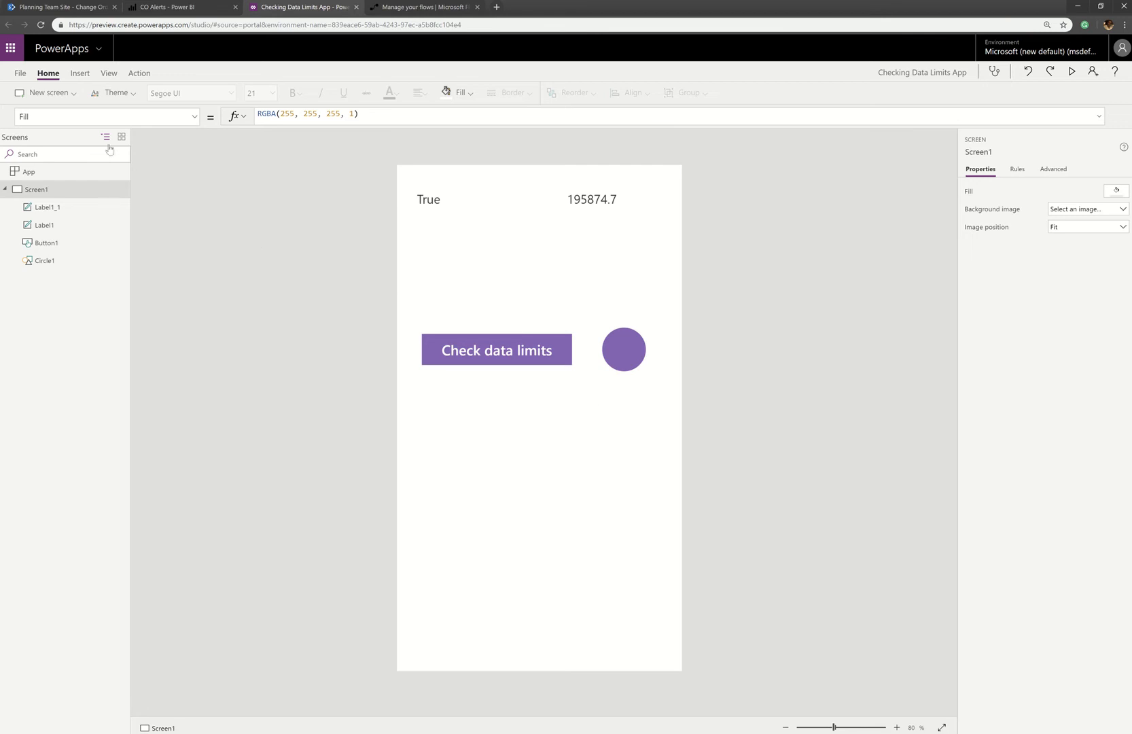
Switch the browser to the CO Alerts dashboard showing the $195.87K Cost Estimate tile
{"action": "left_click", "coordinate": [180, 7]}
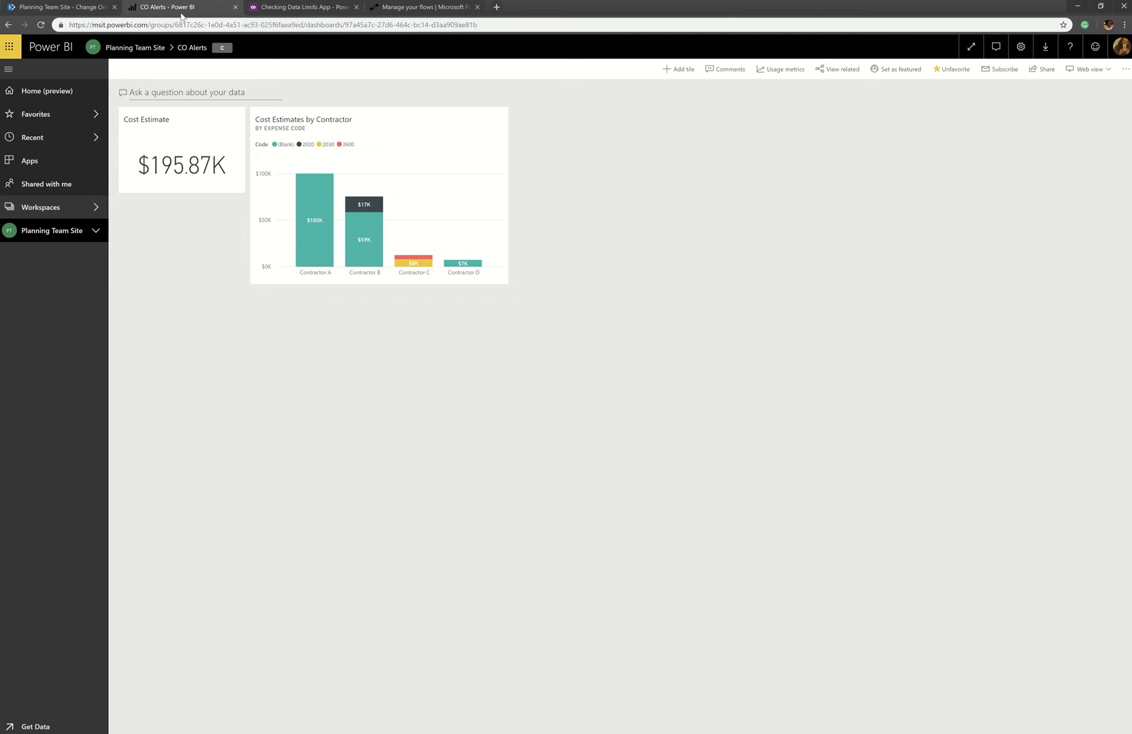
Show the Change Orders list and the Impact Type column's sort, filter and grouping options
{"action": "left_click", "coordinate": [61, 7]}
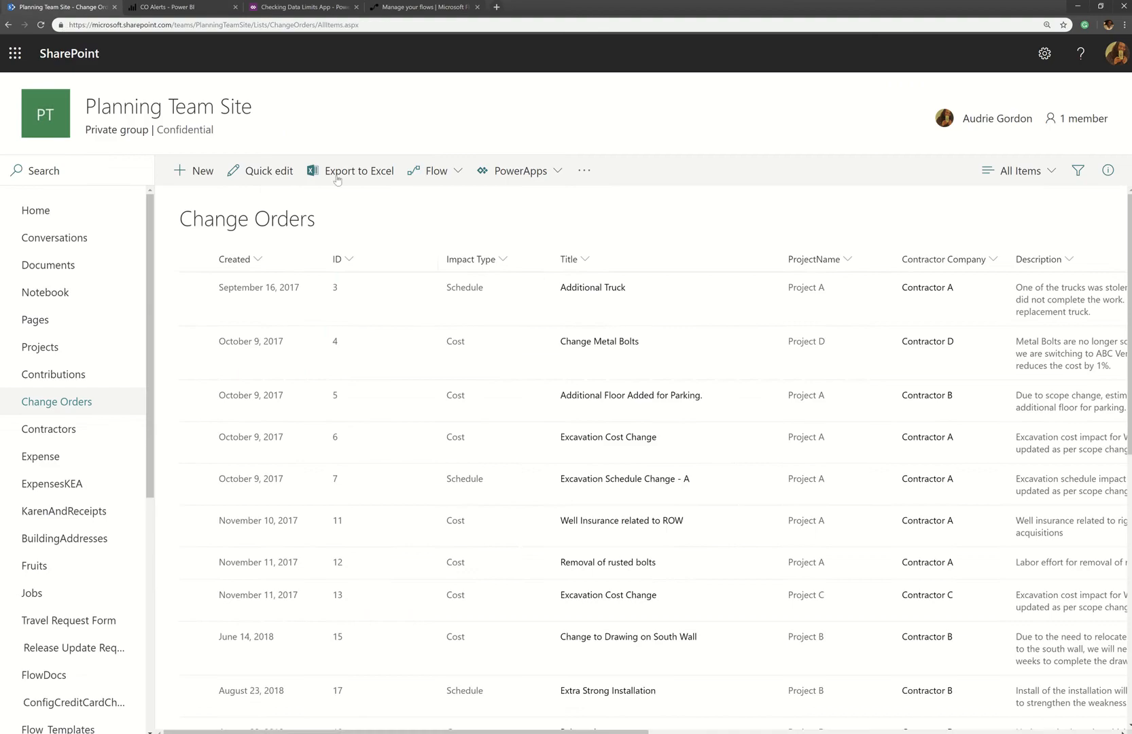
{"action": "mouse_move", "coordinate": [757, 295]}
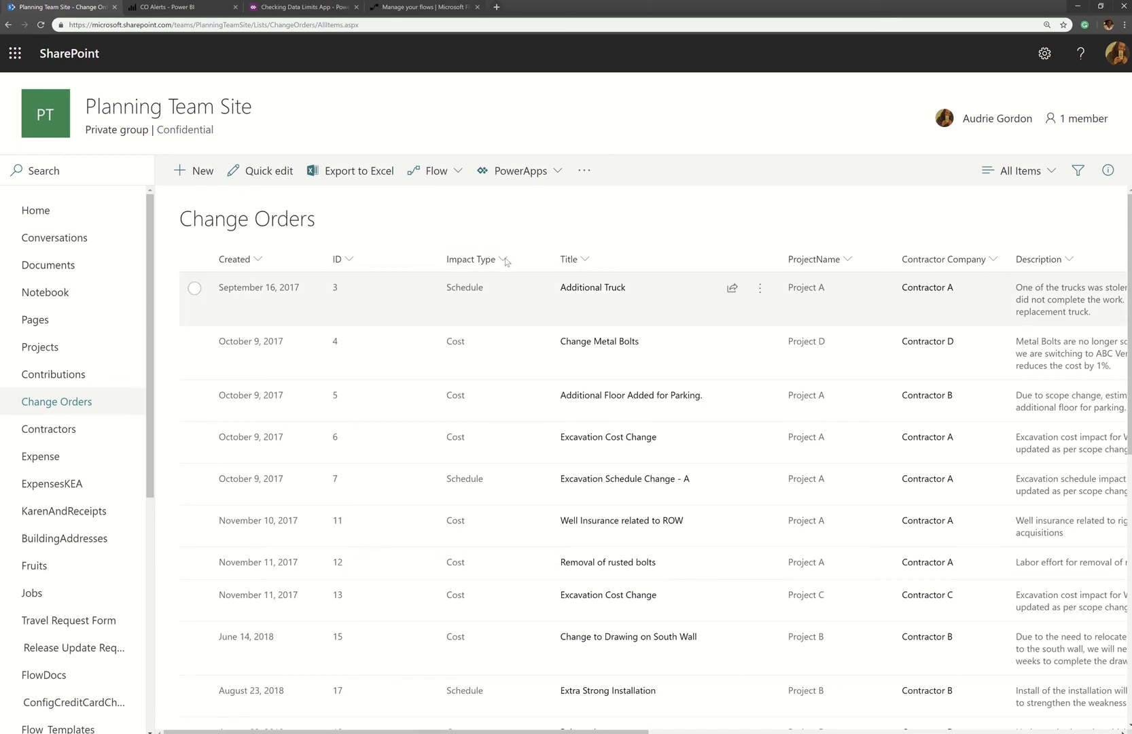
{"action": "left_click", "coordinate": [506, 259]}
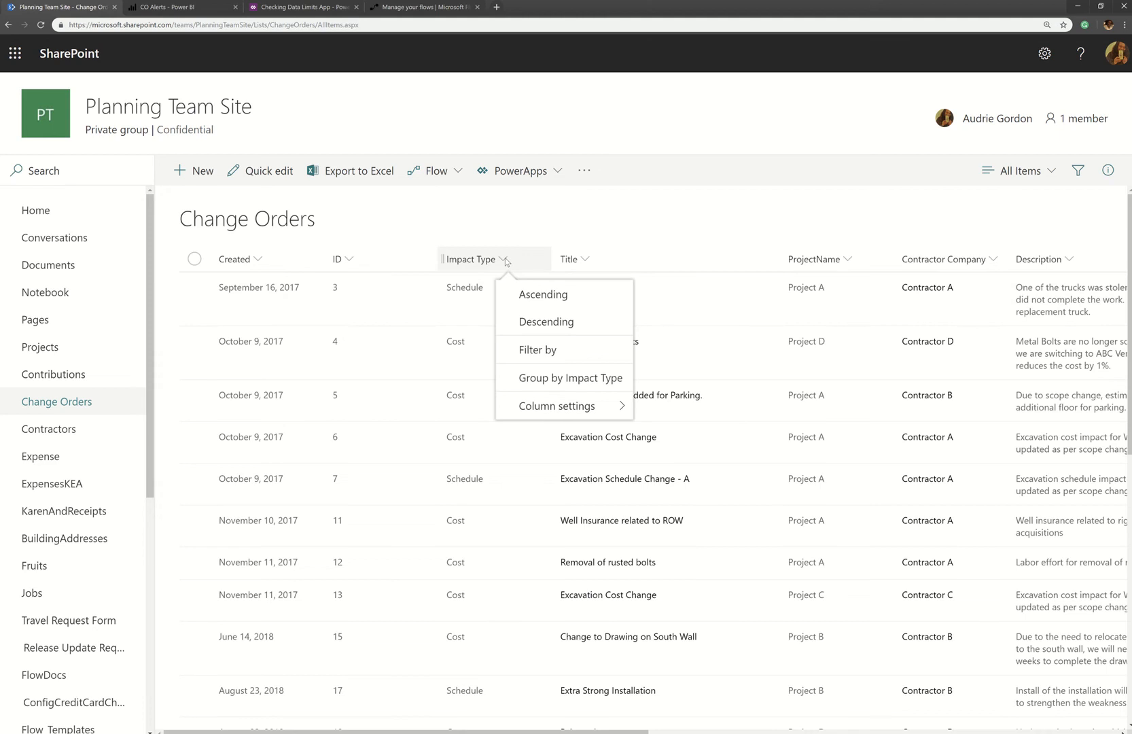
{"action": "mouse_move", "coordinate": [536, 226]}
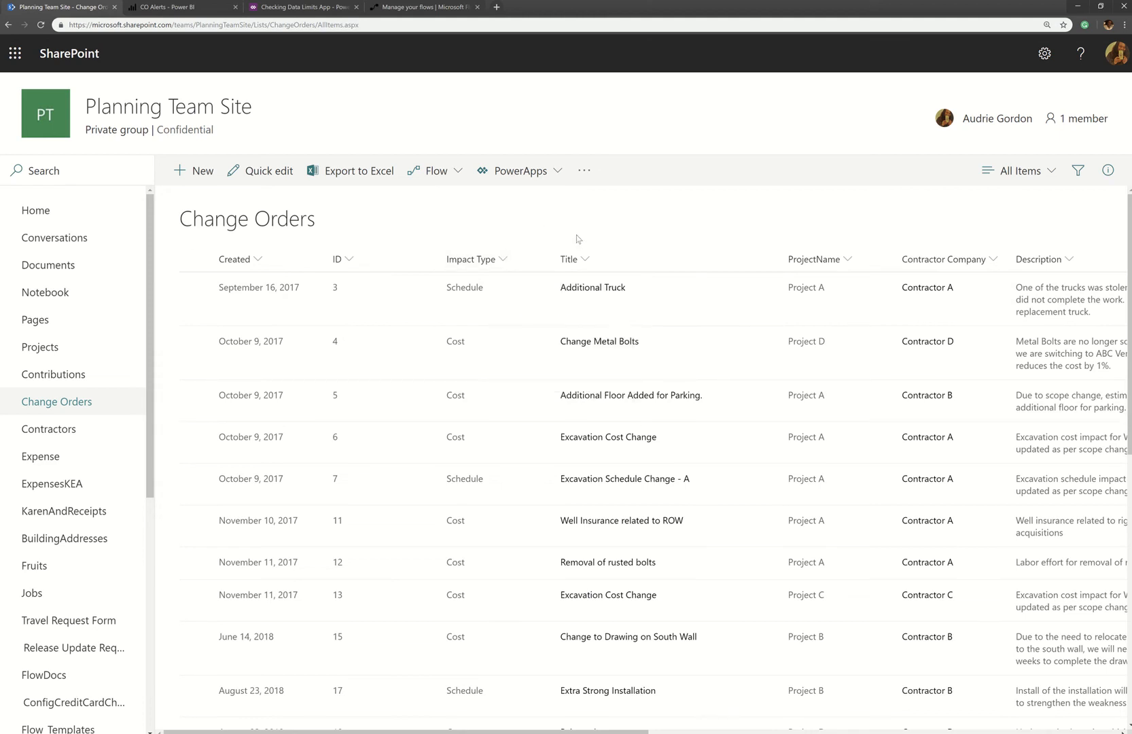
{"action": "mouse_move", "coordinate": [462, 293]}
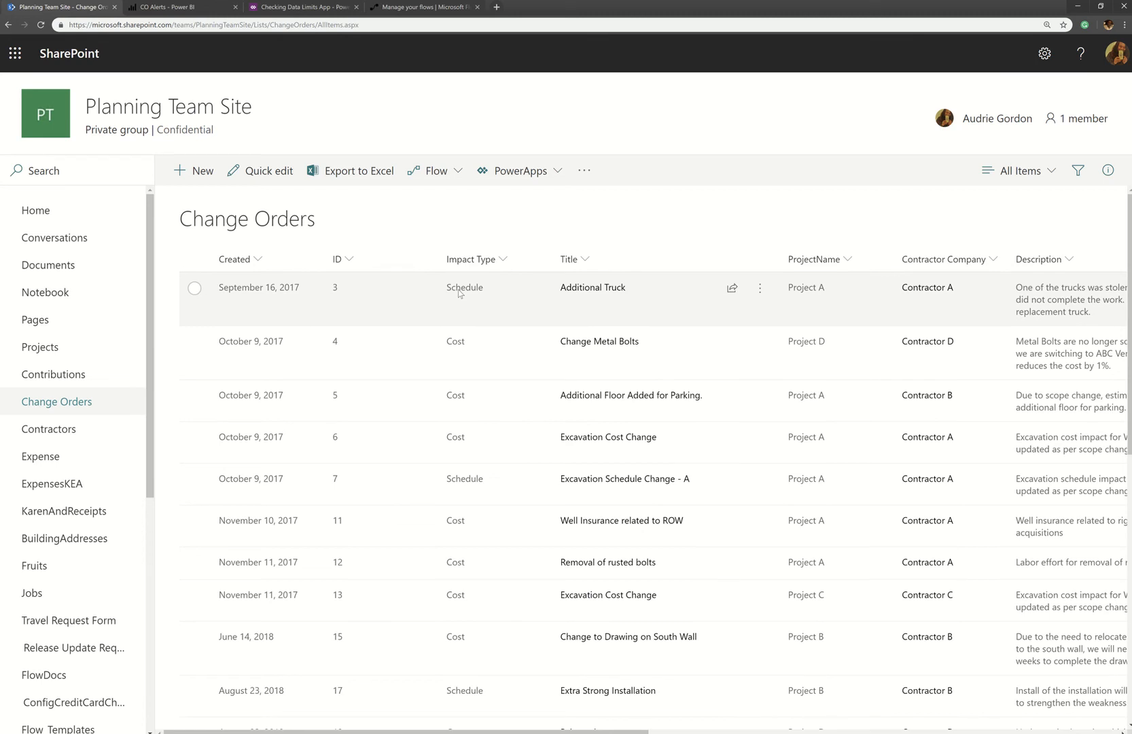
{"action": "mouse_move", "coordinate": [520, 213]}
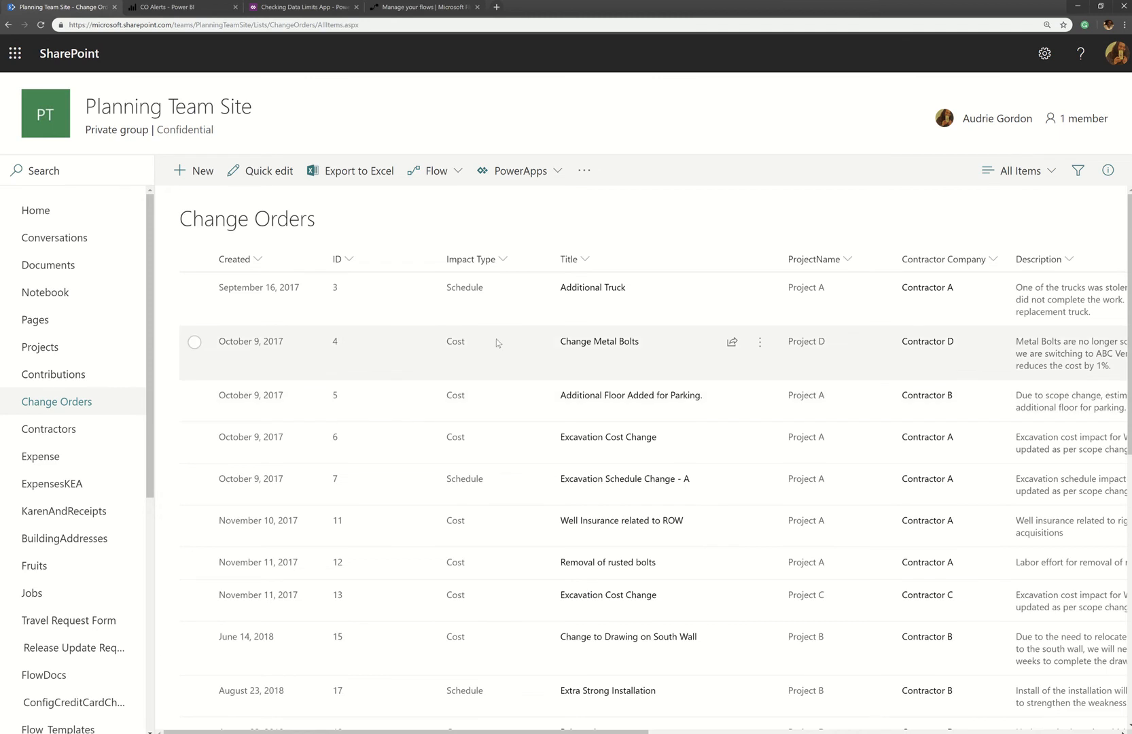
{"action": "mouse_move", "coordinate": [384, 226]}
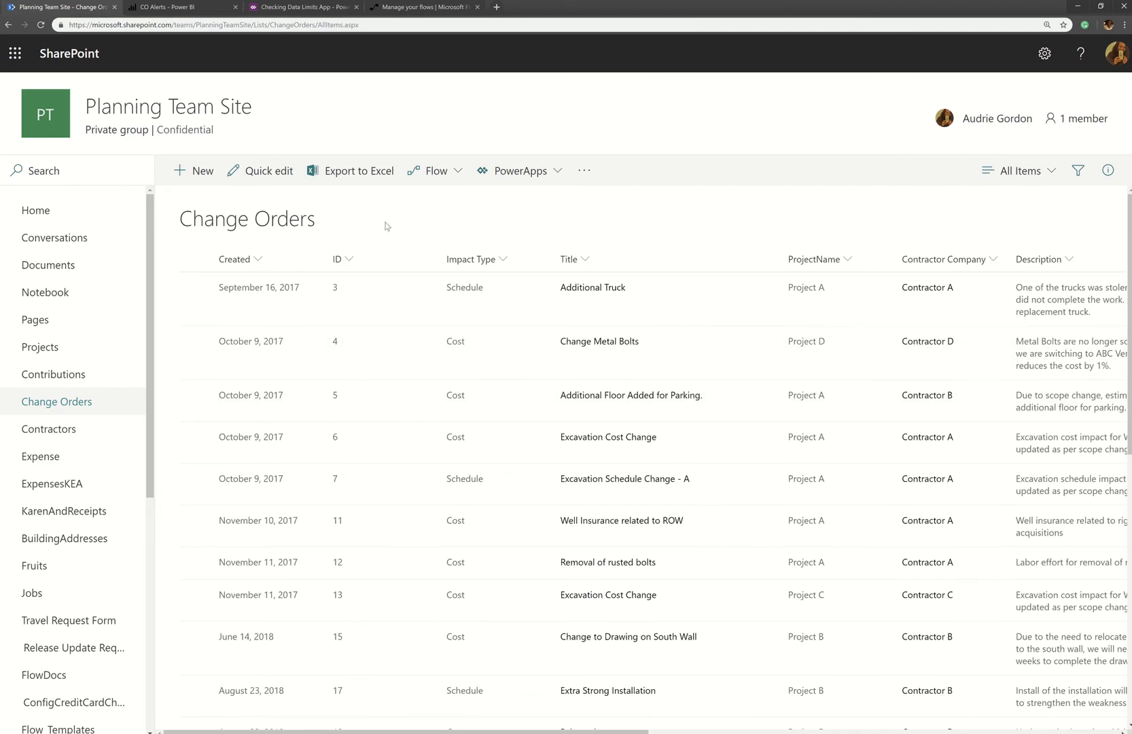
{"action": "mouse_move", "coordinate": [173, 16]}
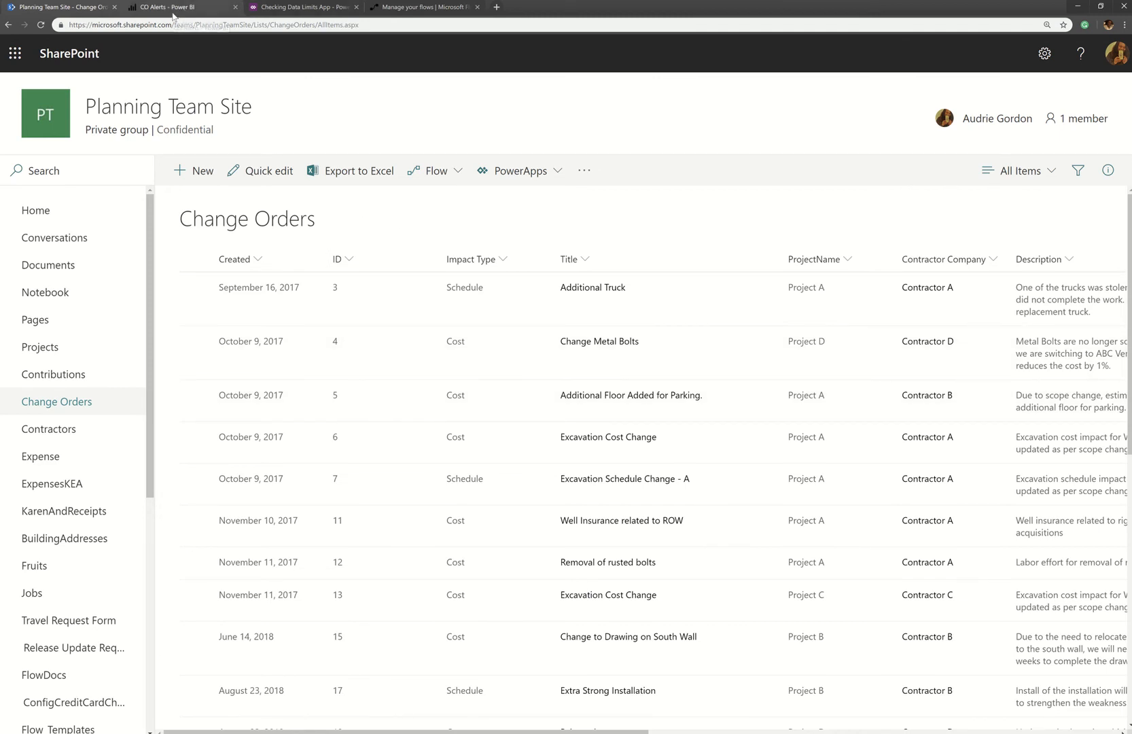
{"action": "mouse_move", "coordinate": [177, 8]}
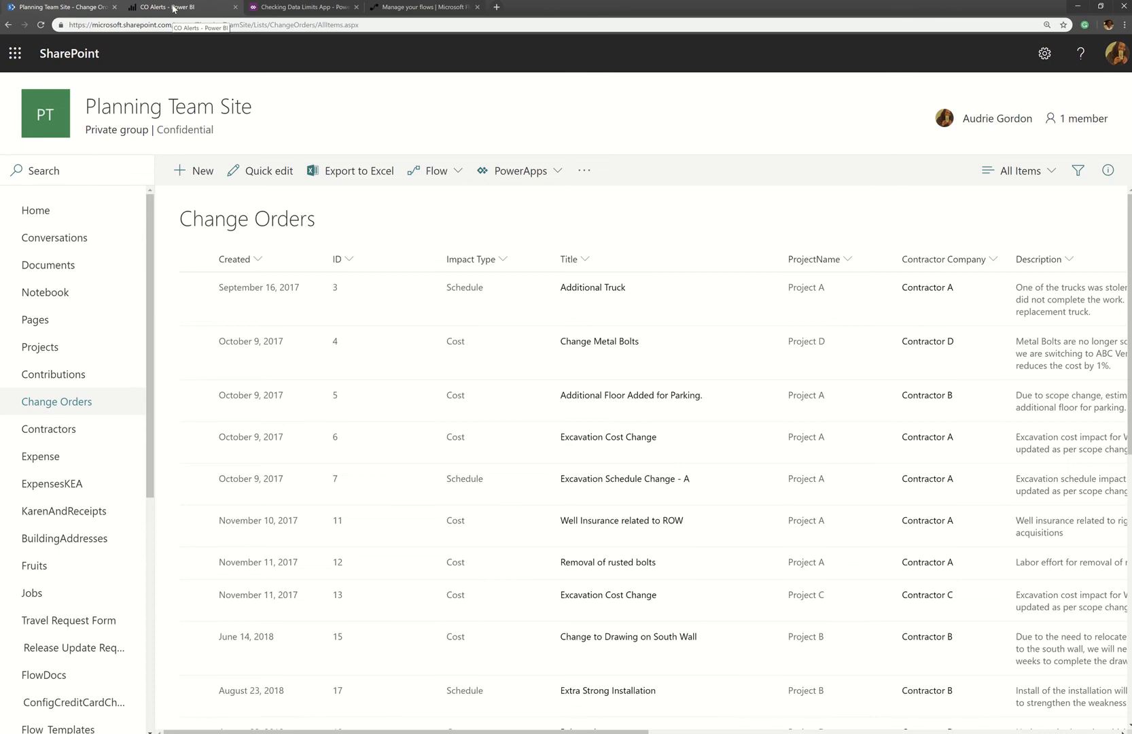
Return to the CO Alerts dashboard with its Cost Estimate tile and contractor chart
{"action": "left_click", "coordinate": [177, 7]}
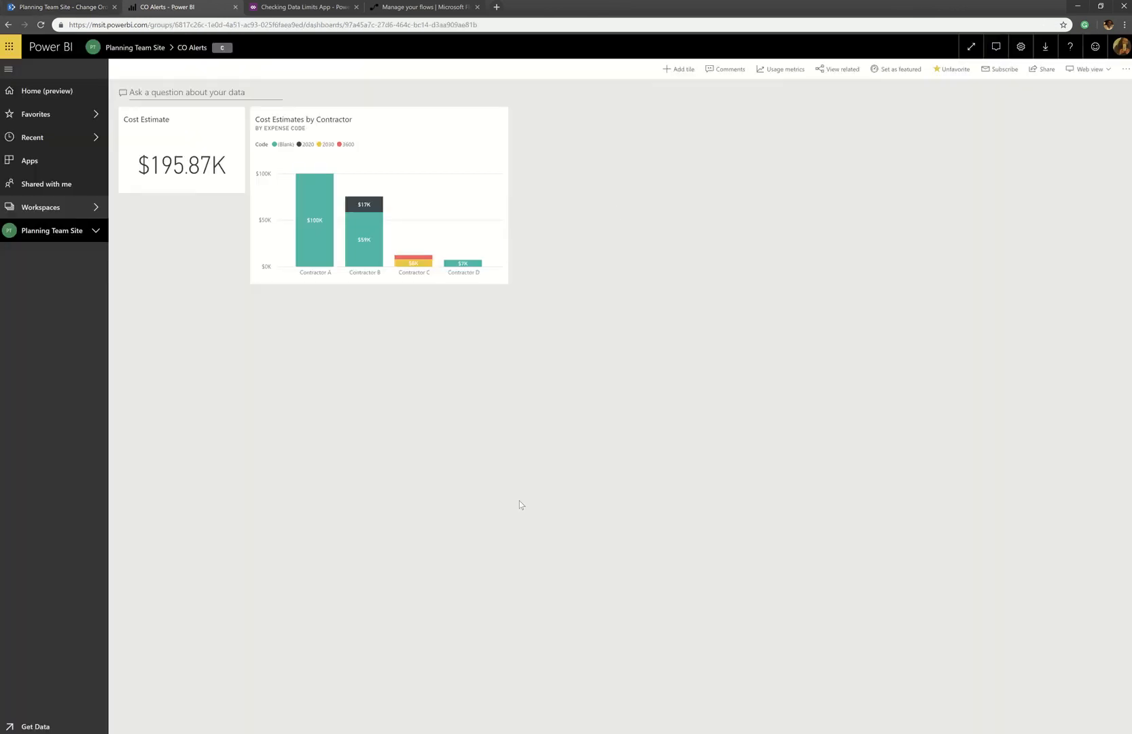
{"action": "mouse_move", "coordinate": [363, 491]}
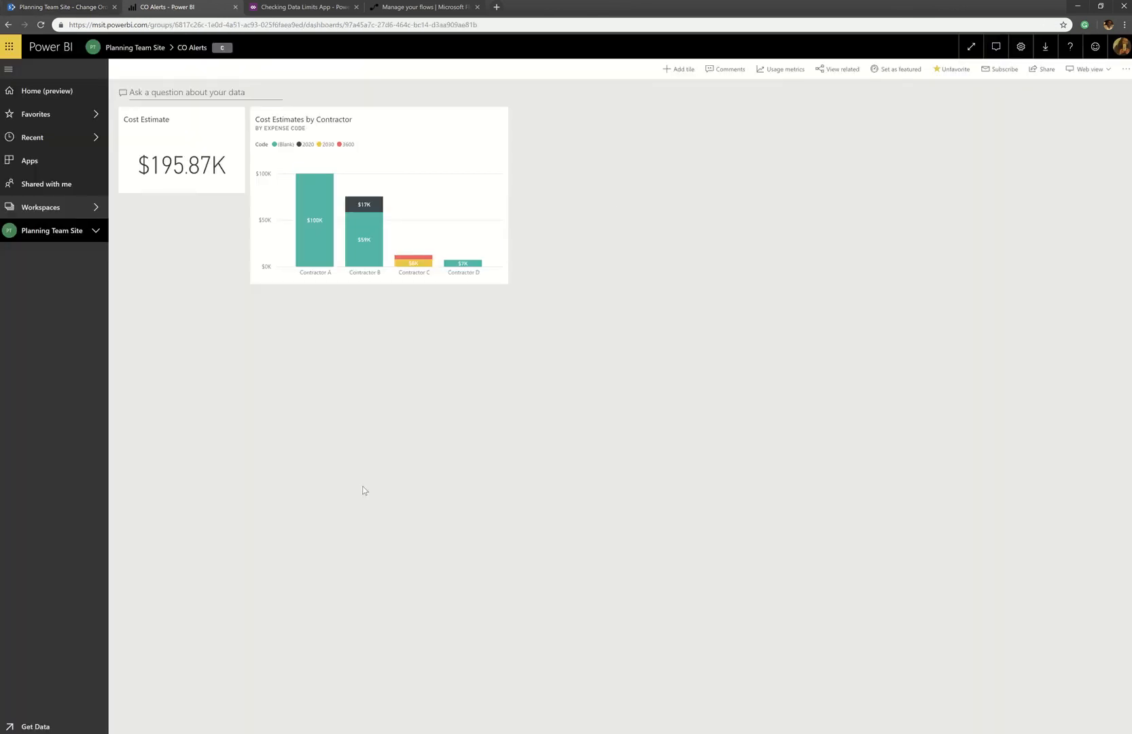
{"action": "mouse_move", "coordinate": [311, 154]}
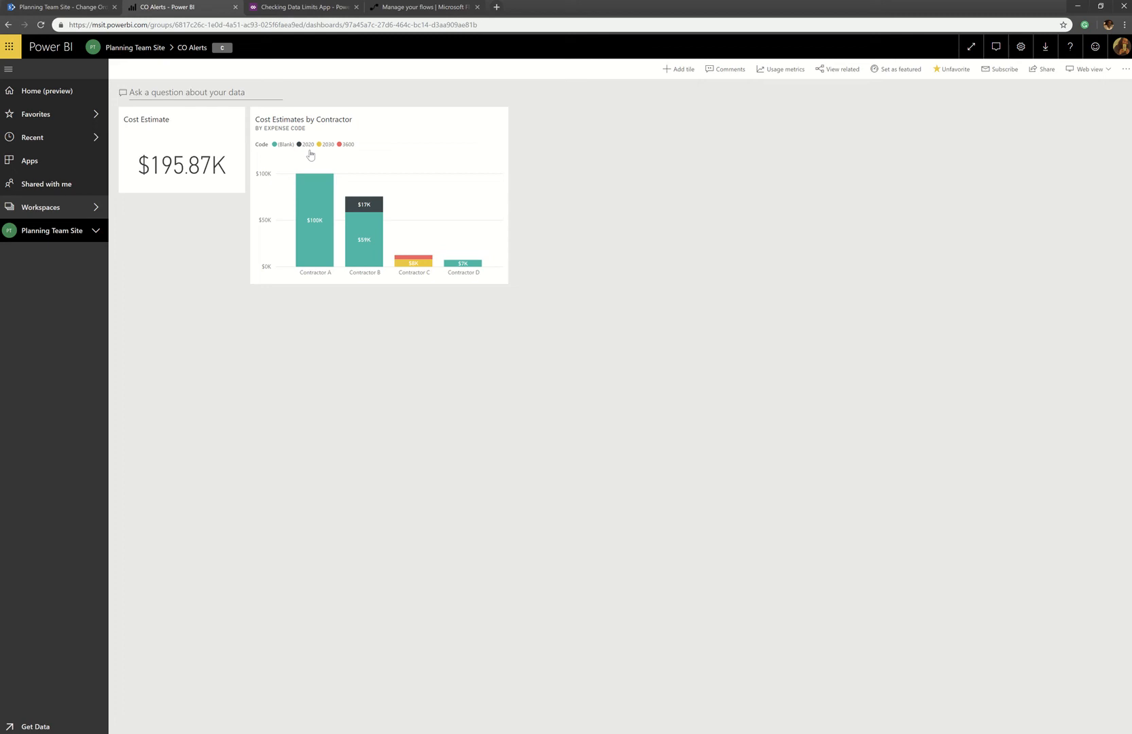
{"action": "mouse_move", "coordinate": [185, 150]}
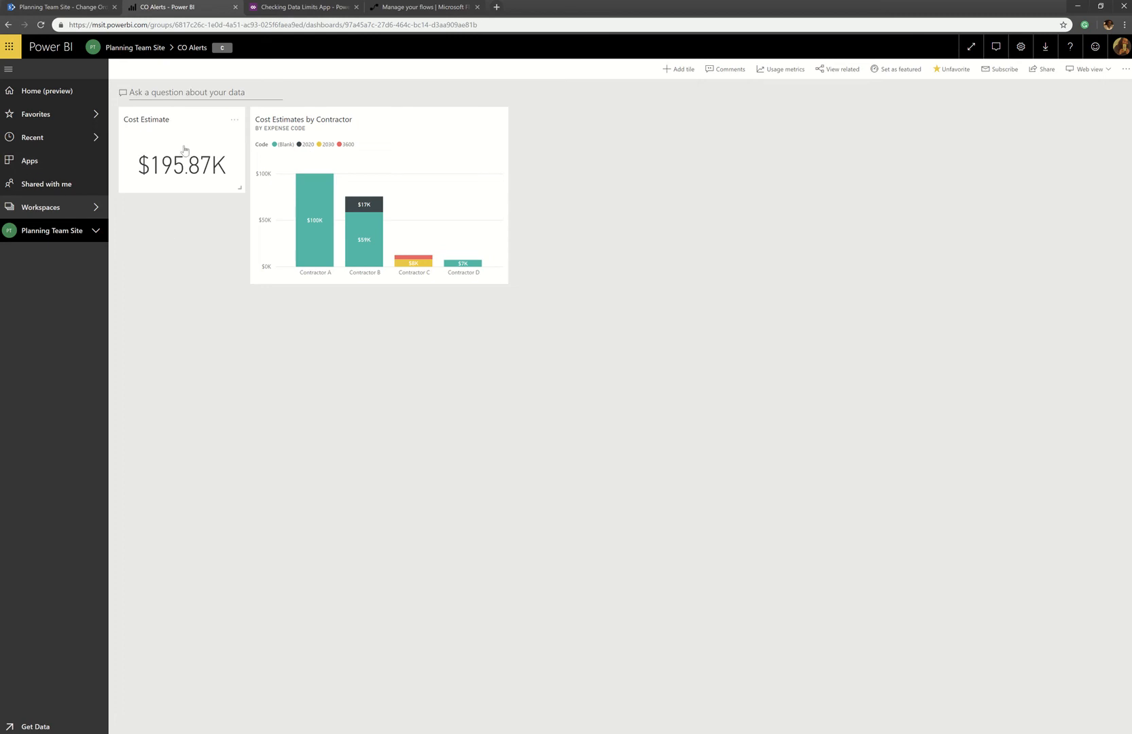
{"action": "mouse_move", "coordinate": [448, 203]}
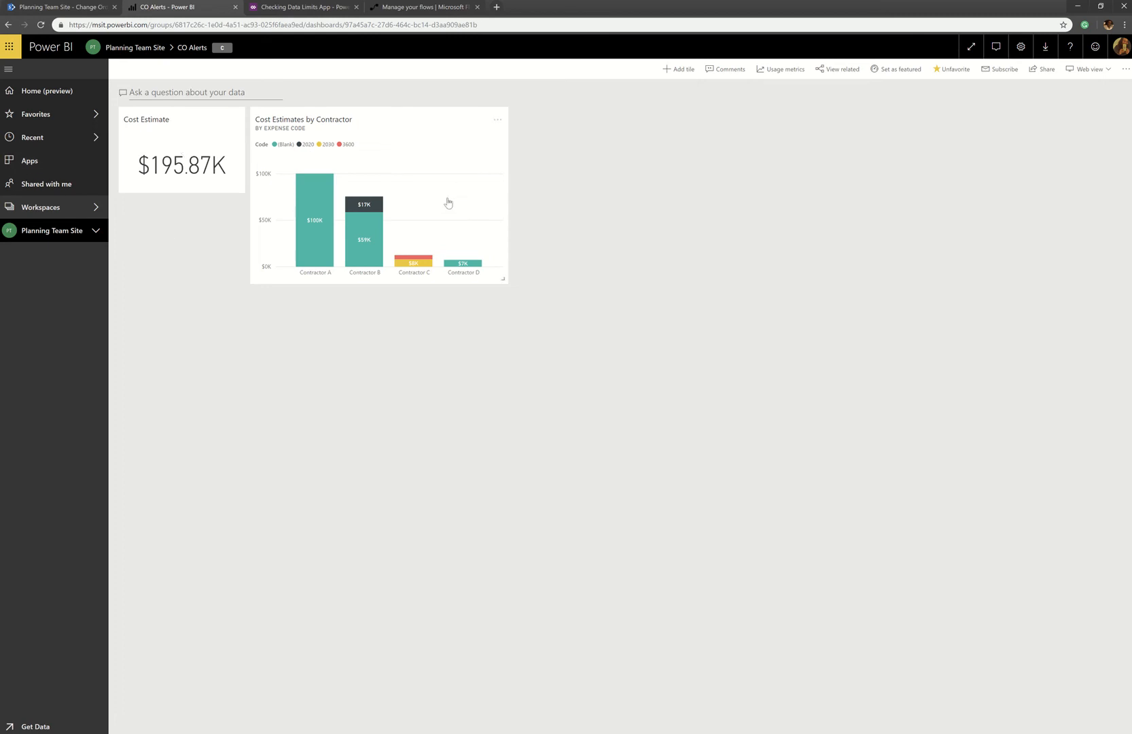
{"action": "mouse_move", "coordinate": [430, 185]}
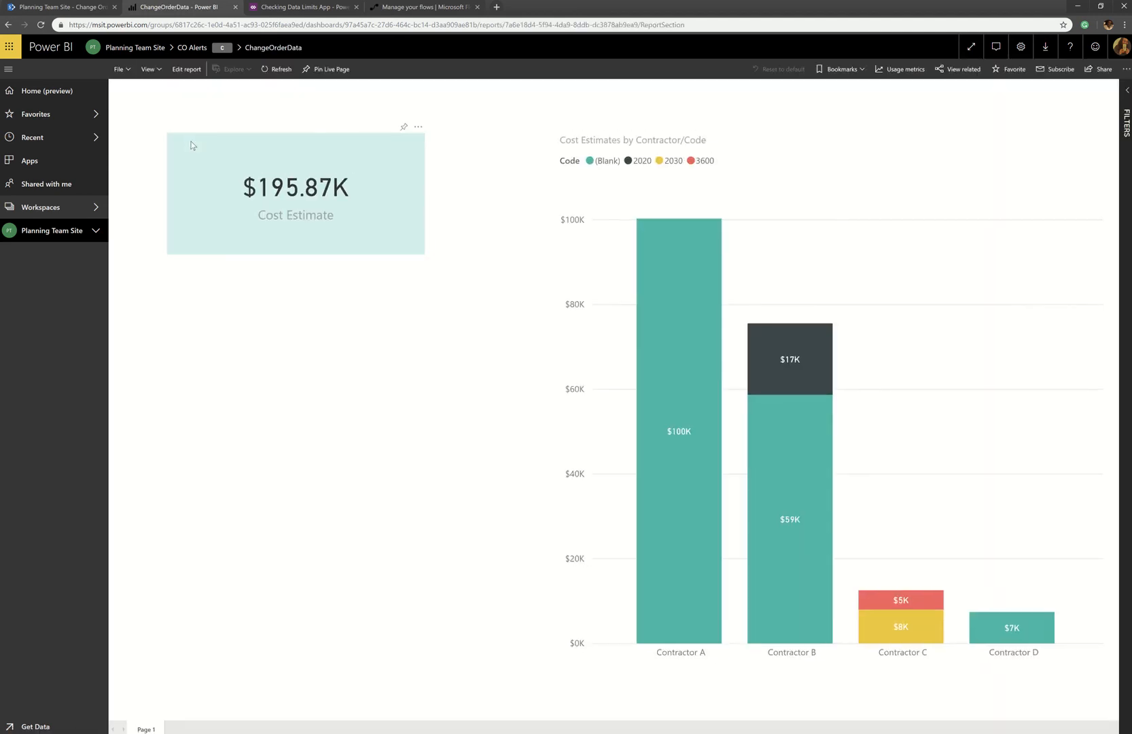
Edit the report and add the WhatIF field as a single-value card after trying table and KPI
{"action": "left_click", "coordinate": [186, 68]}
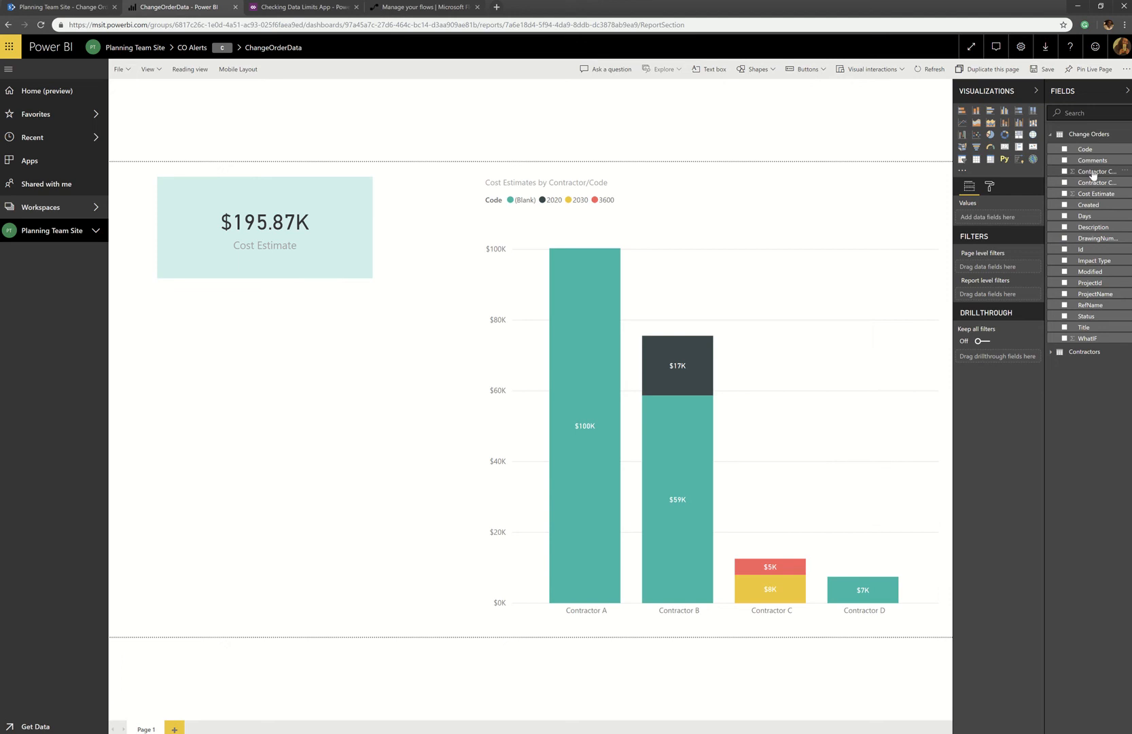
{"action": "mouse_move", "coordinate": [1079, 340]}
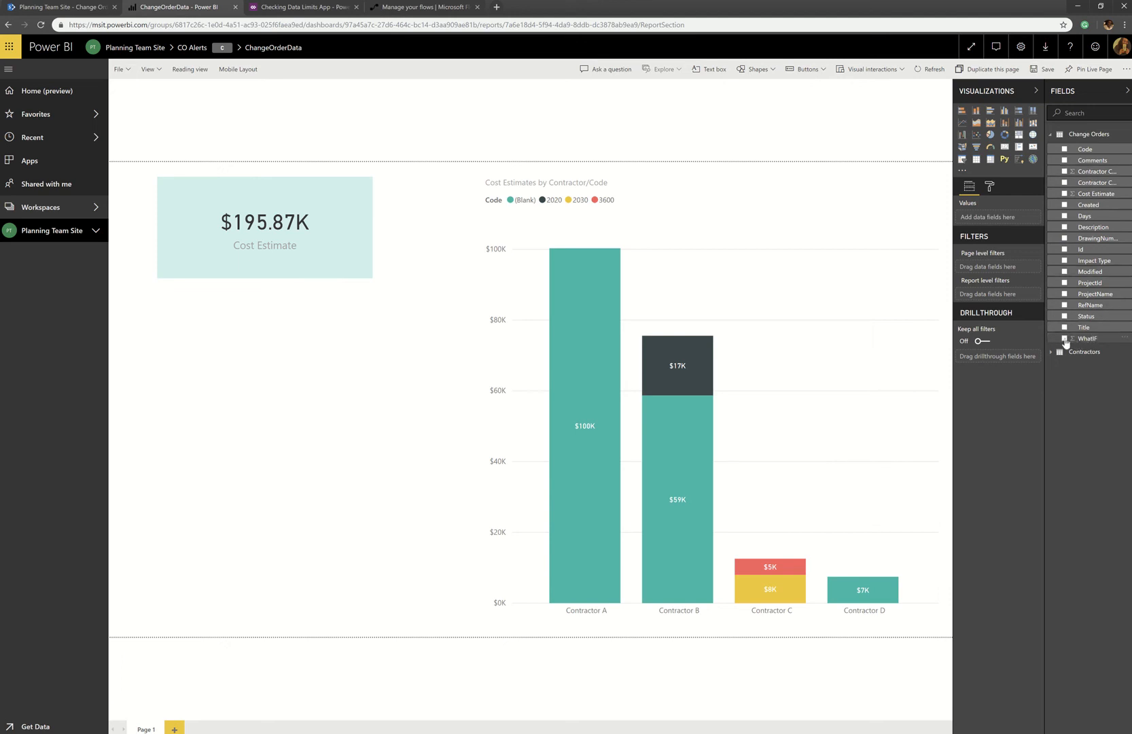
{"action": "left_click", "coordinate": [1065, 338]}
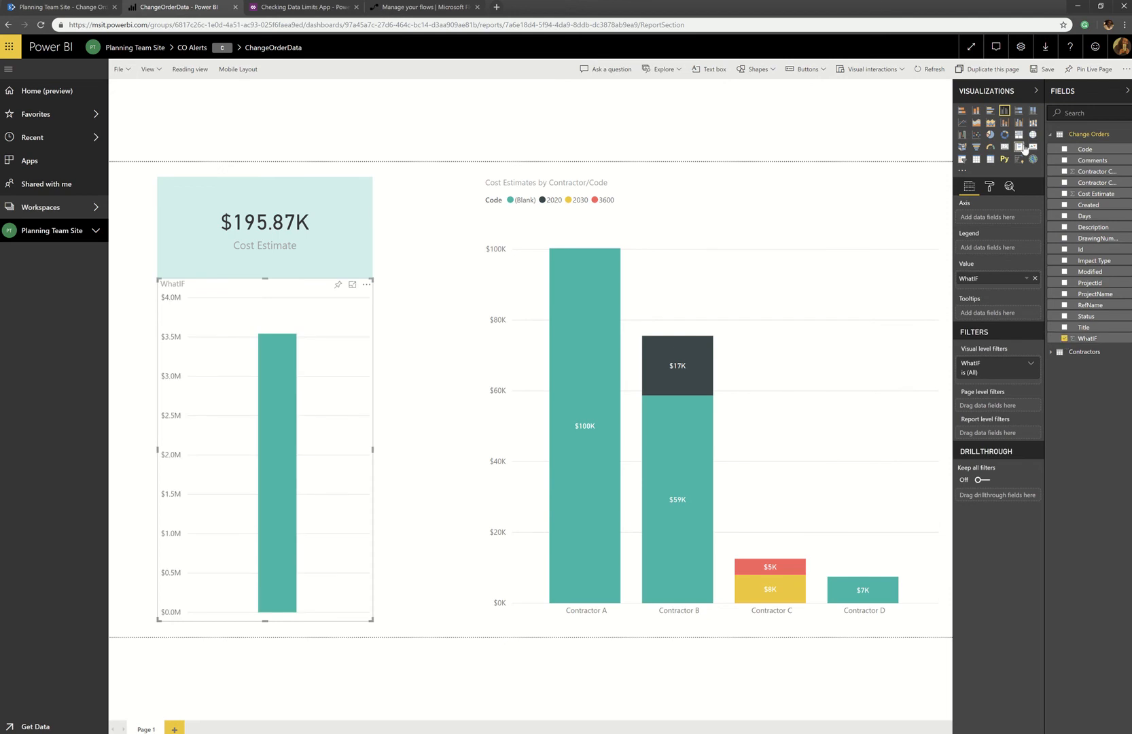
{"action": "left_click", "coordinate": [1032, 146]}
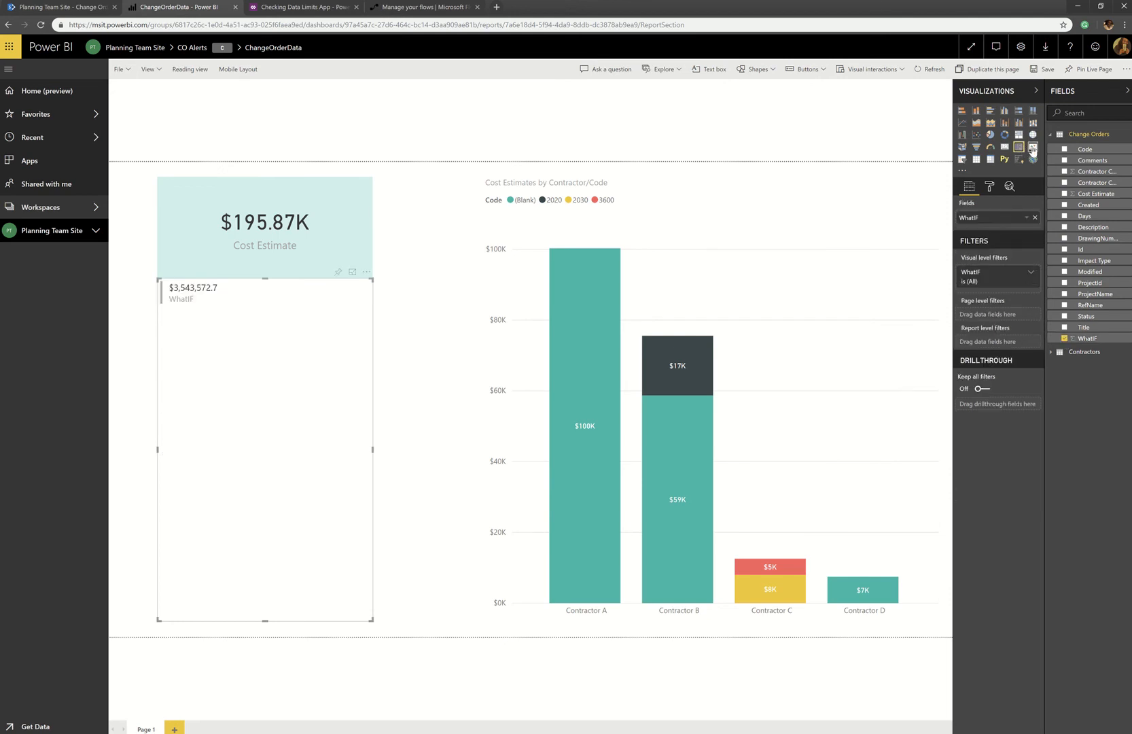
{"action": "left_click", "coordinate": [1033, 147]}
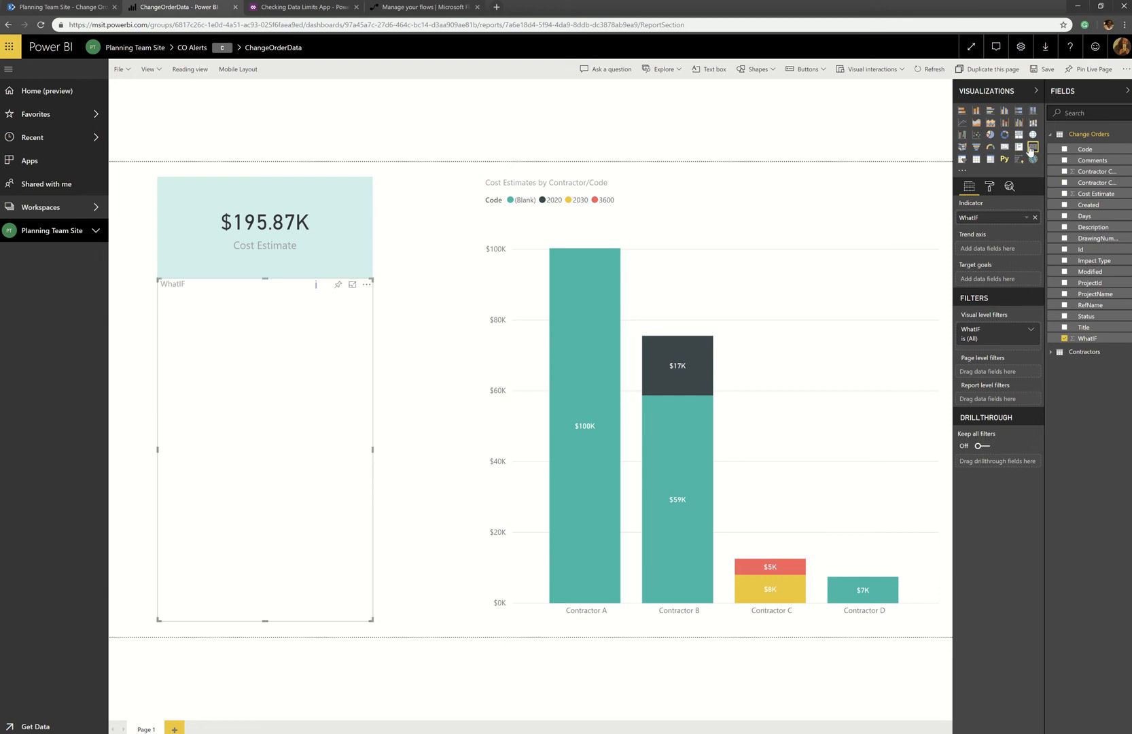
{"action": "left_click", "coordinate": [1004, 147]}
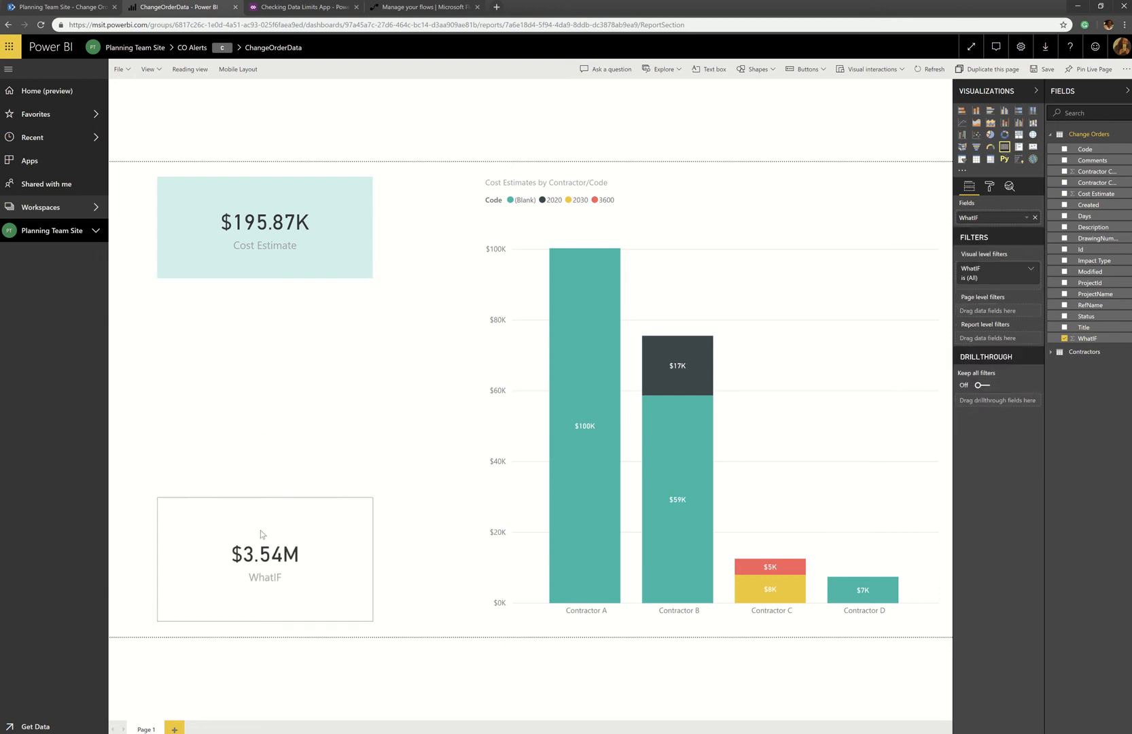
Move the $3.54M WhatIF card up so it lines up under the Cost Estimate card
{"action": "left_click", "coordinate": [265, 553]}
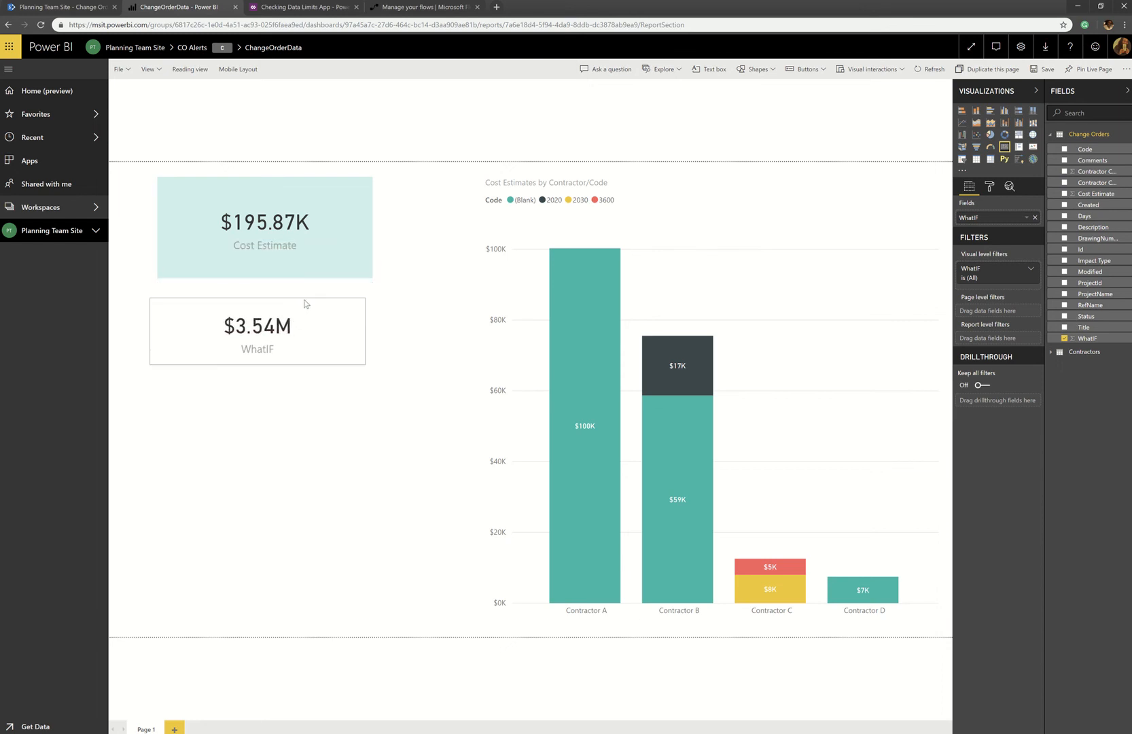
{"action": "left_click", "coordinate": [257, 330]}
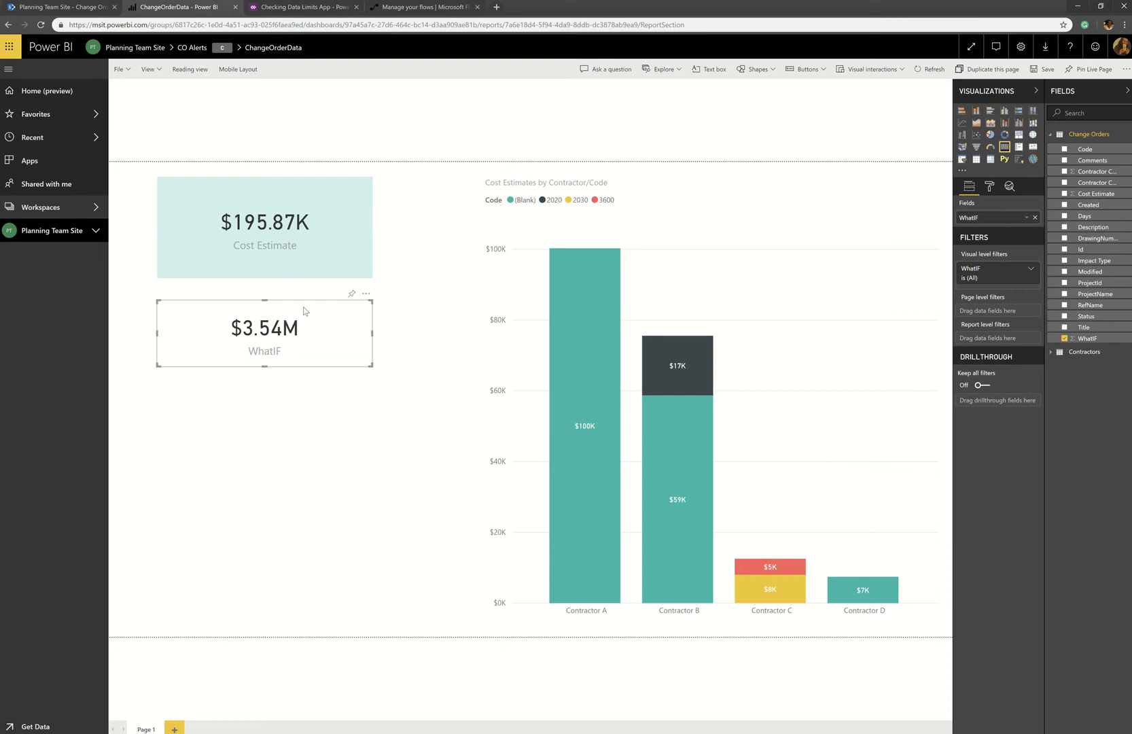
{"action": "mouse_move", "coordinate": [352, 296]}
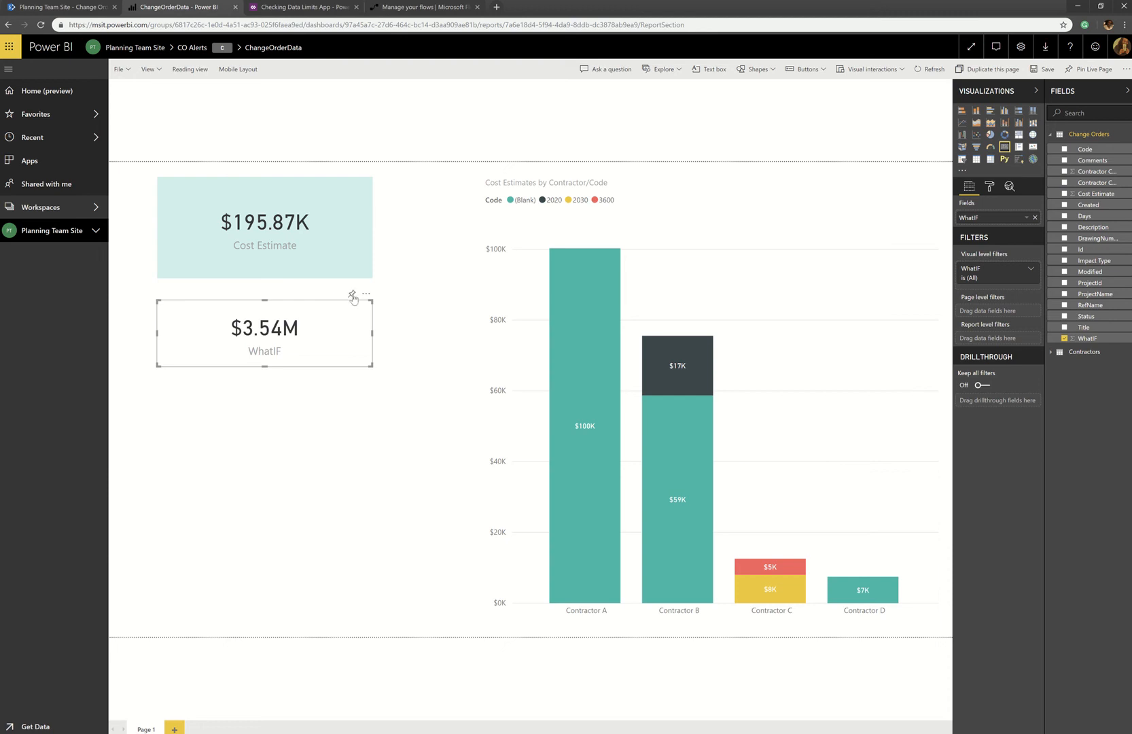
{"action": "mouse_move", "coordinate": [352, 295]}
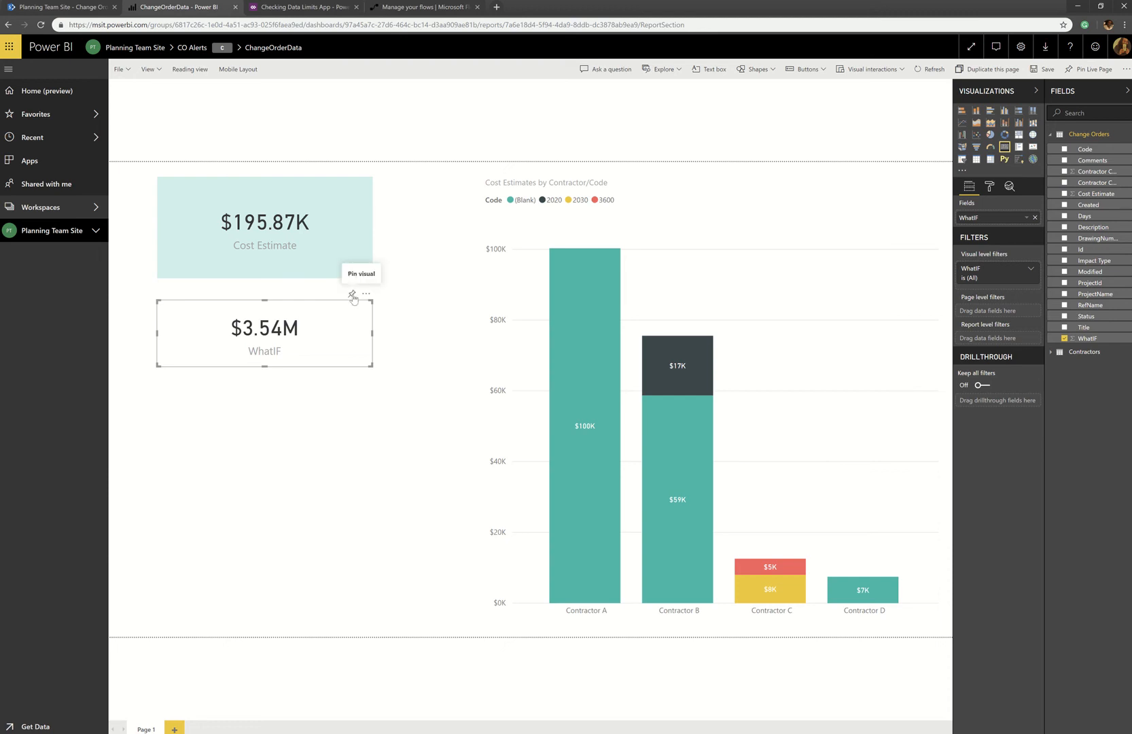
Pin the WhatIF card to the existing CO Alerts dashboard, save the report, and reach the tile's options
{"action": "left_click", "coordinate": [352, 294]}
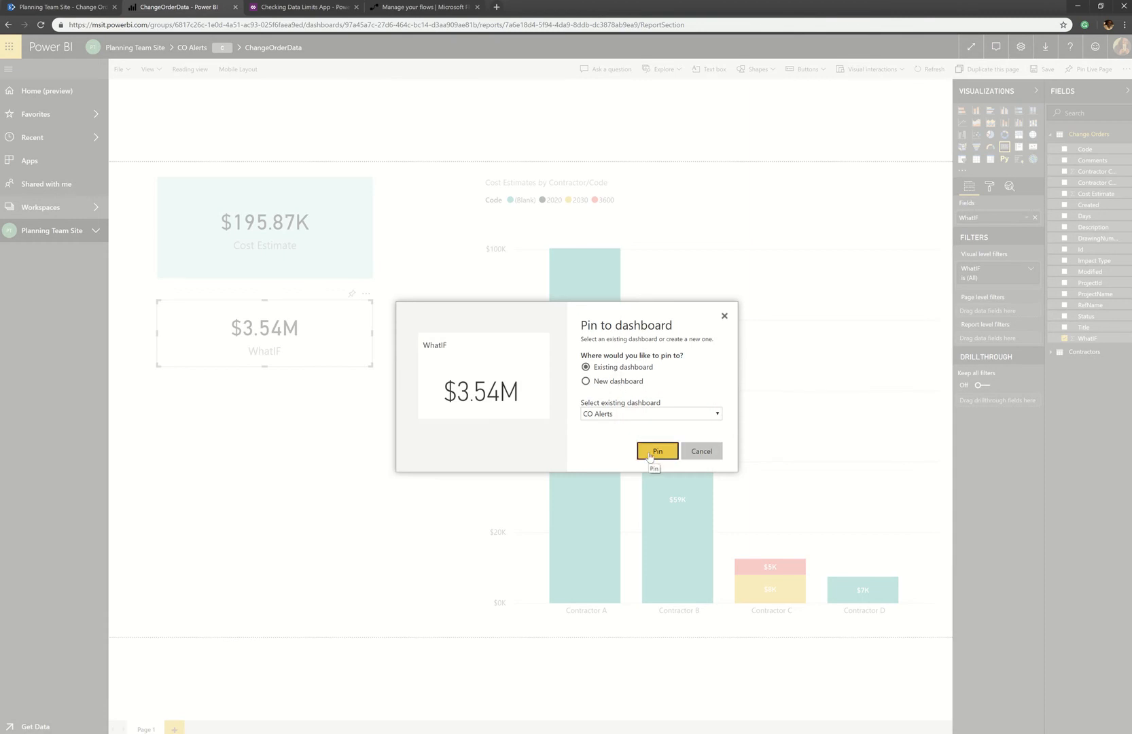
{"action": "left_click", "coordinate": [656, 450]}
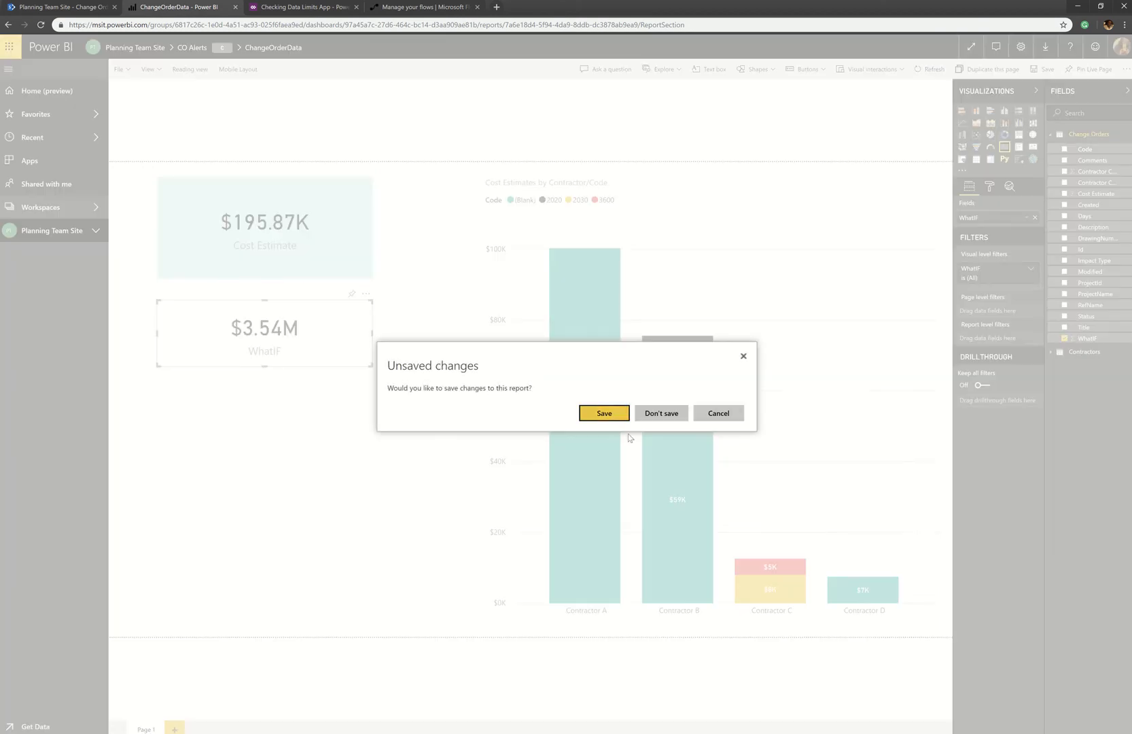
{"action": "left_click", "coordinate": [660, 413]}
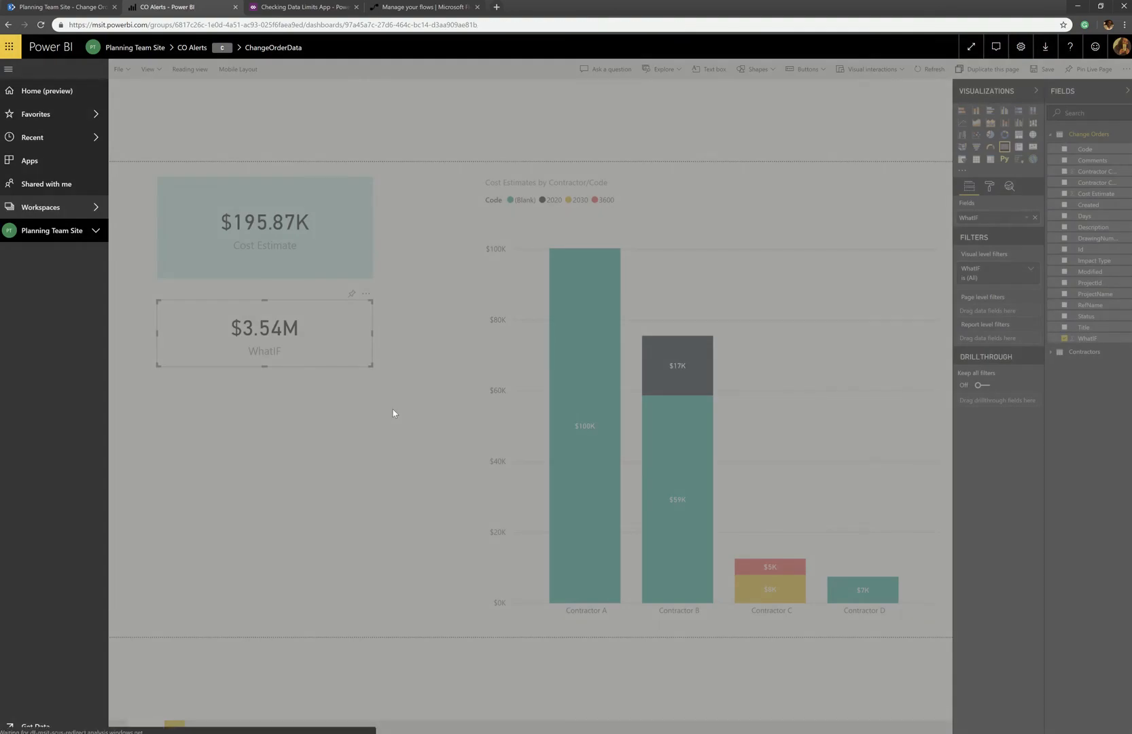
{"action": "left_click", "coordinate": [1043, 68]}
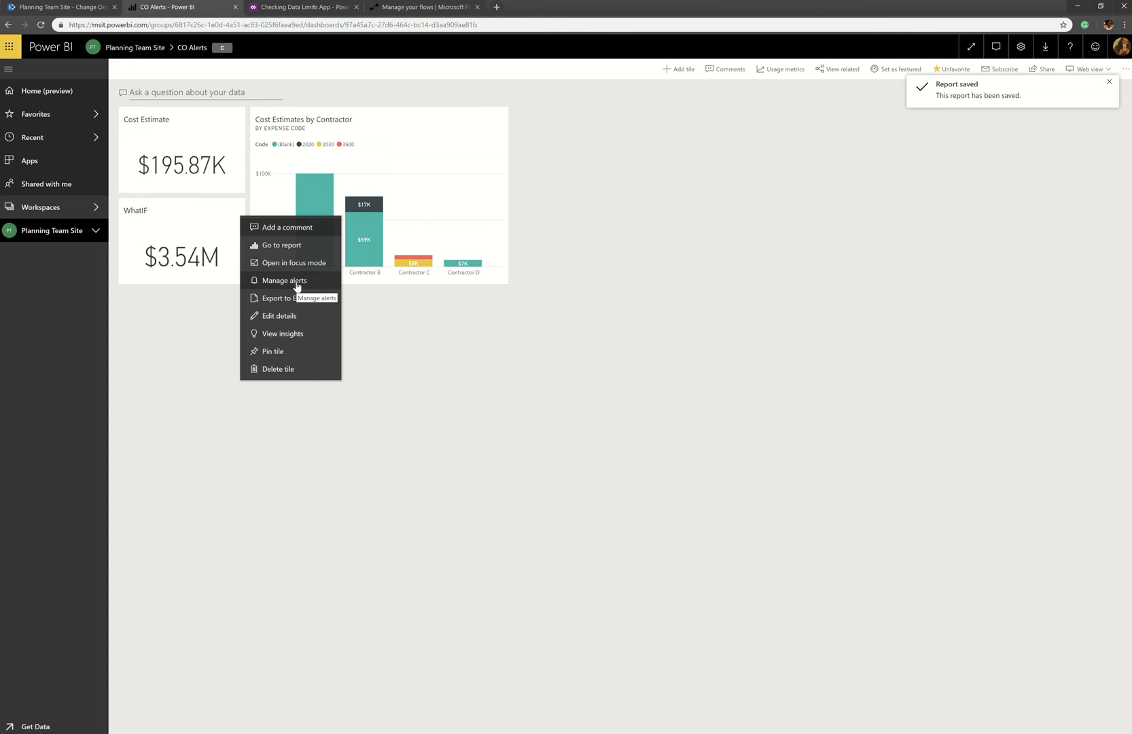
{"action": "left_click", "coordinate": [284, 280]}
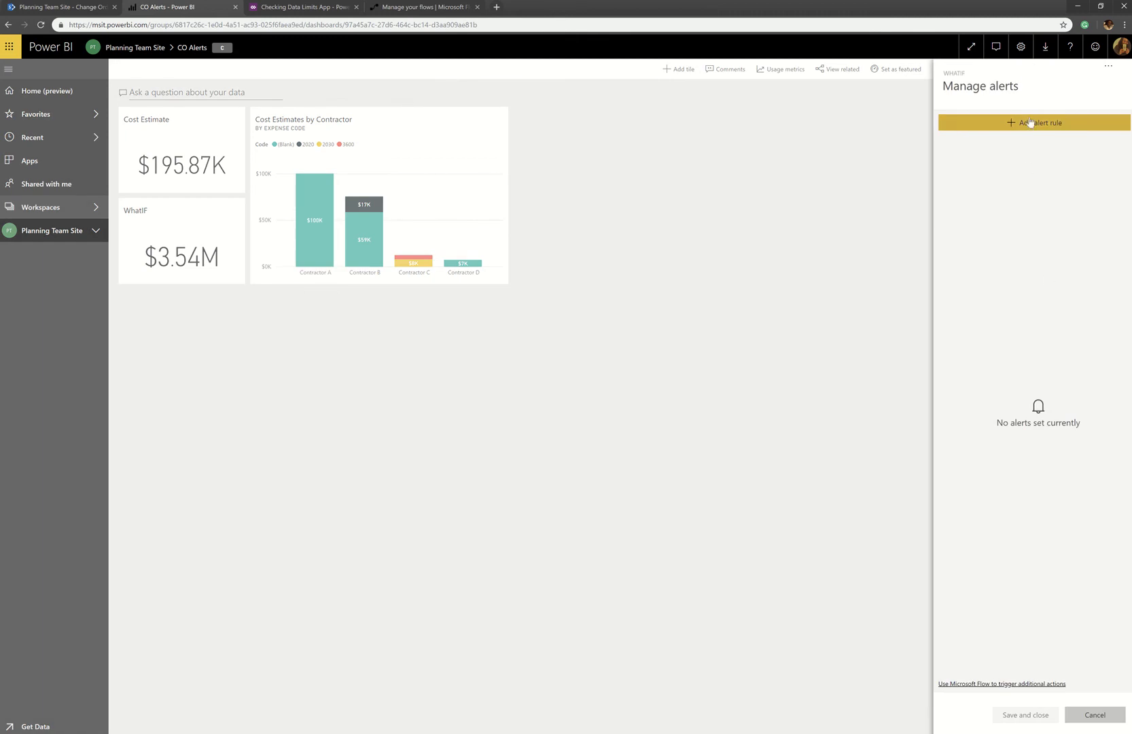
{"action": "left_click", "coordinate": [1033, 123]}
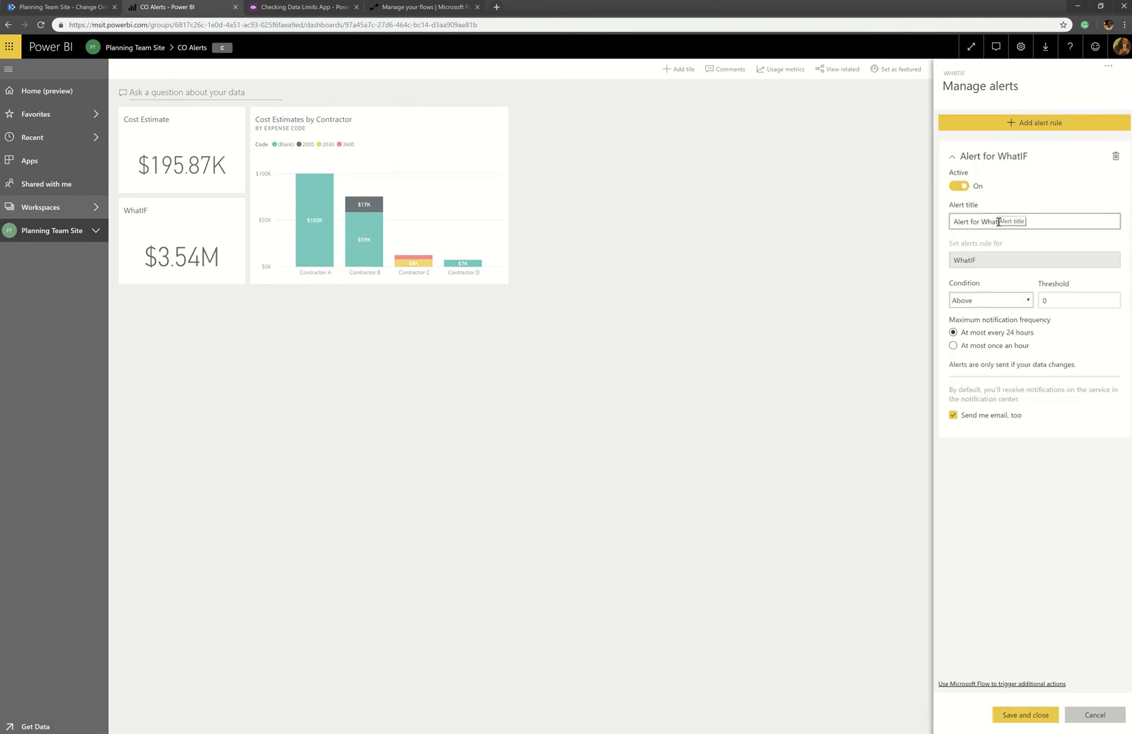
{"action": "left_click", "coordinate": [1079, 300]}
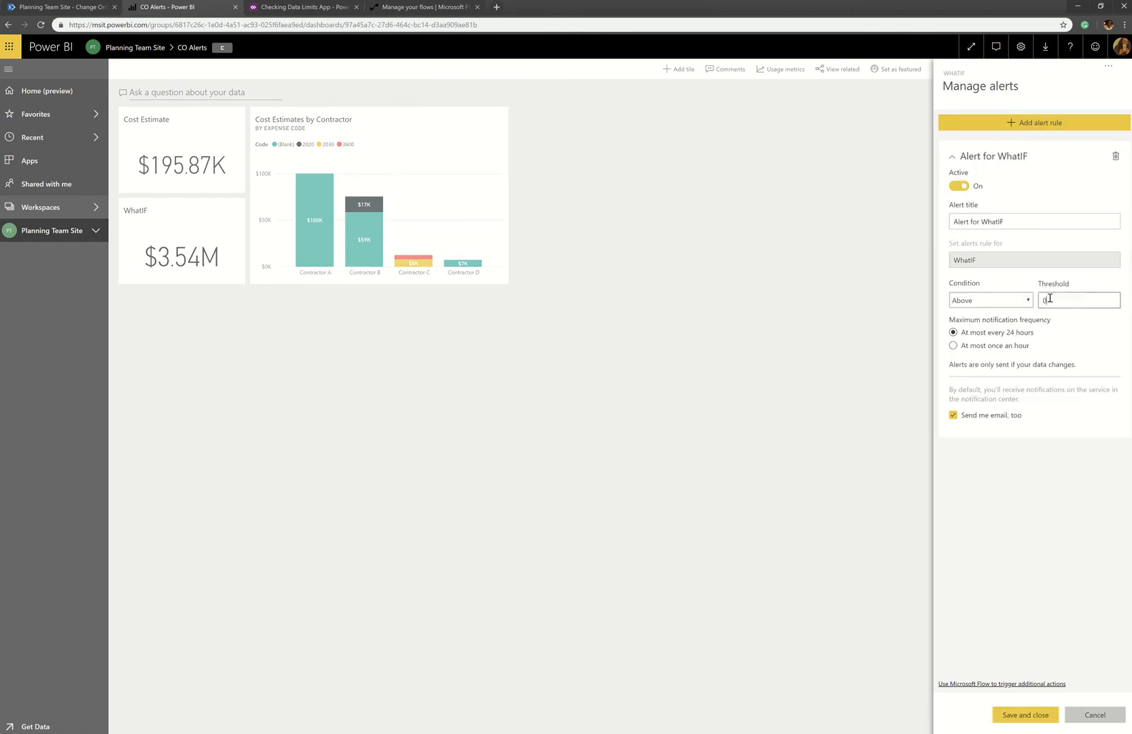
{"action": "triple_click", "coordinate": [1078, 299]}
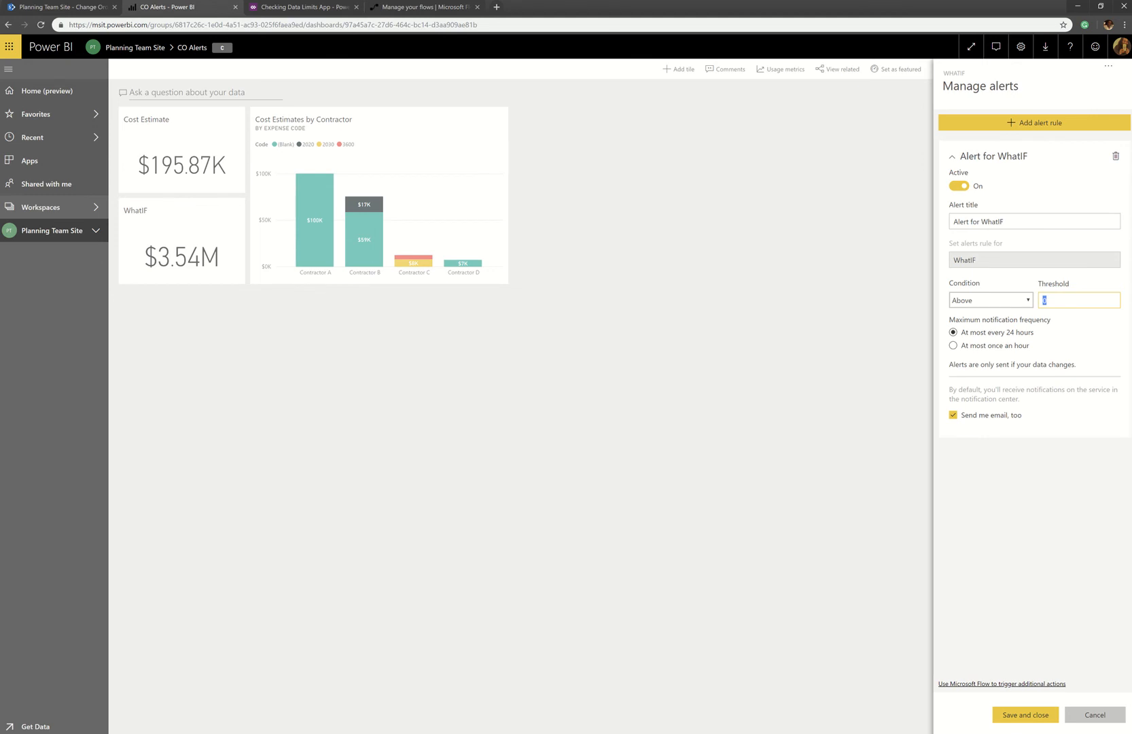
{"action": "type", "text": "4"}
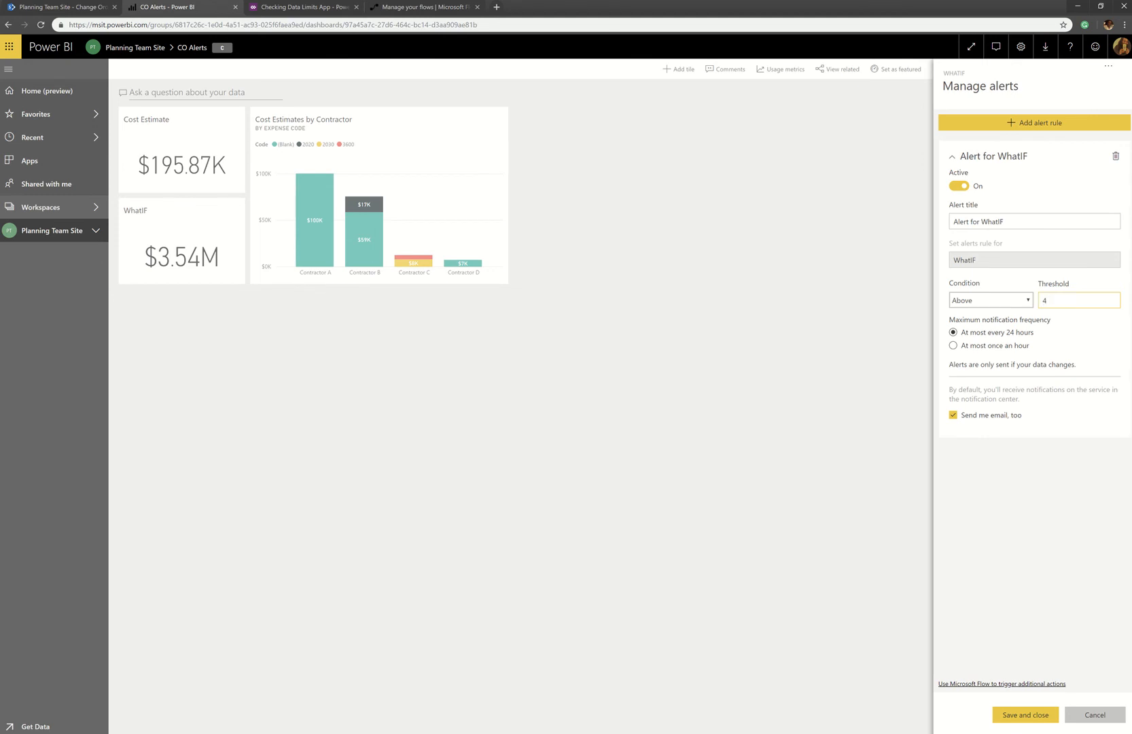
{"action": "type", "text": "40000000"}
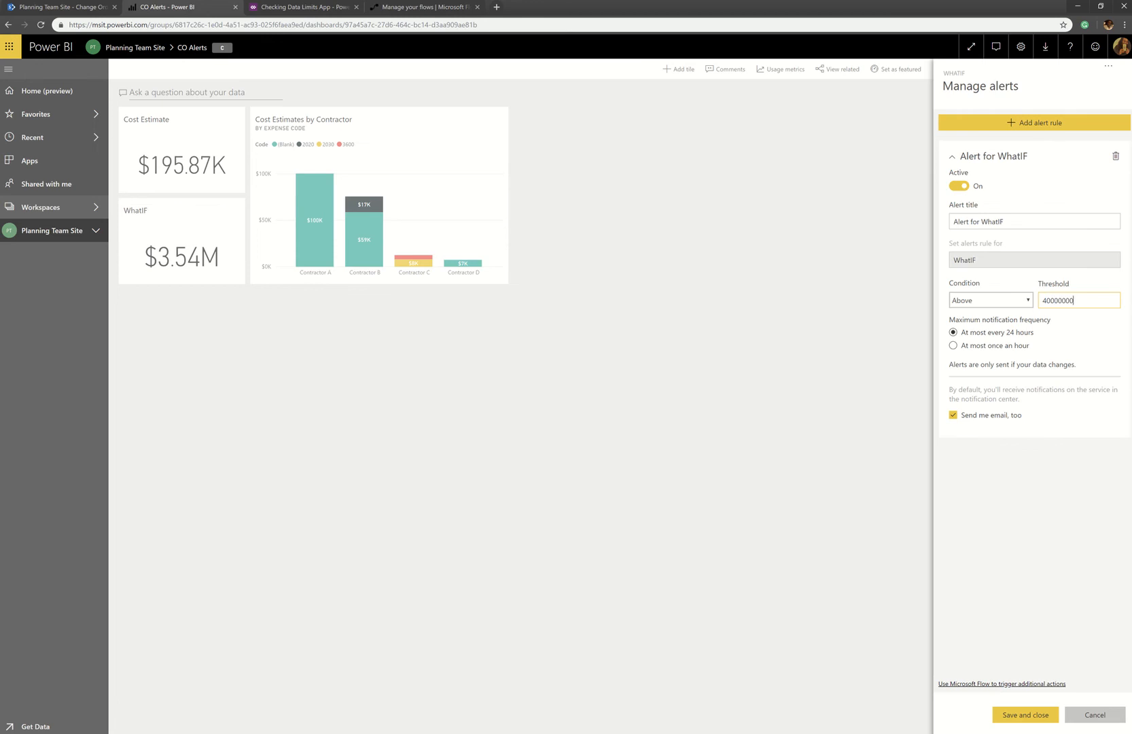
{"action": "type", "text": "00"}
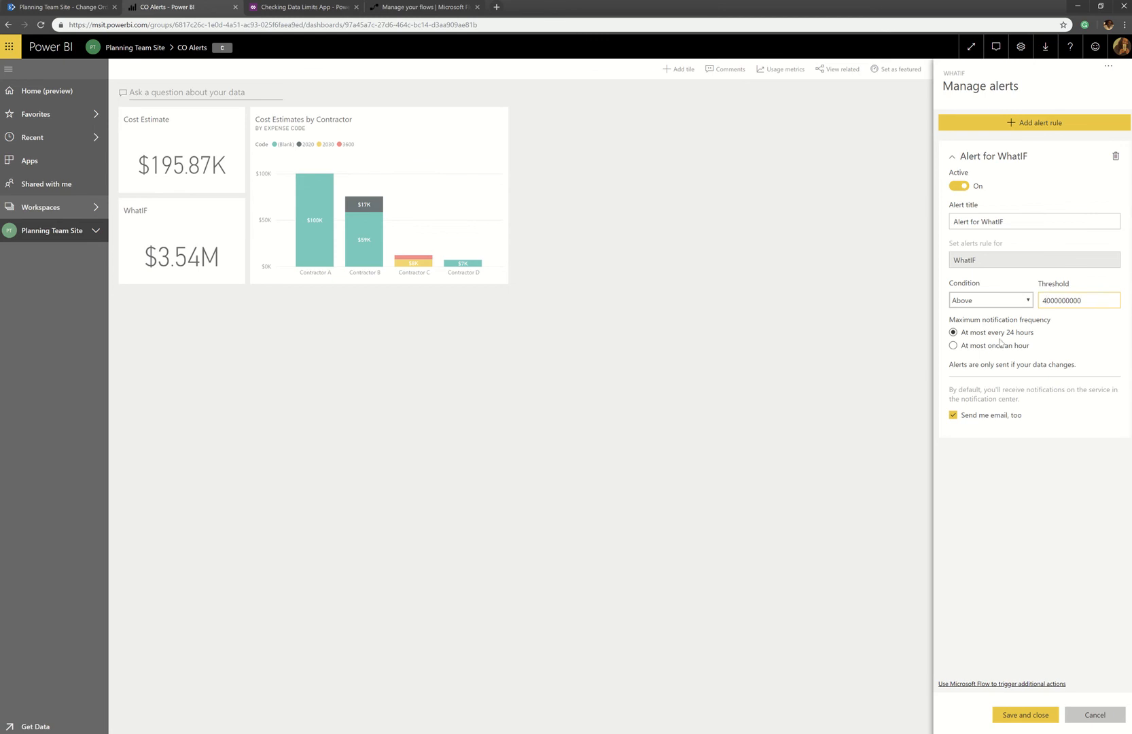
{"action": "left_click", "coordinate": [954, 346]}
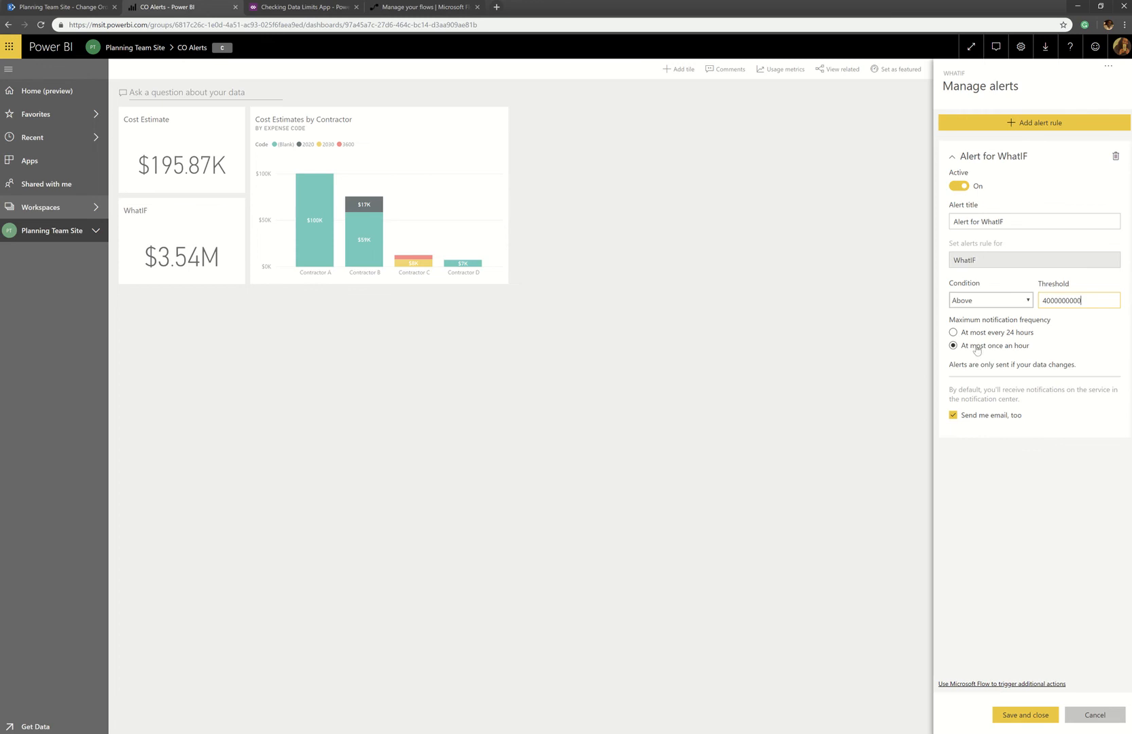
{"action": "mouse_move", "coordinate": [975, 346]}
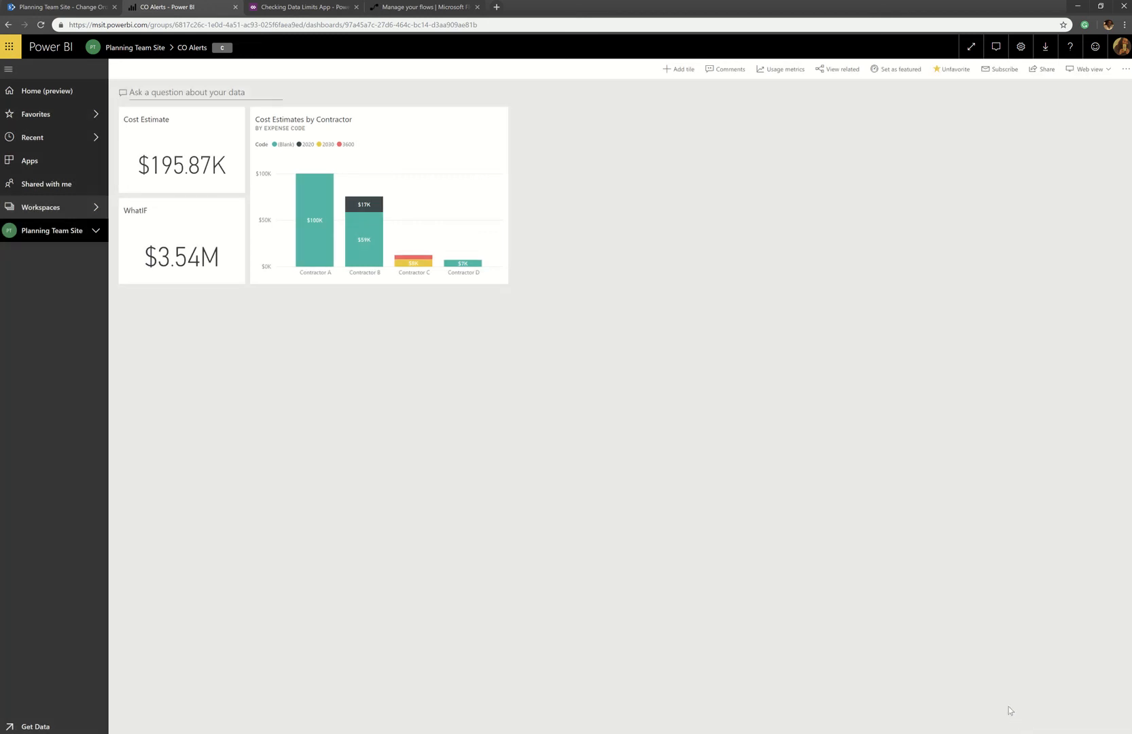
{"action": "mouse_move", "coordinate": [114, 365]}
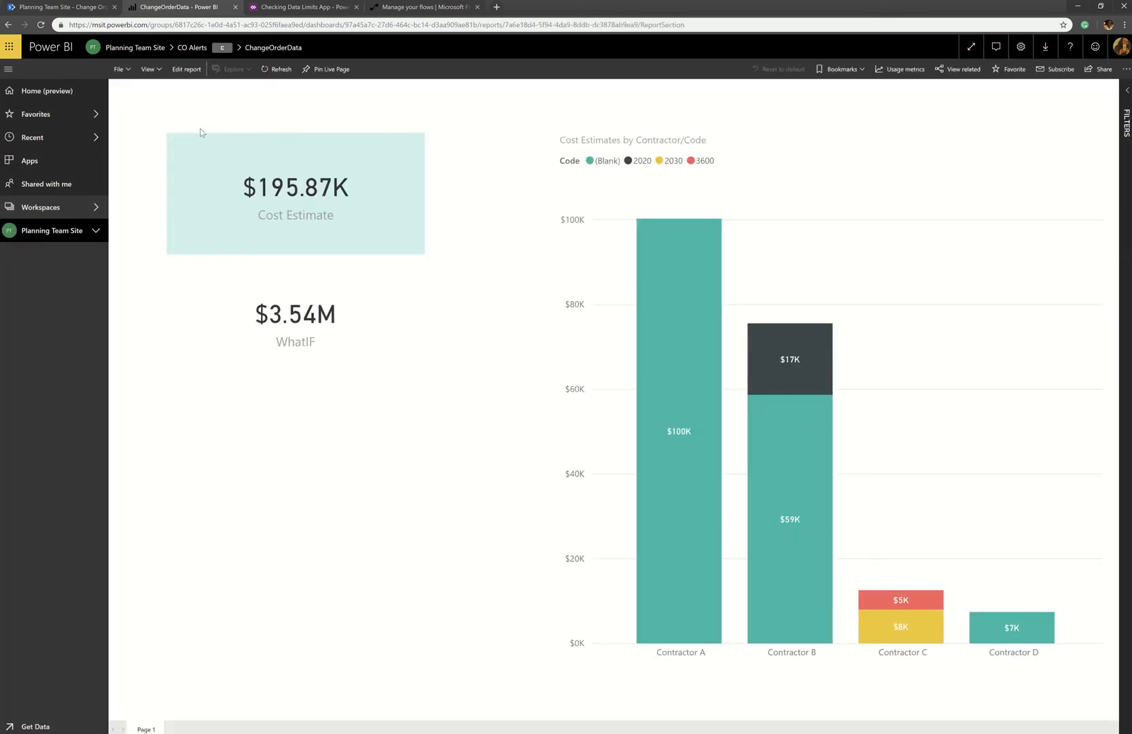
{"action": "mouse_move", "coordinate": [51, 139]}
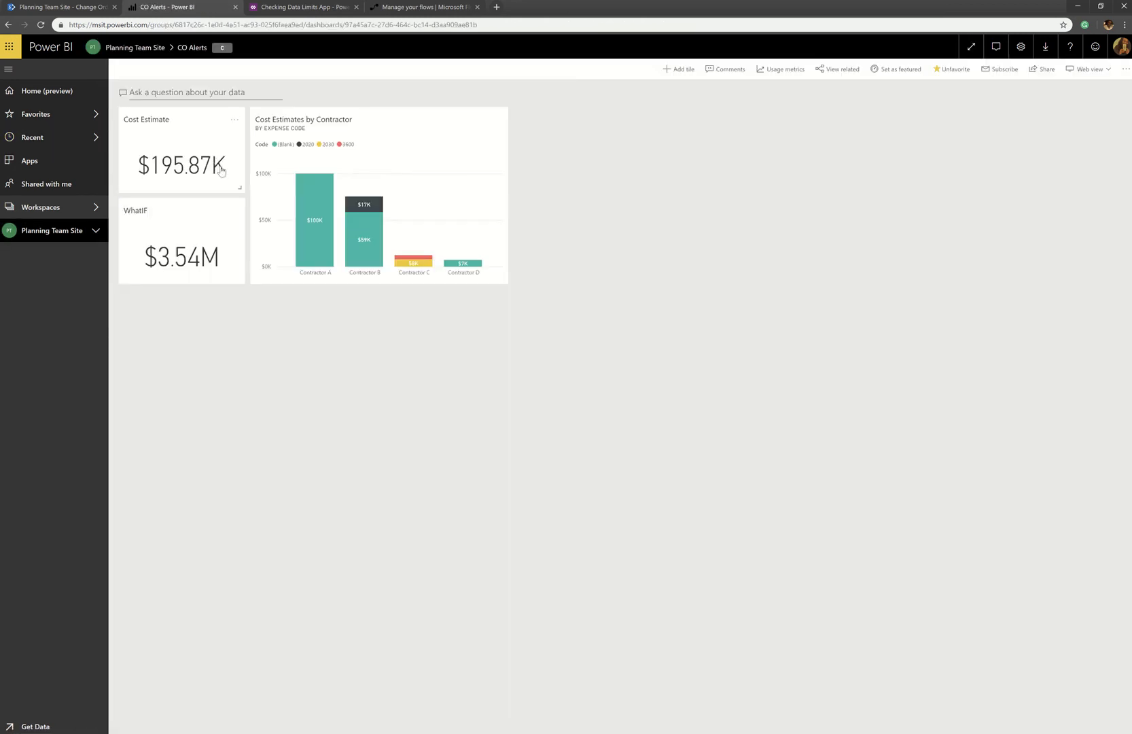
{"action": "left_click", "coordinate": [234, 121]}
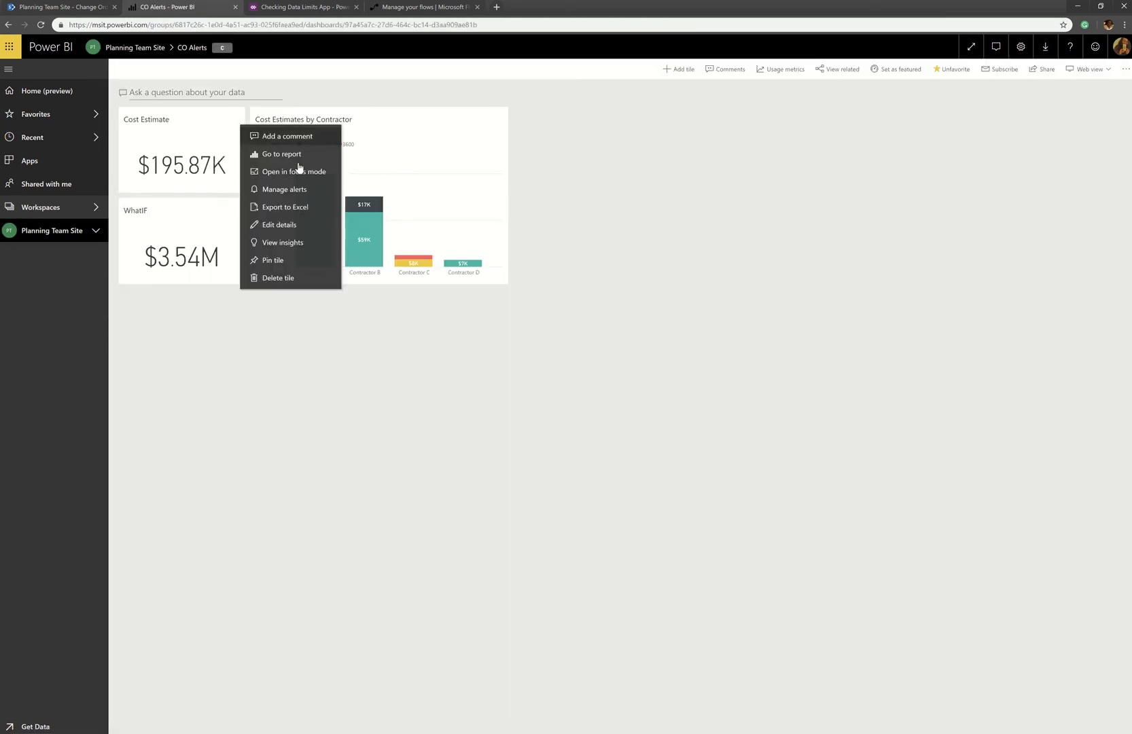
{"action": "left_click", "coordinate": [284, 189]}
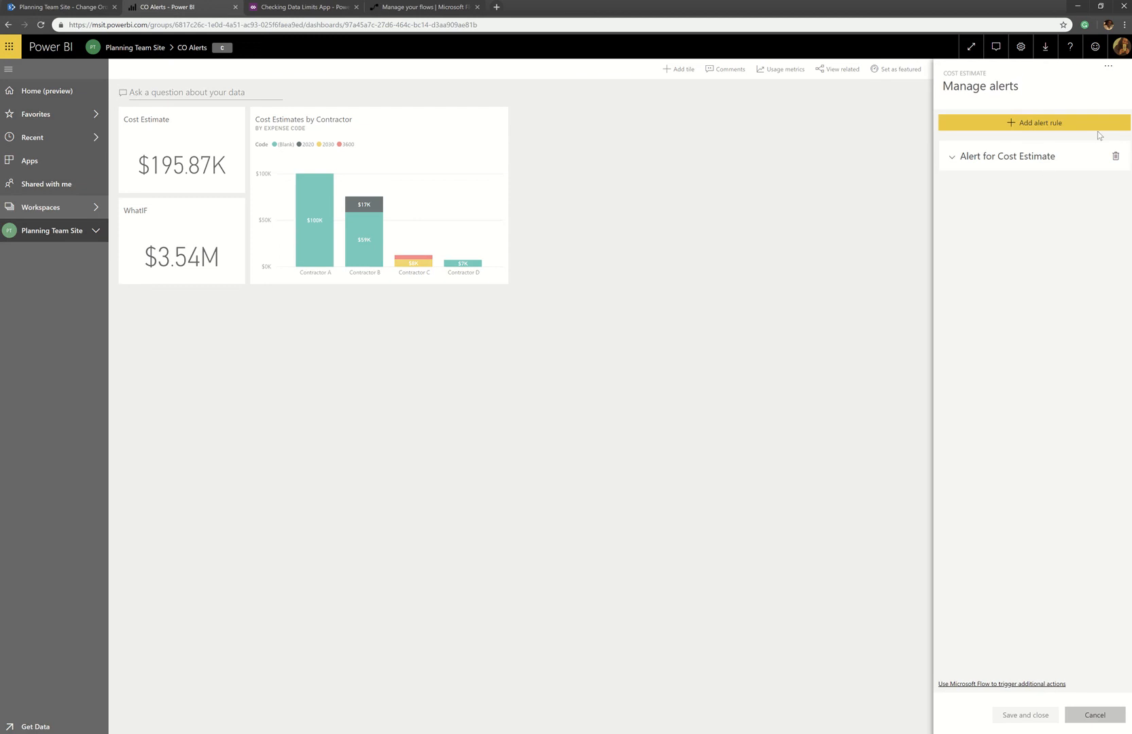
{"action": "left_click", "coordinate": [1008, 156]}
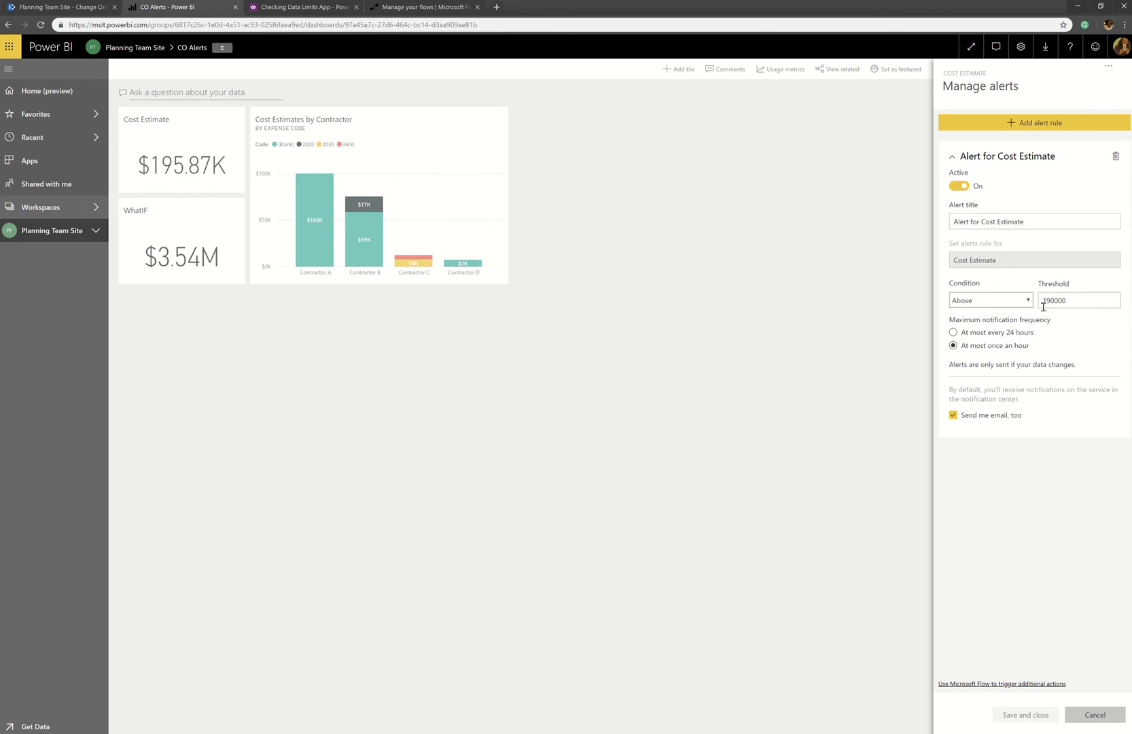
{"action": "mouse_move", "coordinate": [812, 301]}
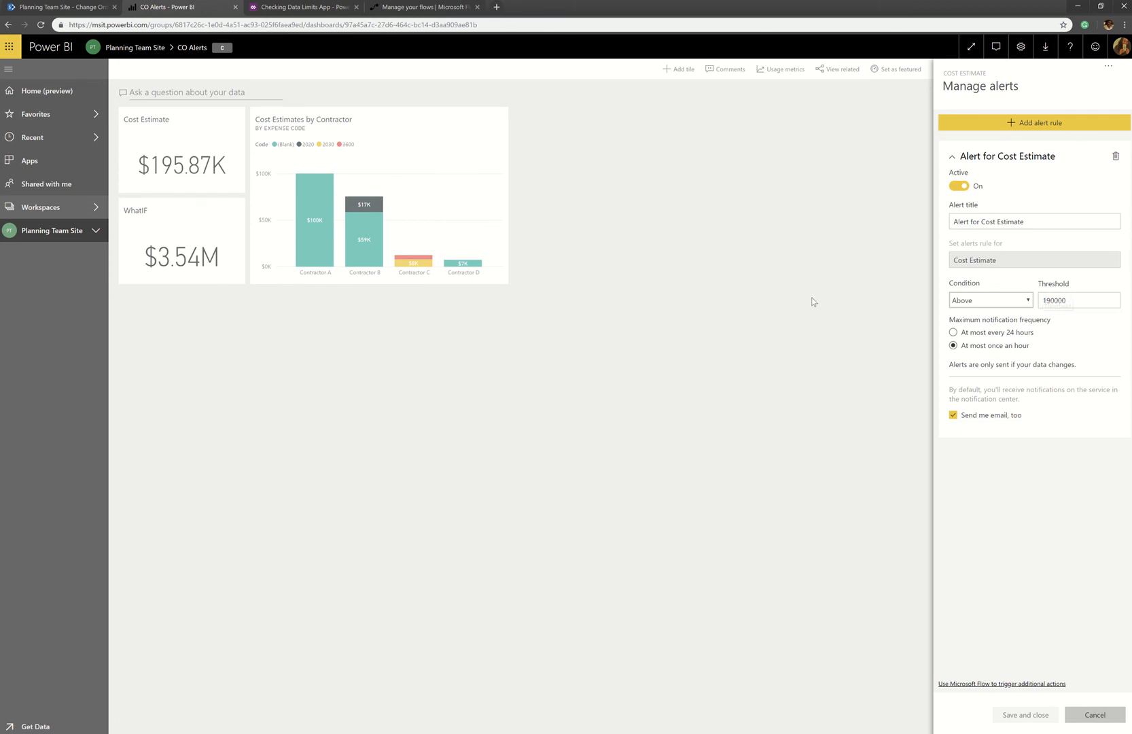
{"action": "mouse_move", "coordinate": [189, 286]}
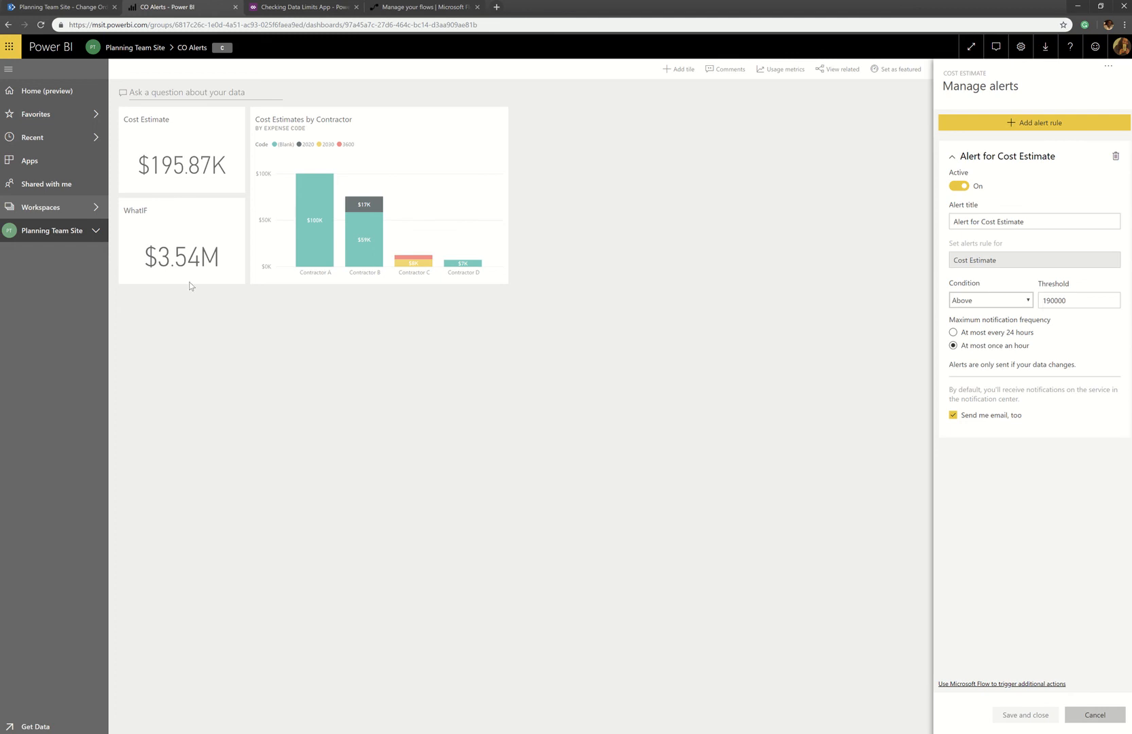
{"action": "mouse_move", "coordinate": [217, 249]}
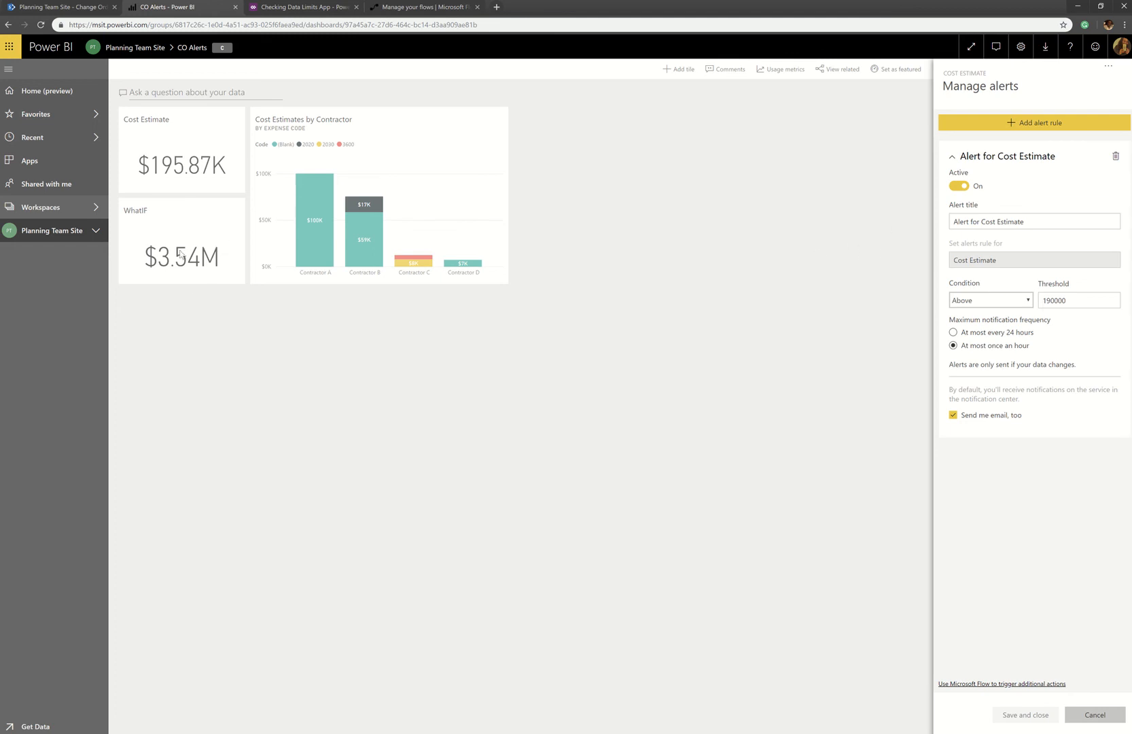
{"action": "mouse_move", "coordinate": [147, 234]}
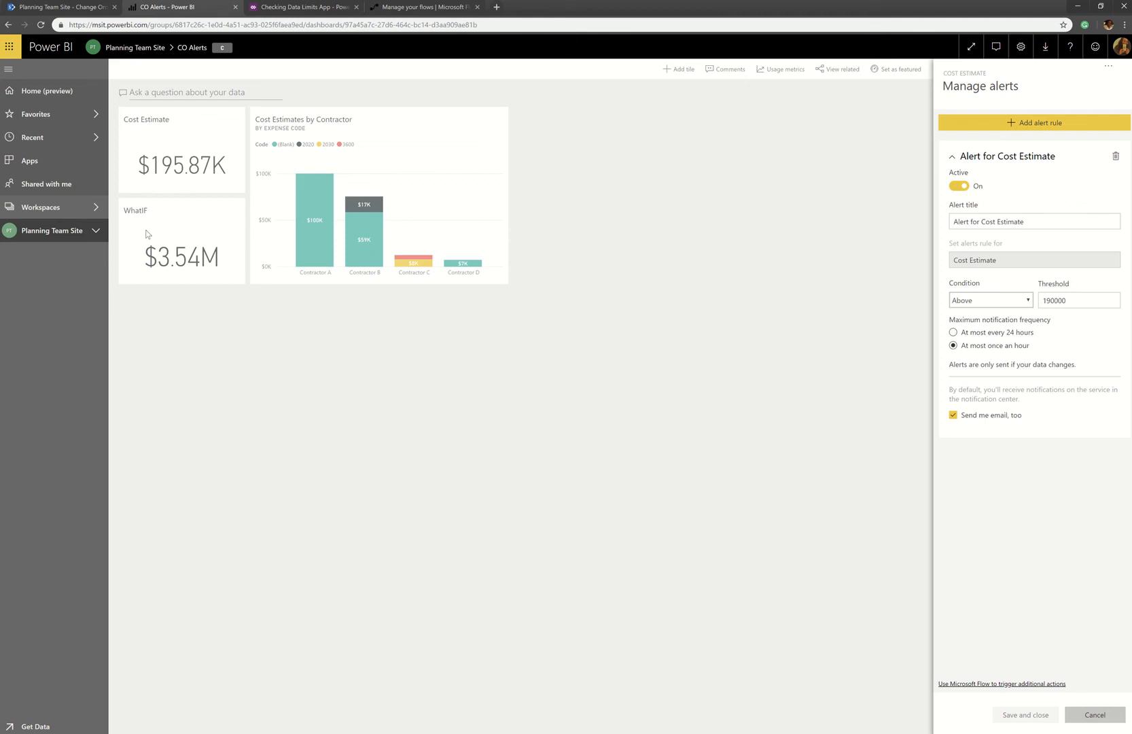
{"action": "mouse_move", "coordinate": [233, 264]}
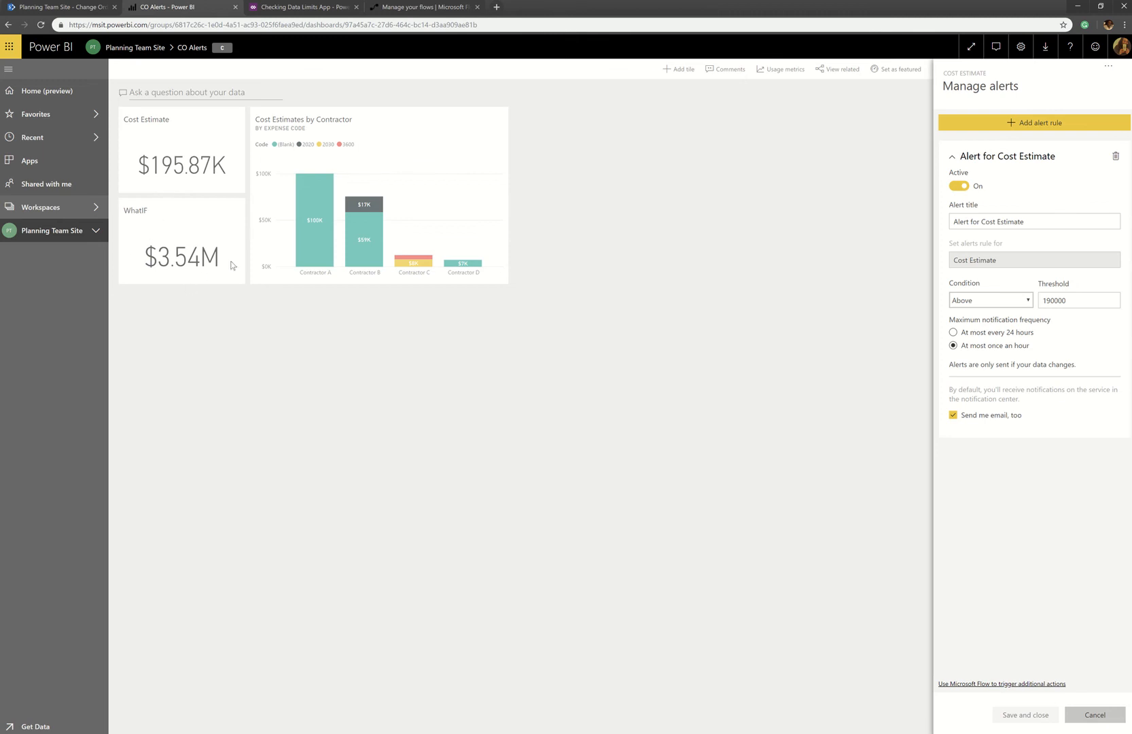
{"action": "mouse_move", "coordinate": [244, 243]}
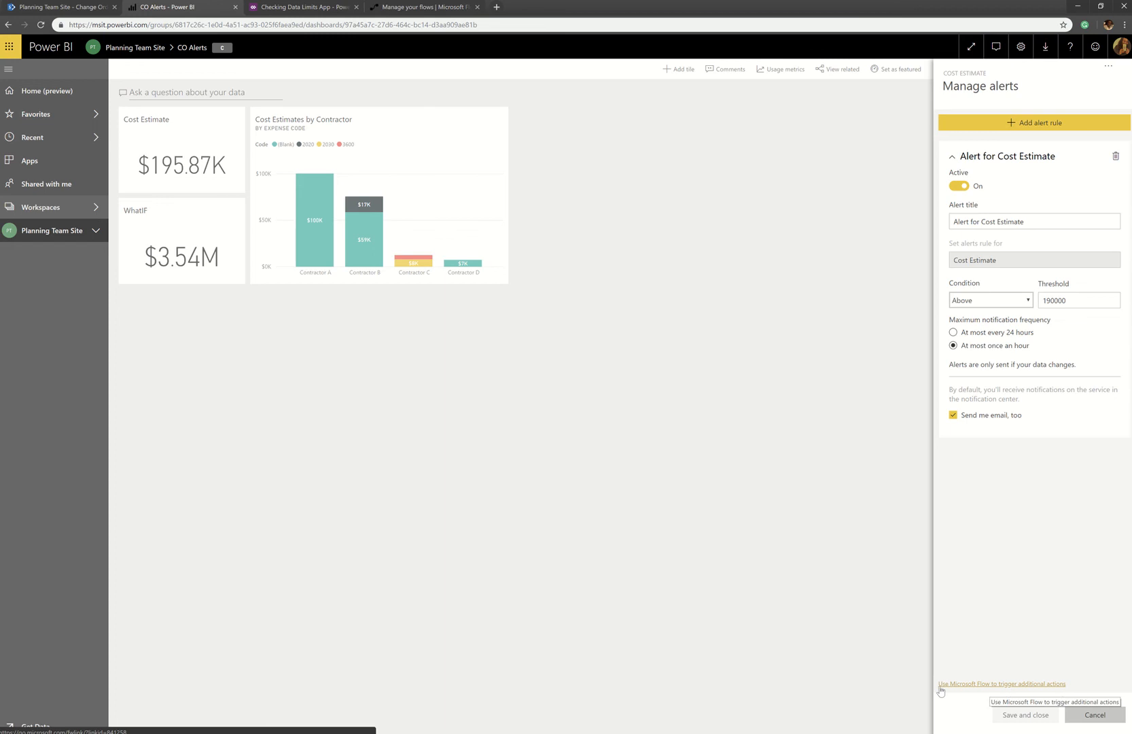
{"action": "mouse_move", "coordinate": [1061, 690]}
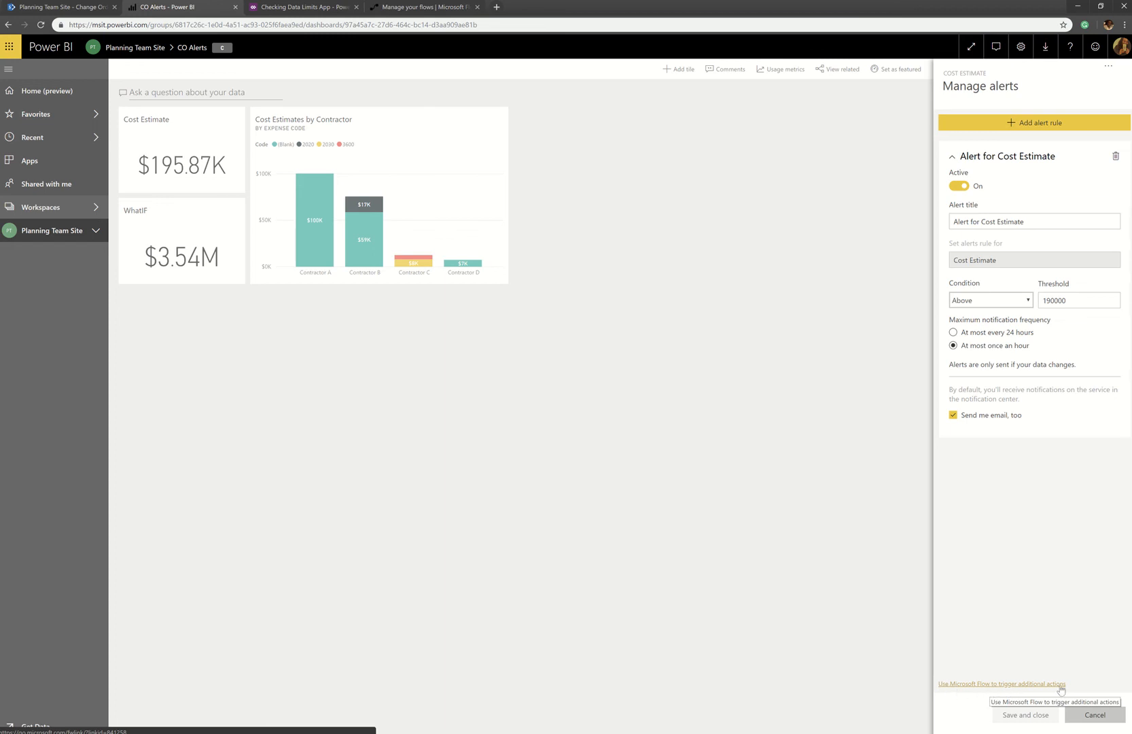
{"action": "mouse_move", "coordinate": [1094, 715]}
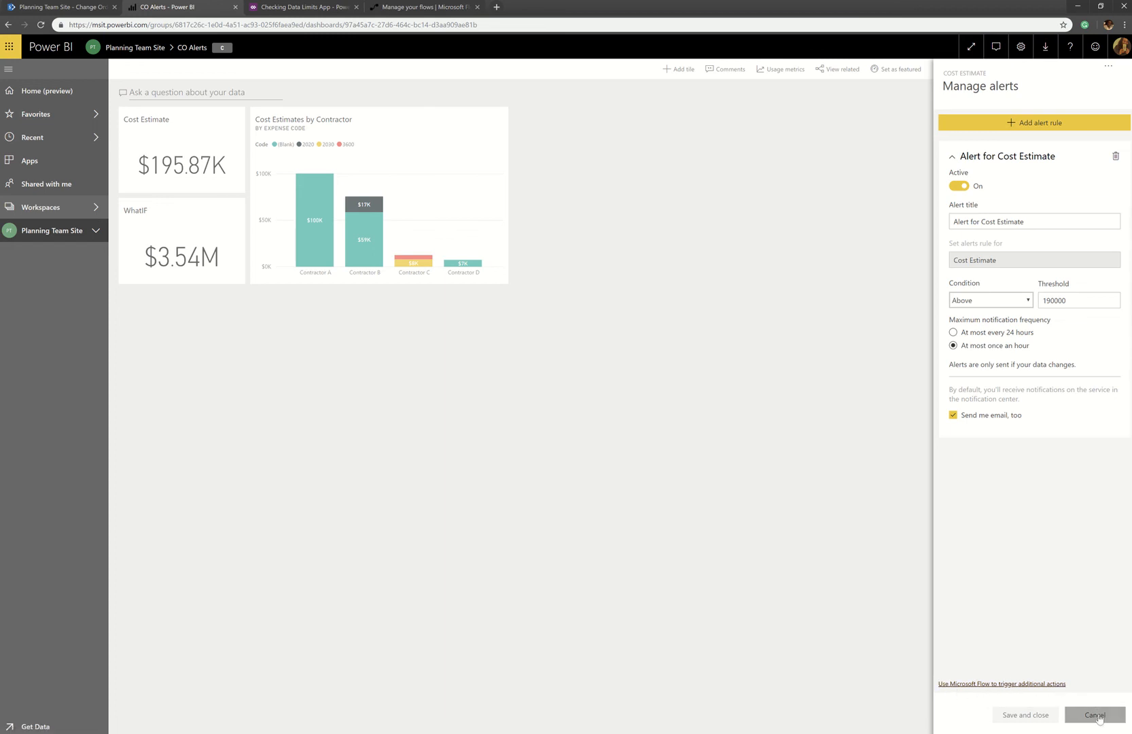
{"action": "left_click", "coordinate": [1094, 714]}
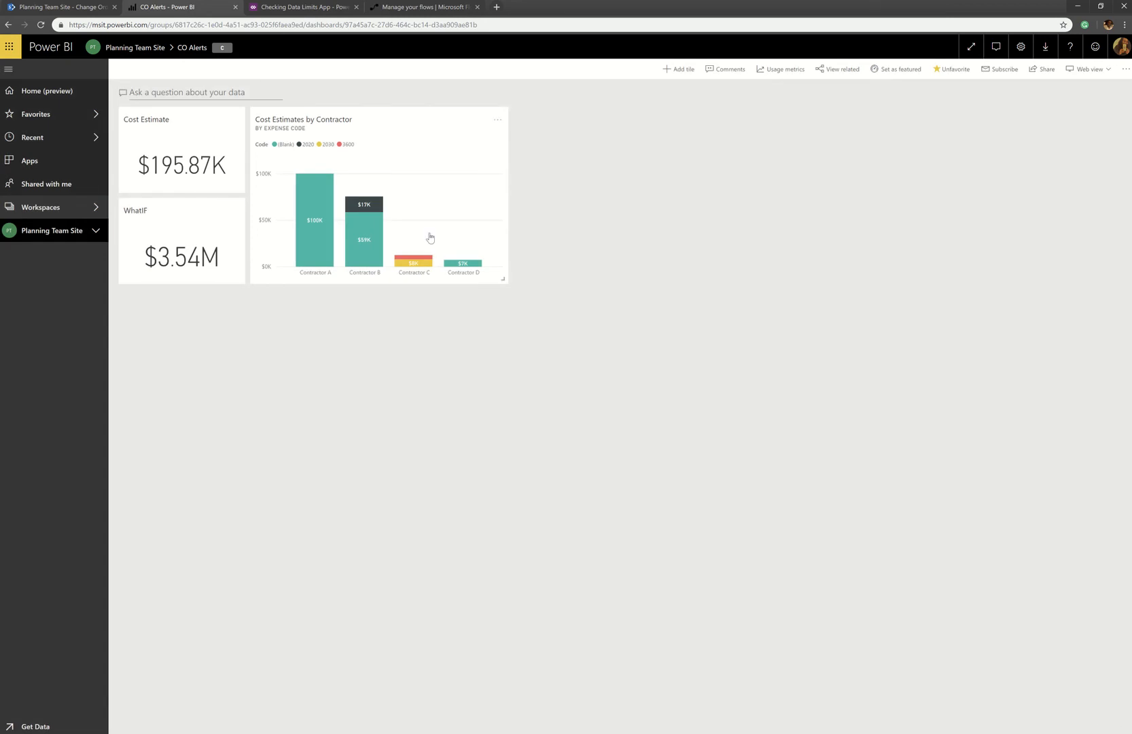
Open the CheckPBITrigger flow for editing and keep Alert for Cost Estimate as its data alert
{"action": "left_click", "coordinate": [425, 7]}
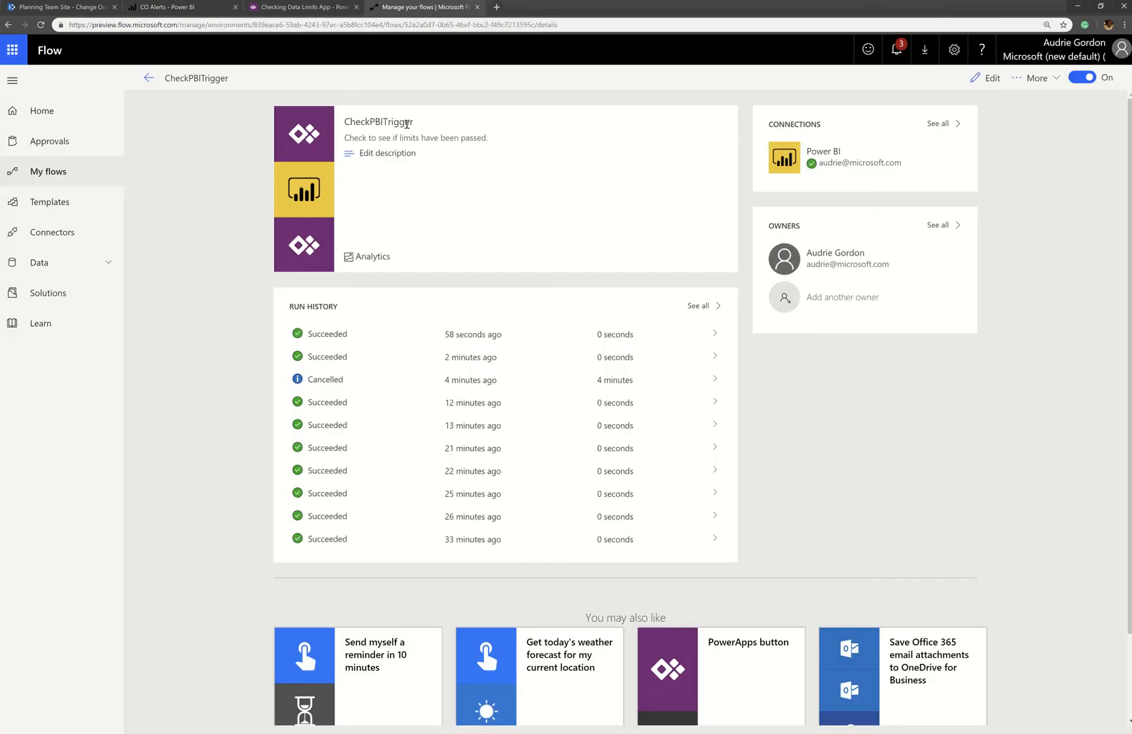
{"action": "mouse_move", "coordinate": [991, 78]}
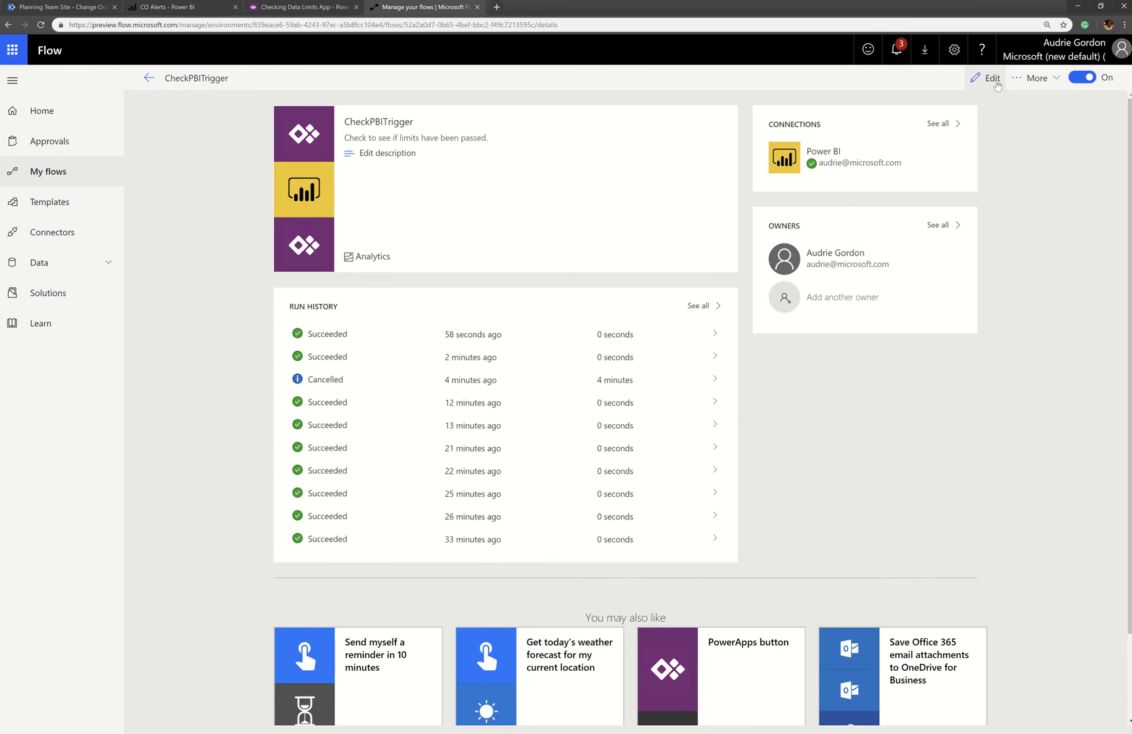
{"action": "left_click", "coordinate": [986, 78]}
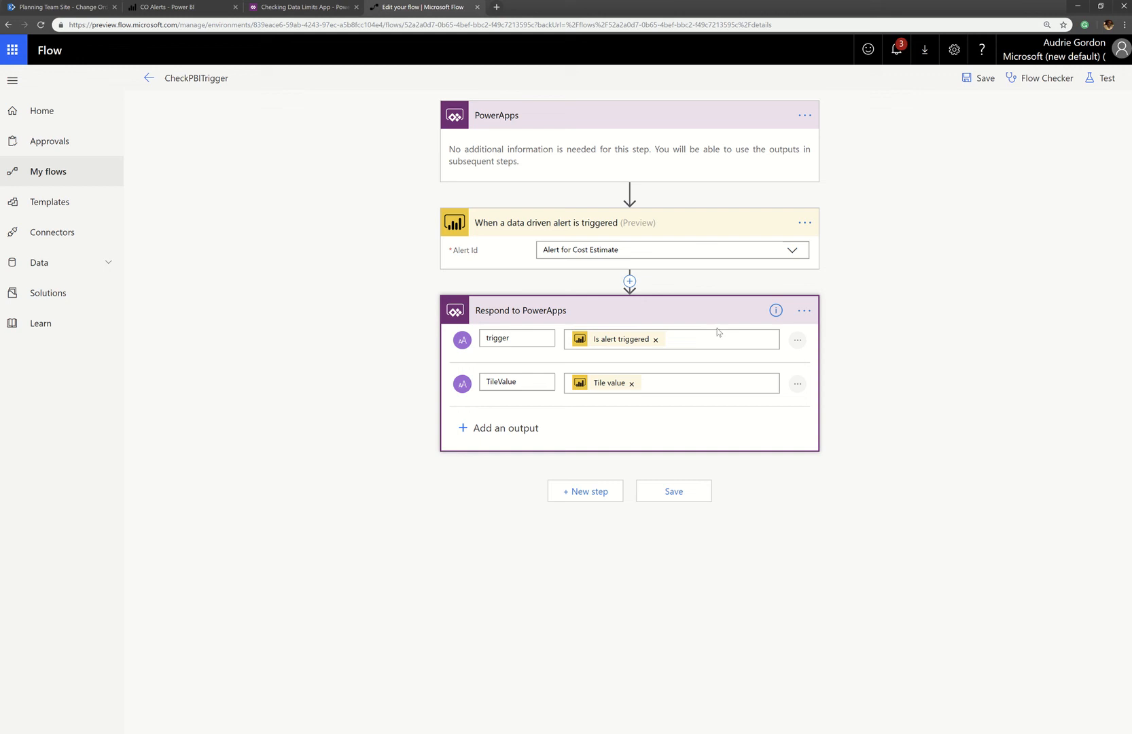
{"action": "mouse_move", "coordinate": [611, 166]}
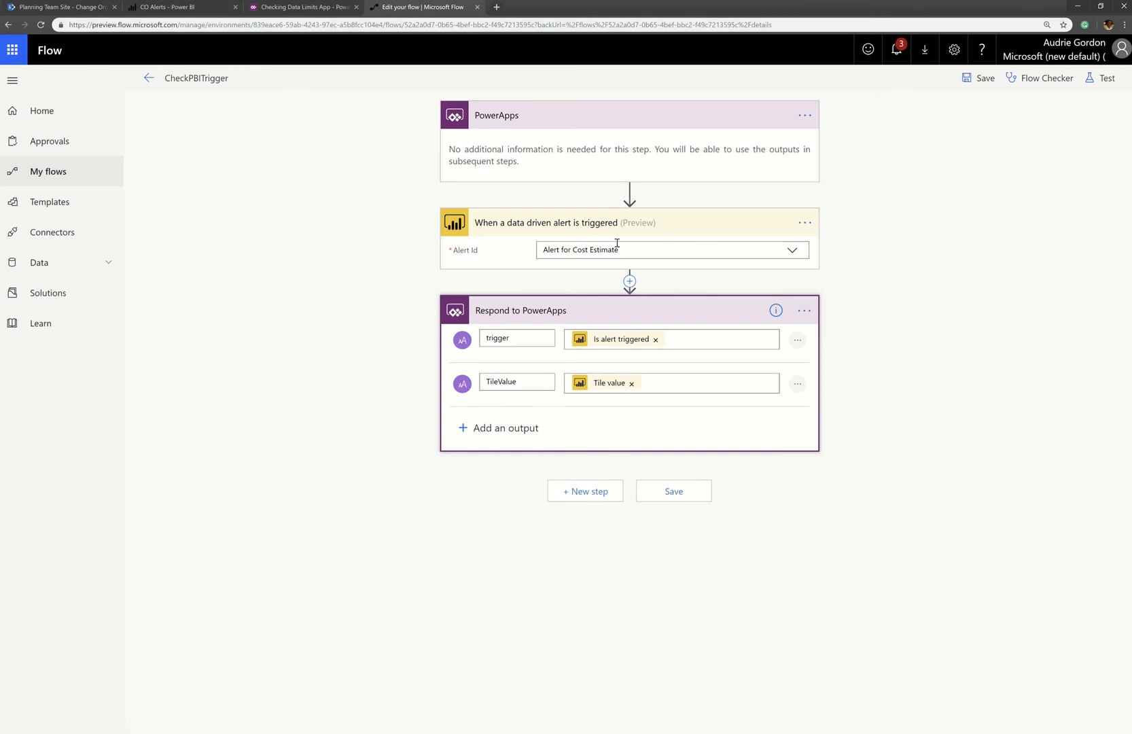
{"action": "mouse_move", "coordinate": [583, 115]}
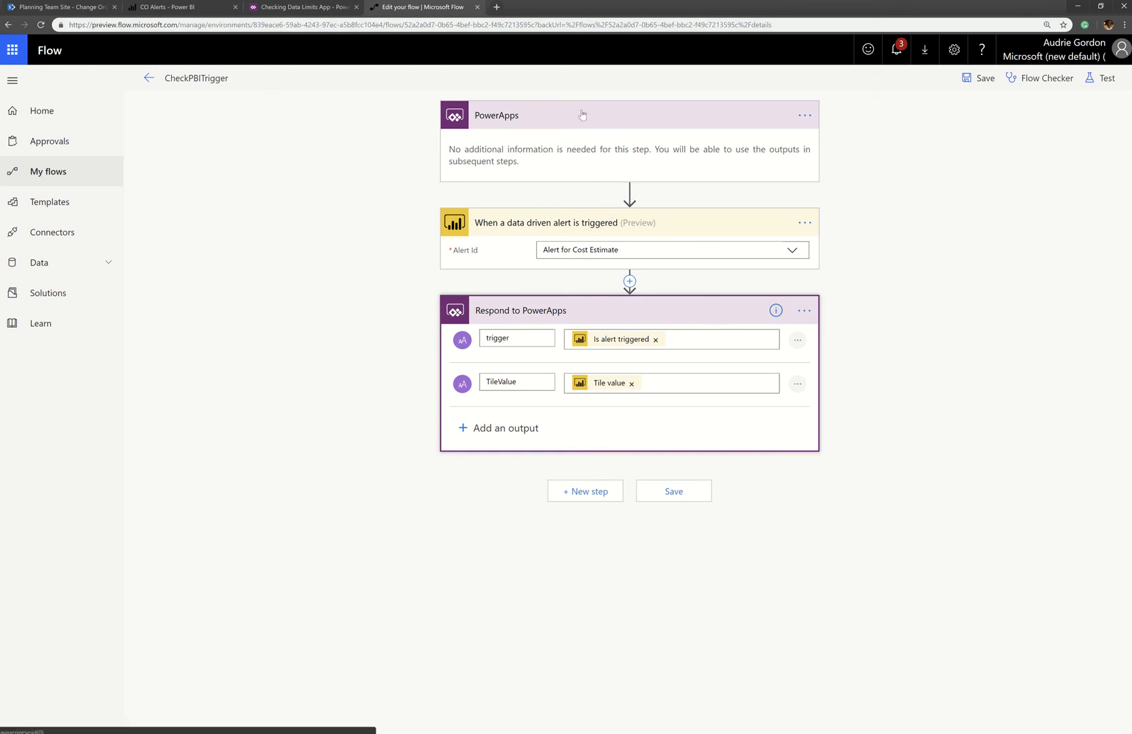
{"action": "mouse_move", "coordinate": [583, 228]}
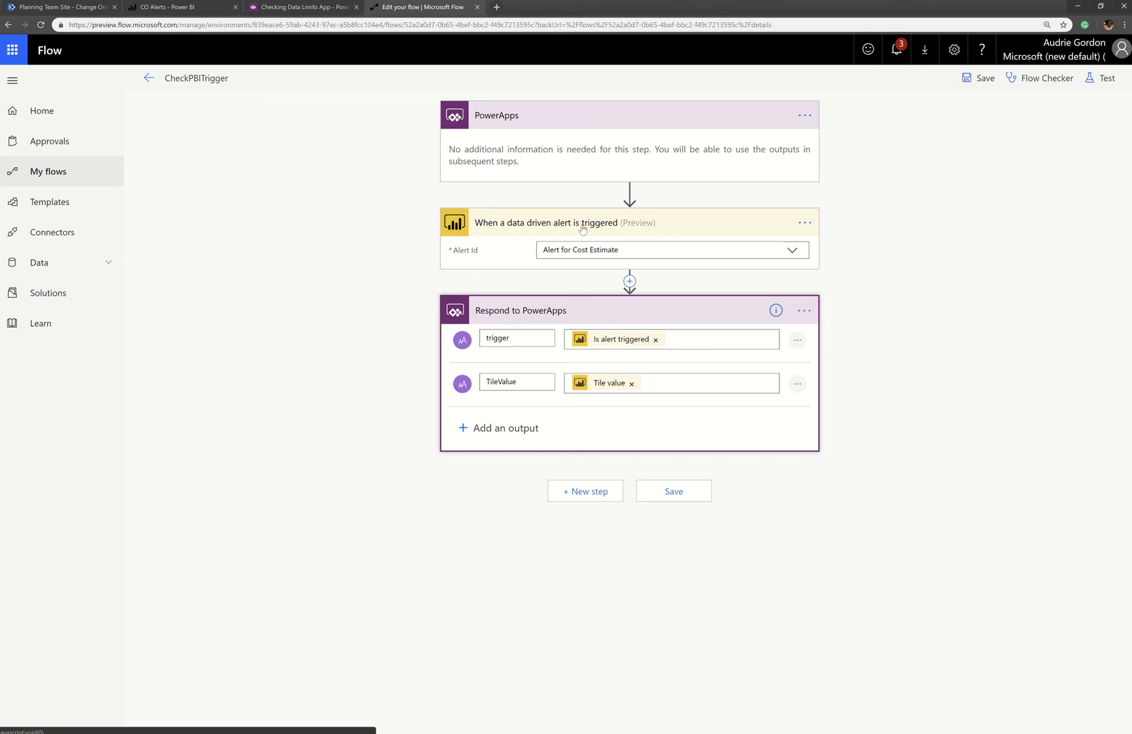
{"action": "mouse_move", "coordinate": [648, 228]}
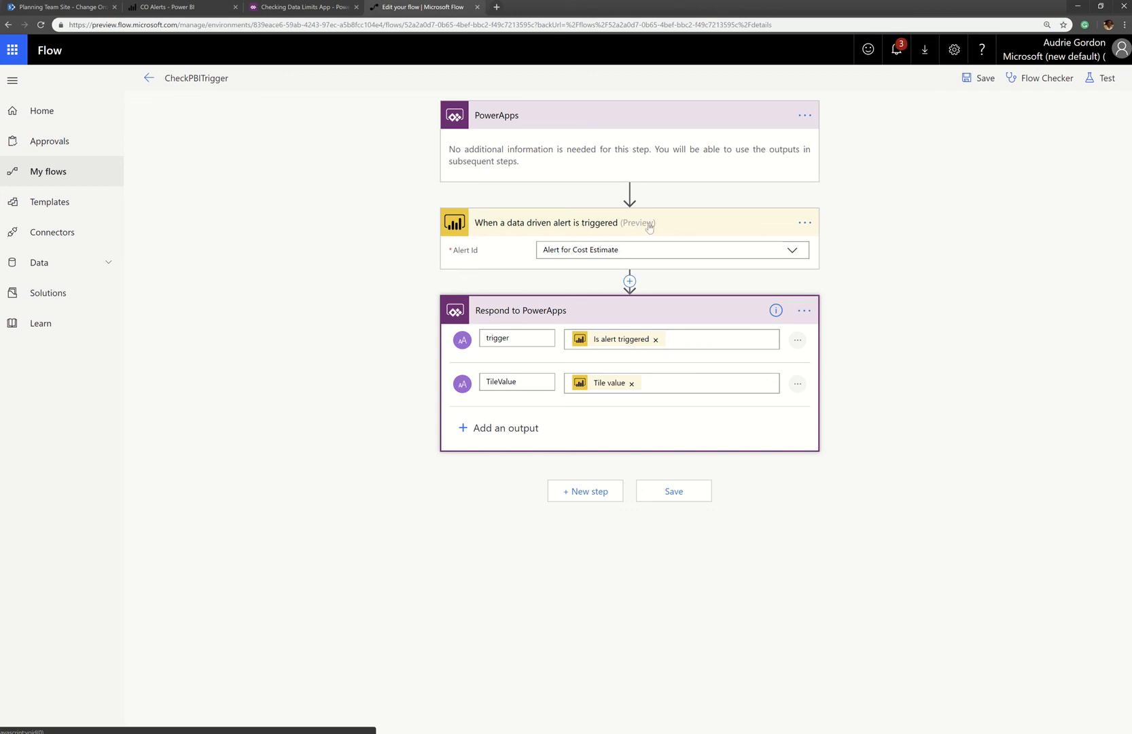
{"action": "mouse_move", "coordinate": [544, 208]}
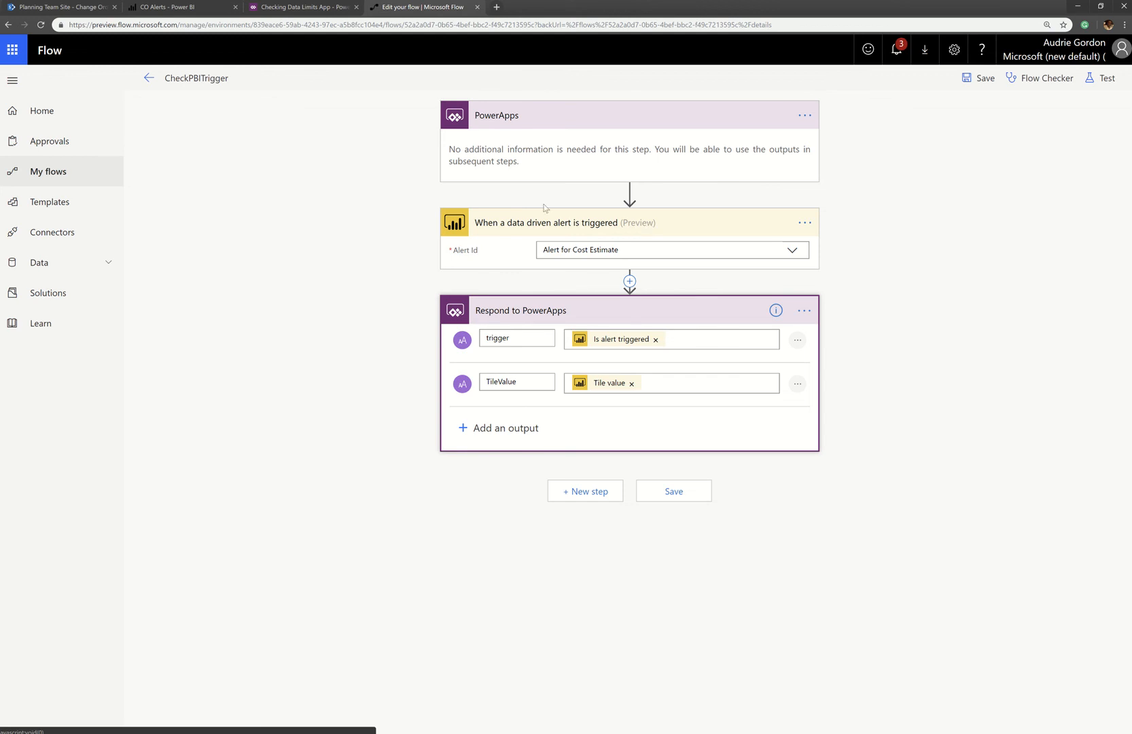
{"action": "mouse_move", "coordinate": [589, 235]}
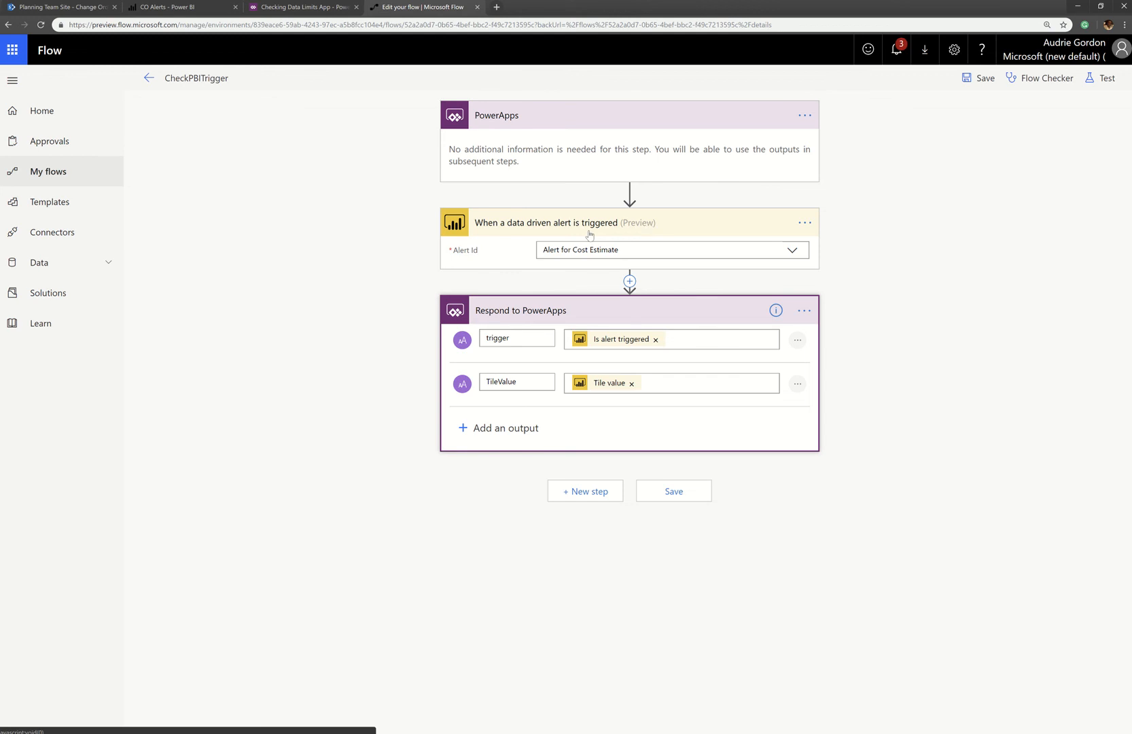
{"action": "mouse_move", "coordinate": [547, 229]}
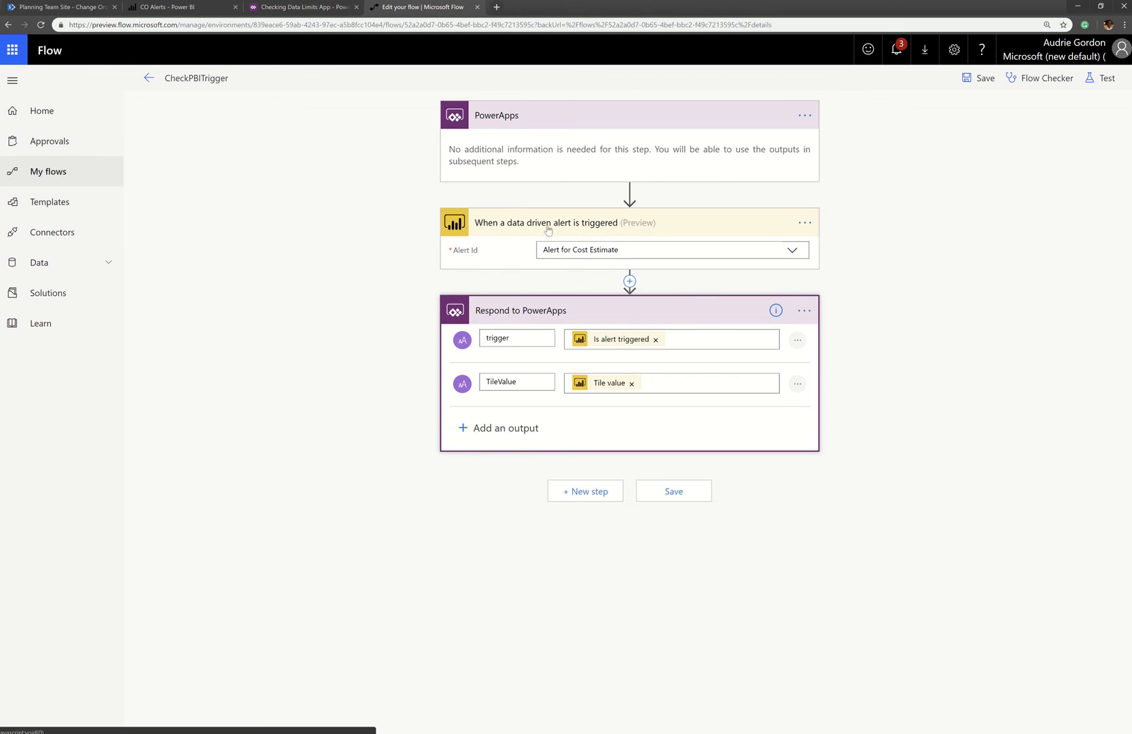
{"action": "mouse_move", "coordinate": [546, 250]}
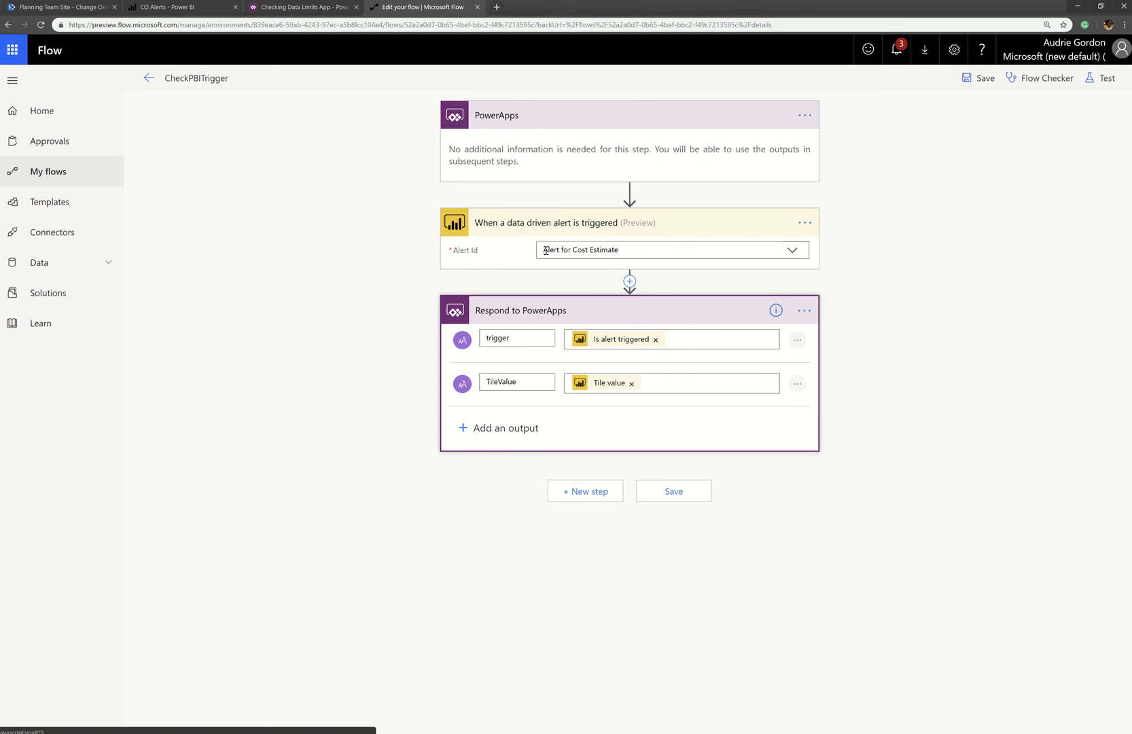
{"action": "left_click", "coordinate": [791, 250]}
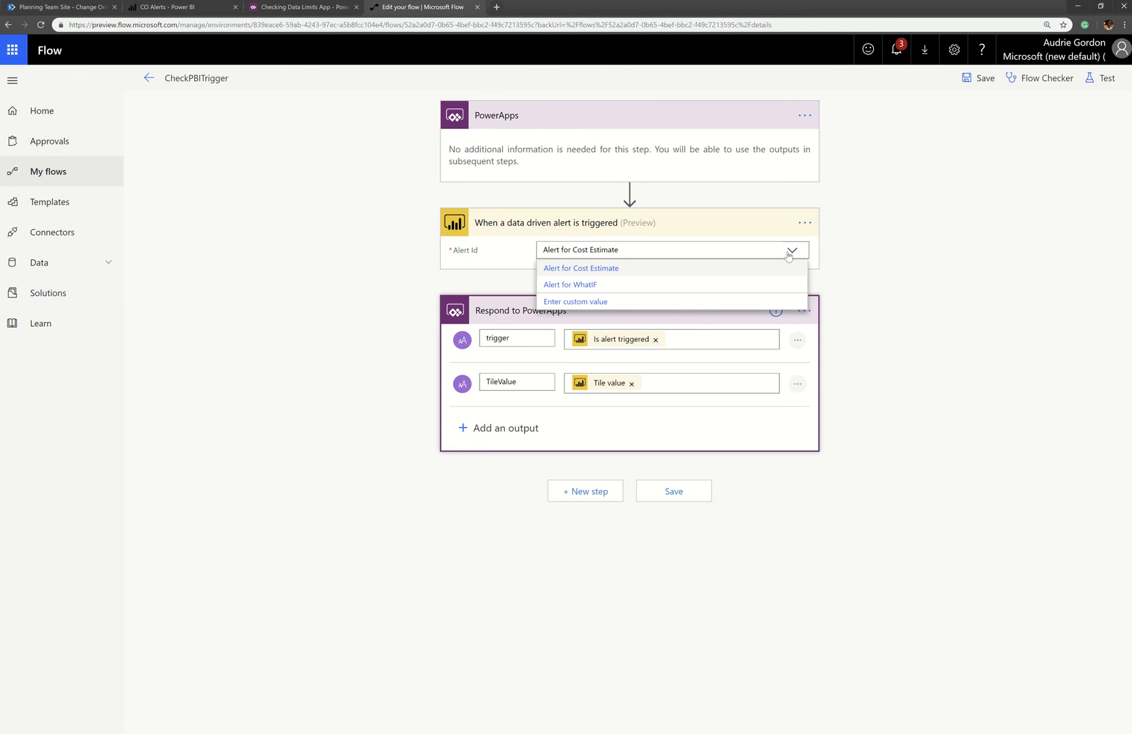
{"action": "left_click", "coordinate": [580, 267]}
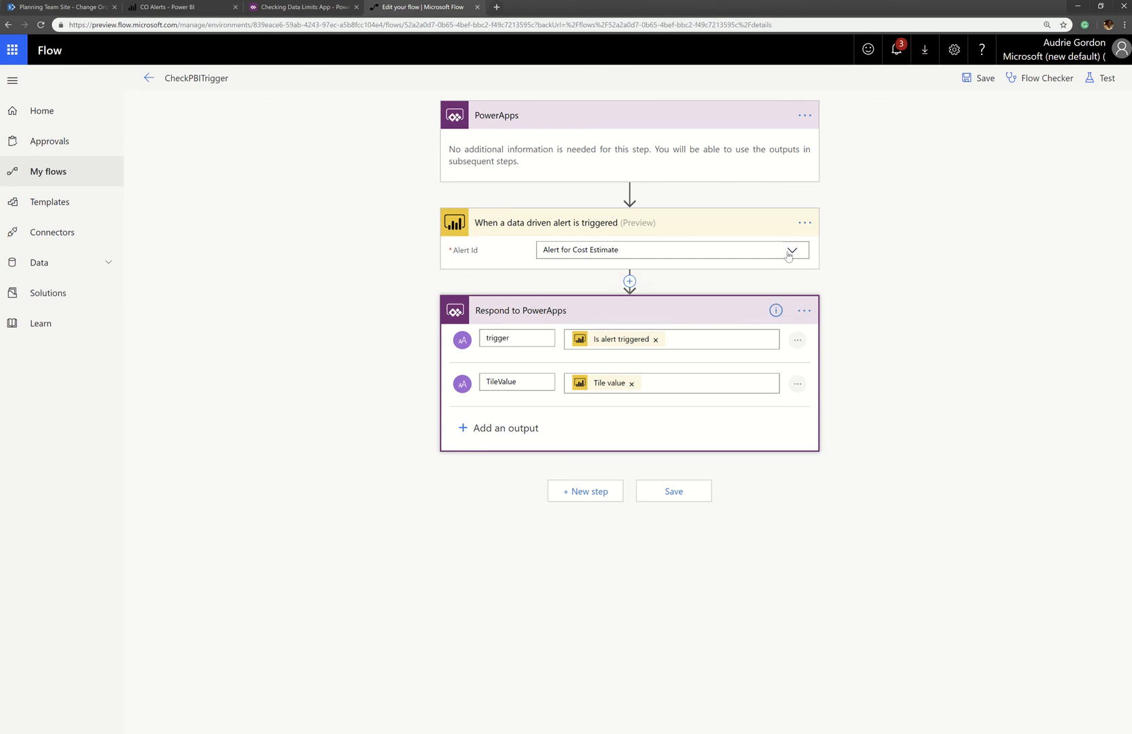
{"action": "mouse_move", "coordinate": [590, 330]}
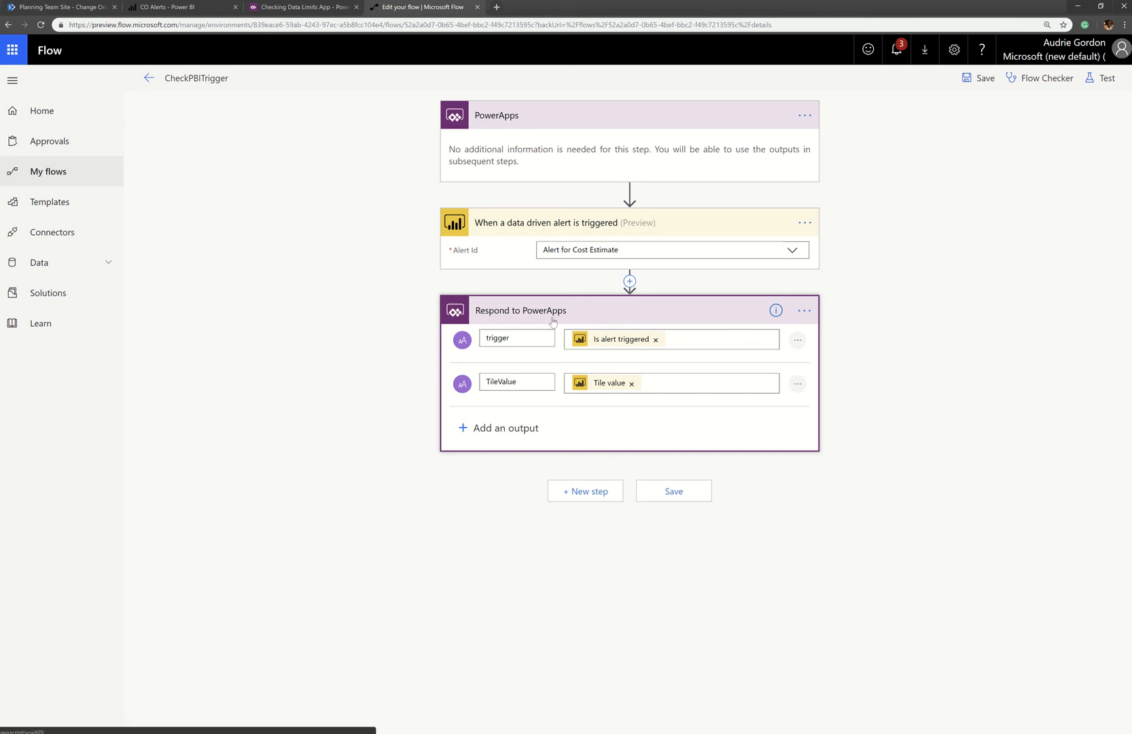
{"action": "left_click", "coordinate": [516, 338]}
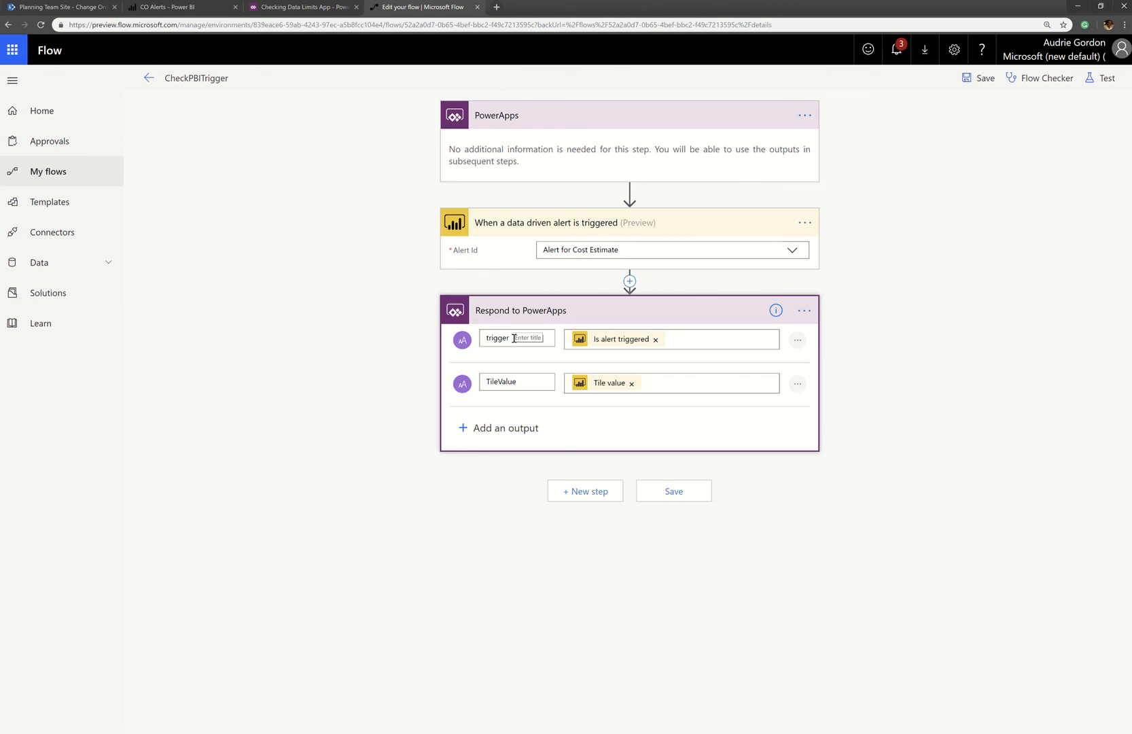
{"action": "left_click", "coordinate": [701, 339]}
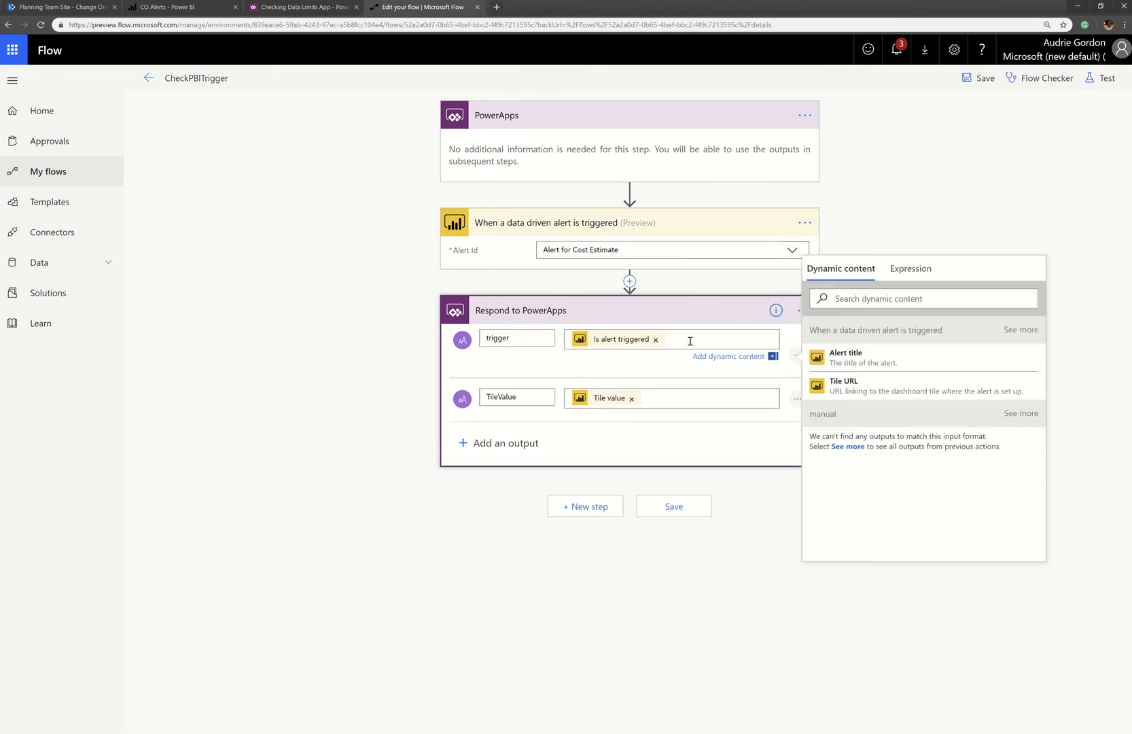
{"action": "left_click", "coordinate": [1020, 330]}
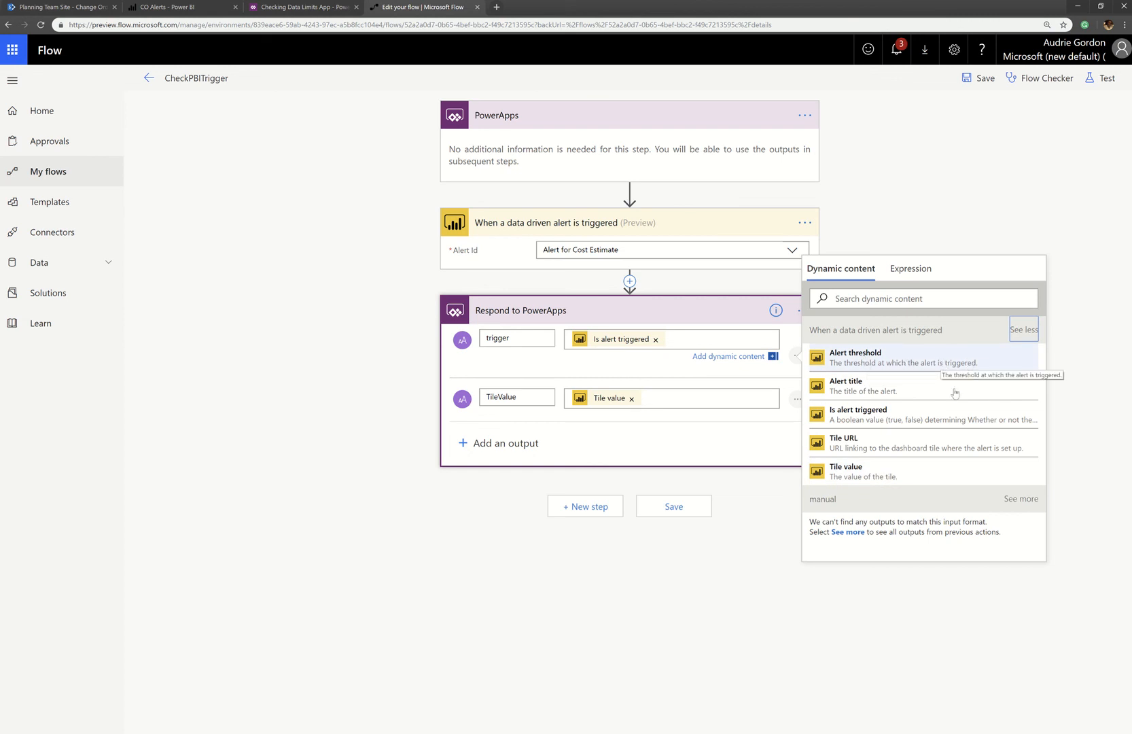
{"action": "mouse_move", "coordinate": [933, 421]}
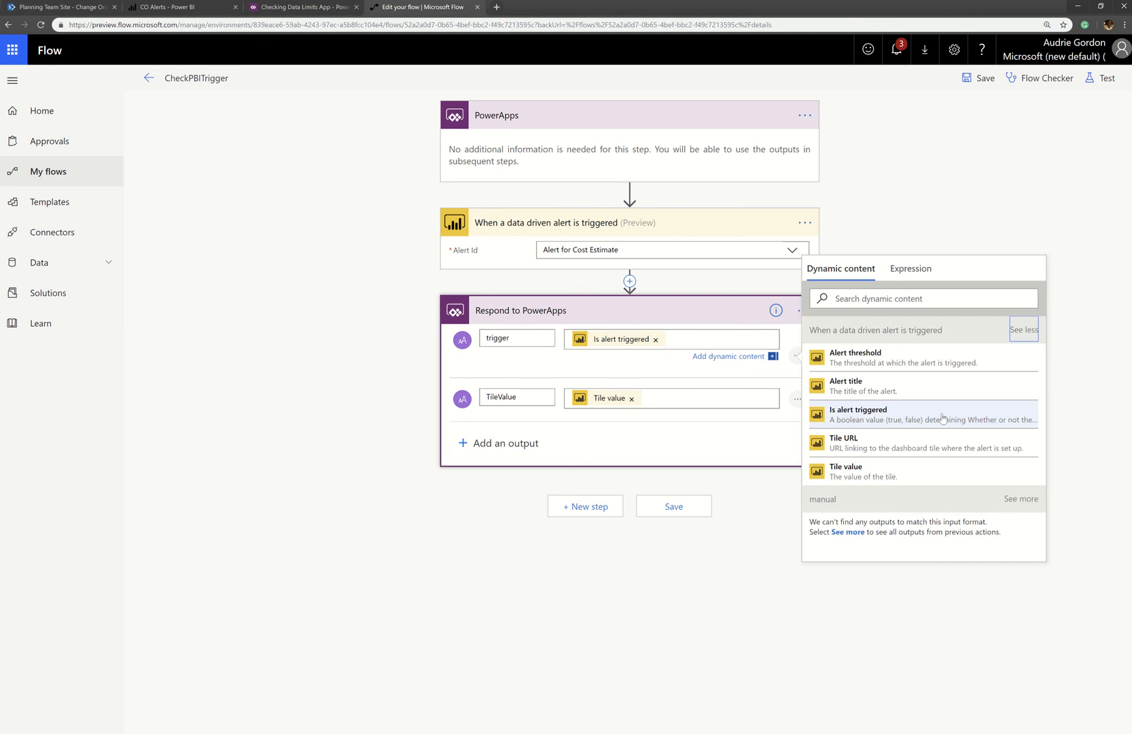
{"action": "mouse_move", "coordinate": [879, 477]}
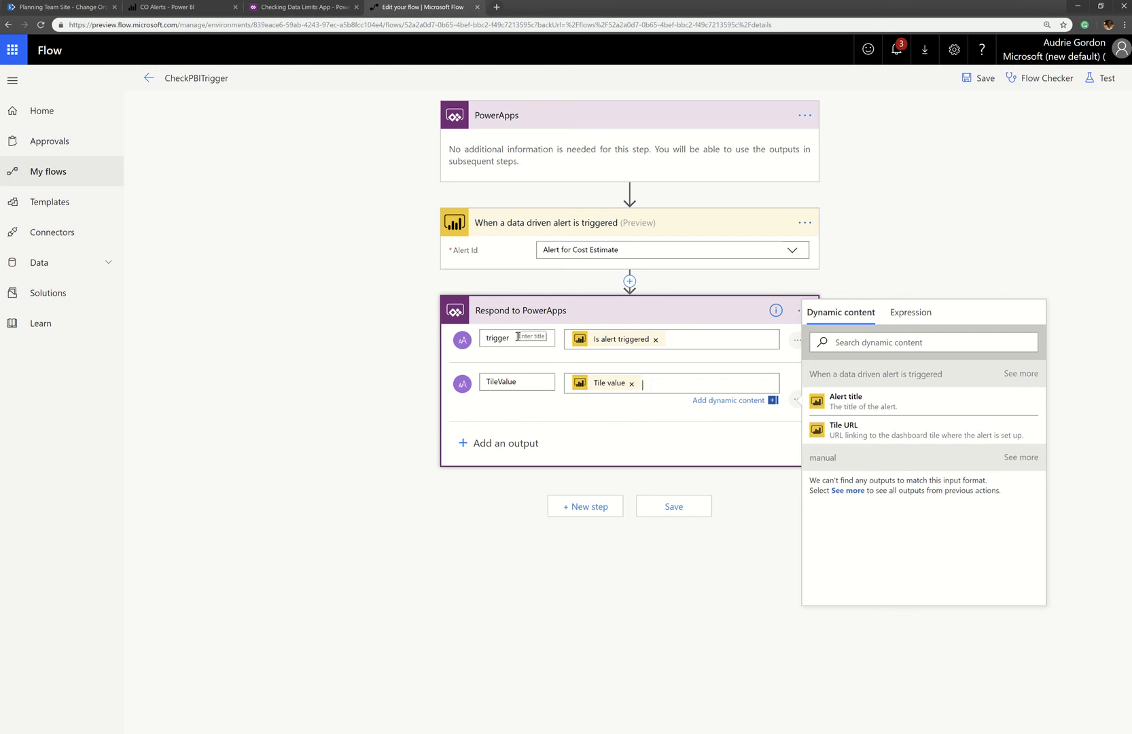
{"action": "left_click", "coordinate": [498, 443]}
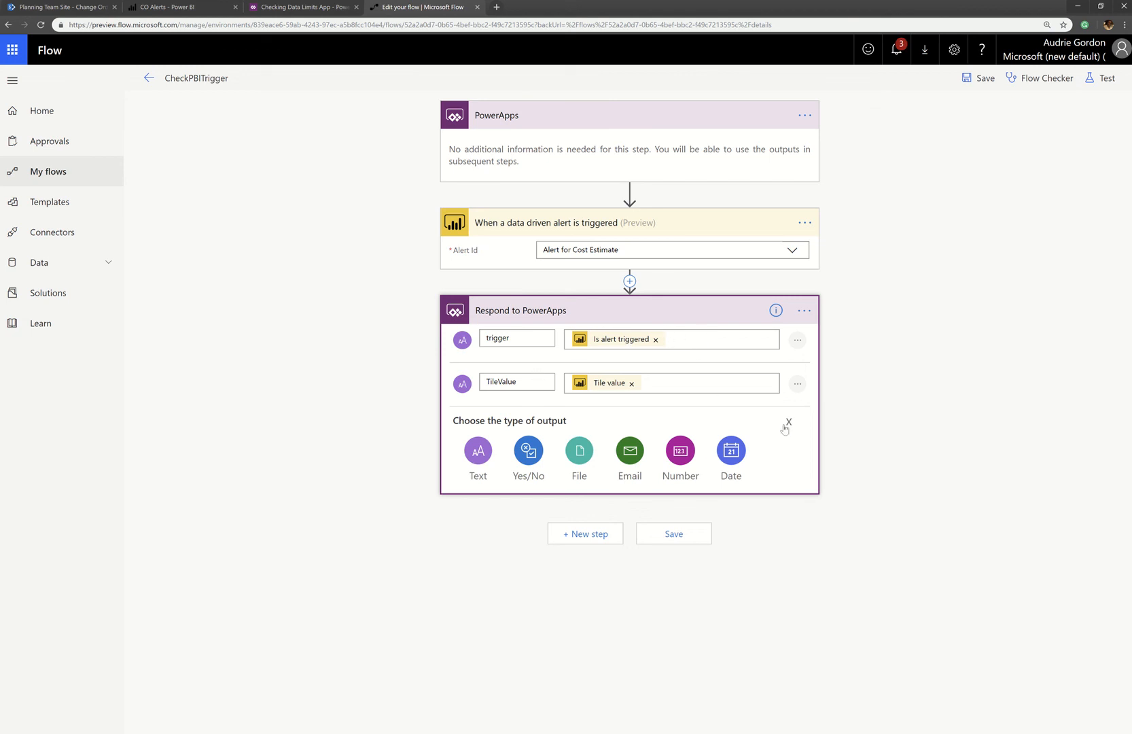
{"action": "left_click", "coordinate": [788, 422]}
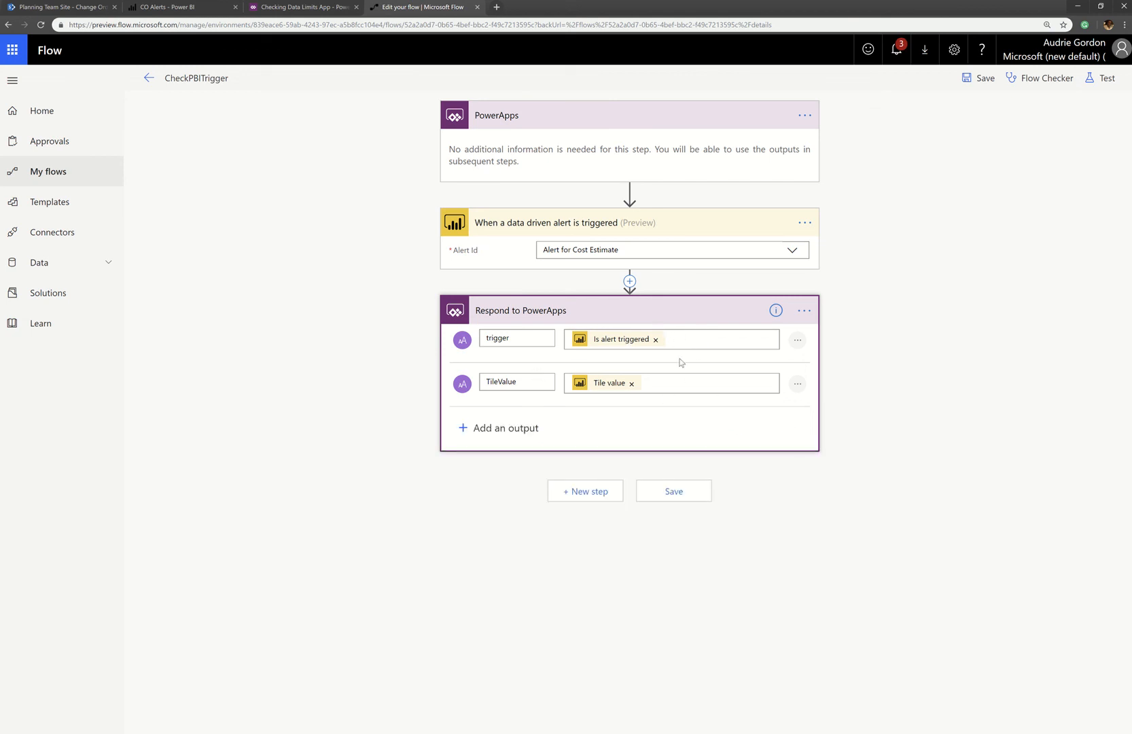
{"action": "mouse_move", "coordinate": [735, 274]}
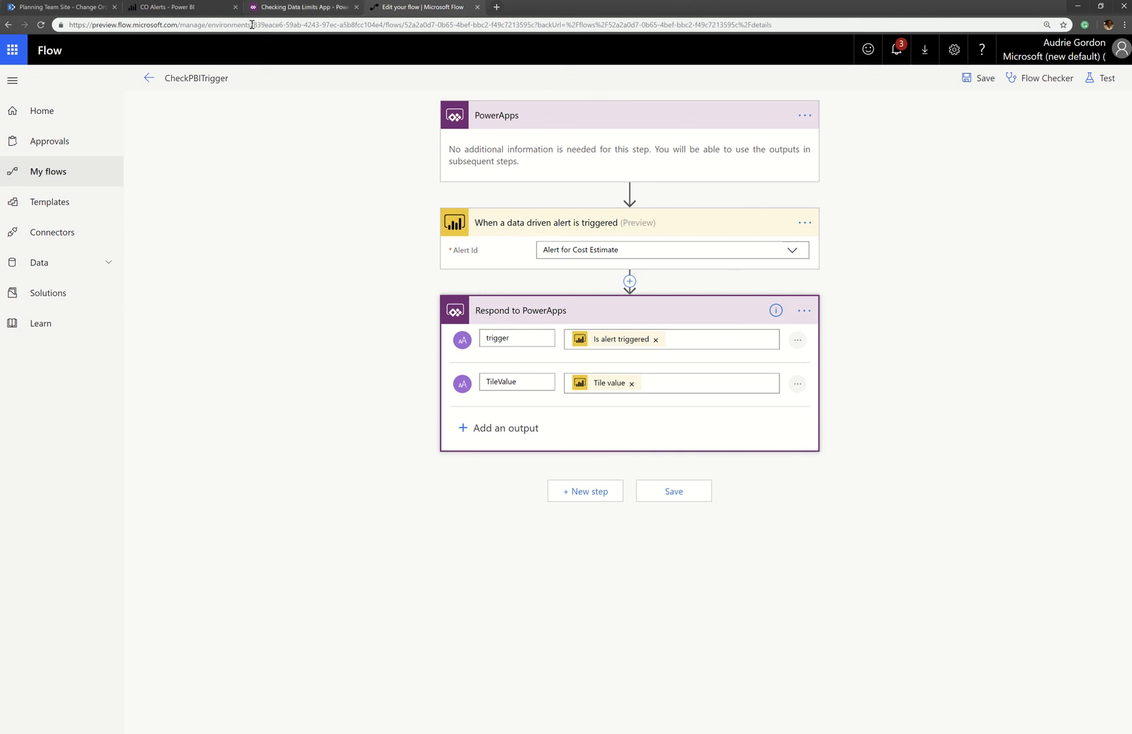
{"action": "mouse_move", "coordinate": [300, 7]}
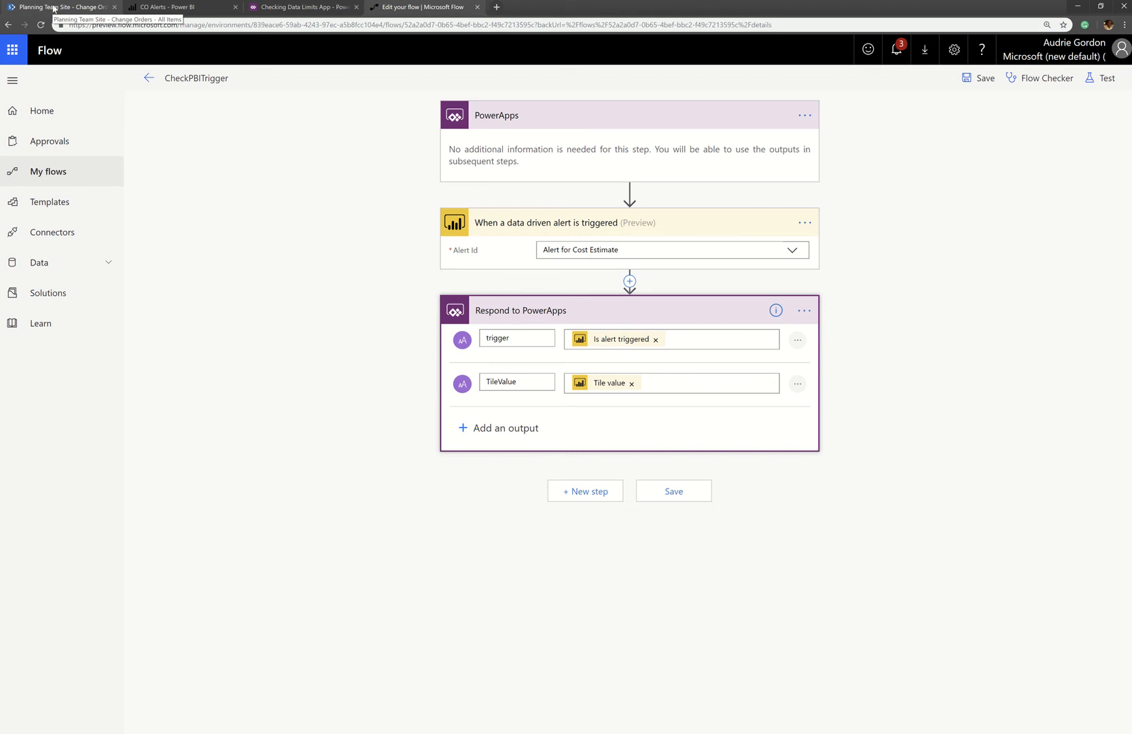
Return to the Checking Data Limits App editor and select the Check data limits button
{"action": "left_click", "coordinate": [303, 7]}
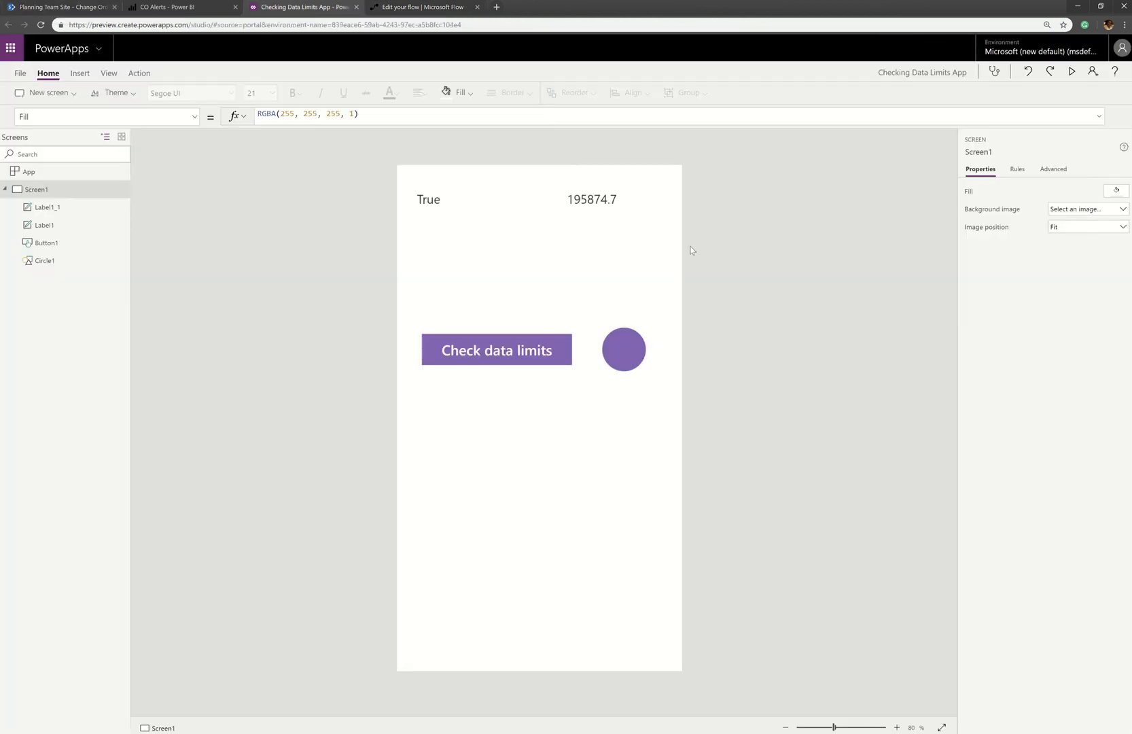
{"action": "mouse_move", "coordinate": [590, 350]}
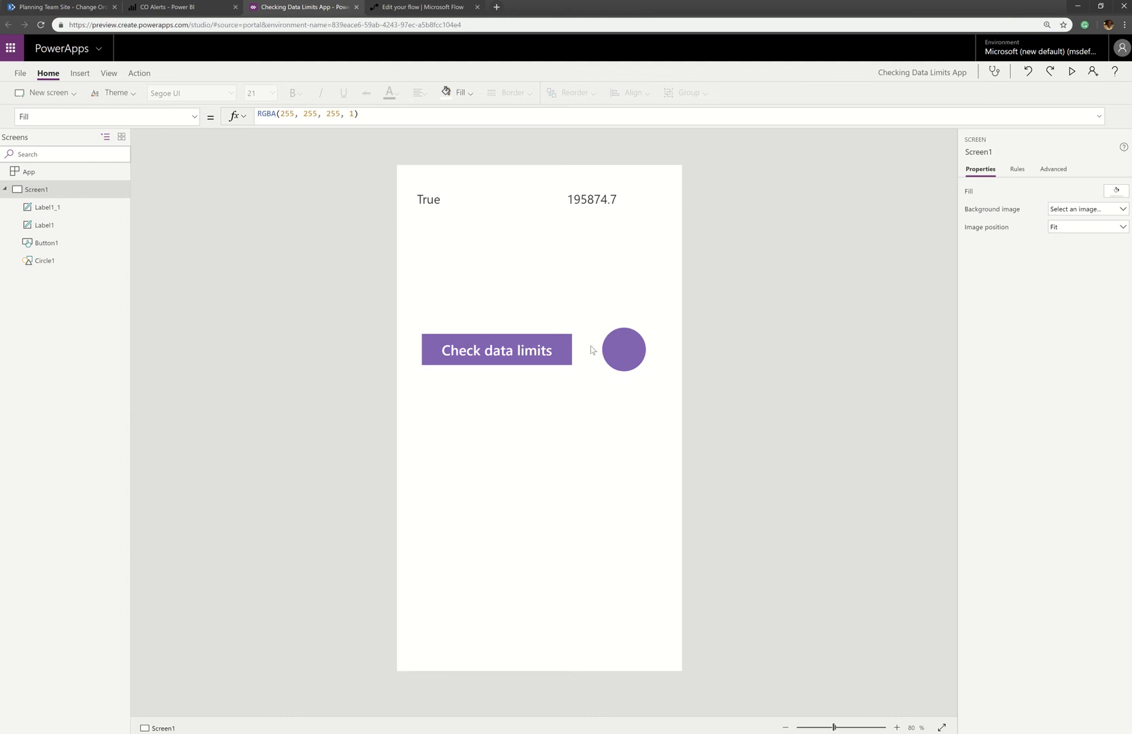
{"action": "left_click", "coordinate": [496, 350]}
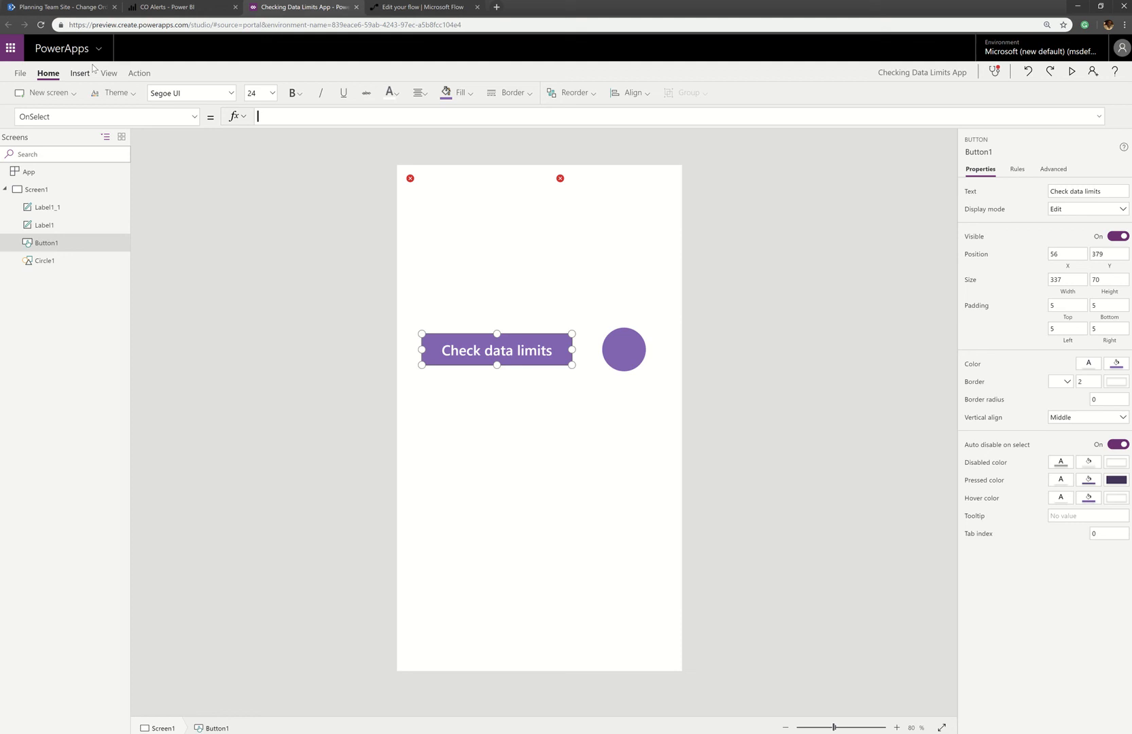
Attach the CheckPBITrigger flow so OnSelect is Set(MyAlertResponse,CheckPBITrigger.Run())
{"action": "left_click", "coordinate": [138, 73]}
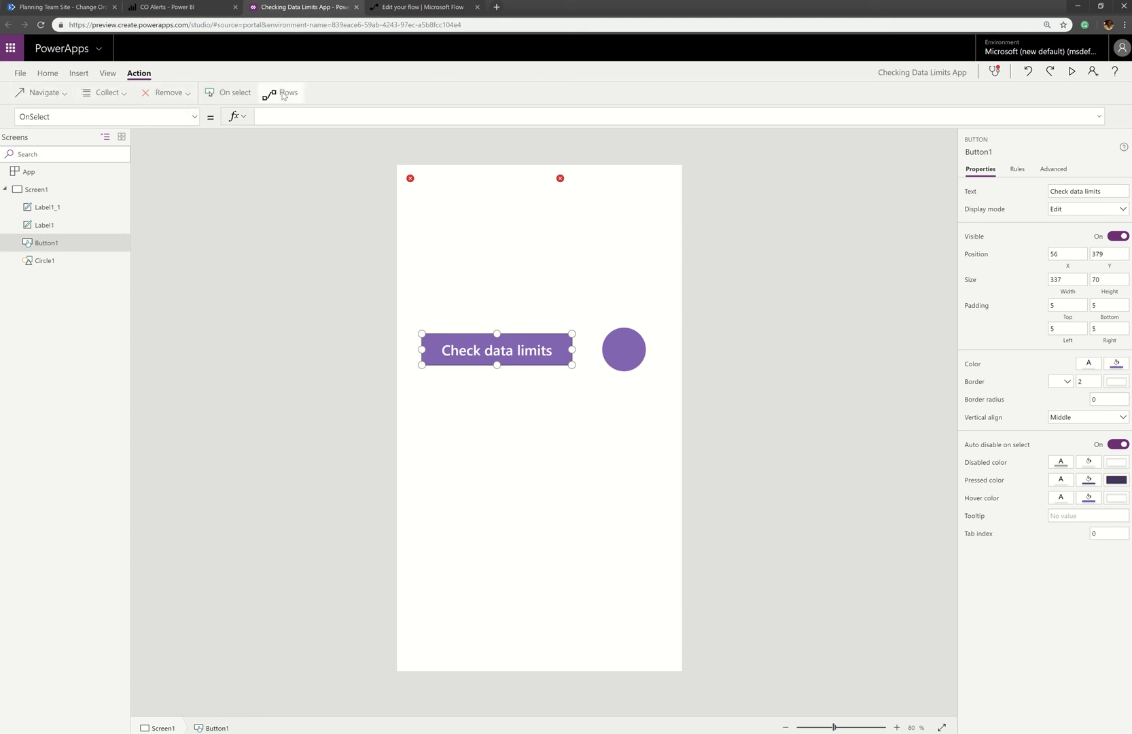
{"action": "left_click", "coordinate": [280, 92]}
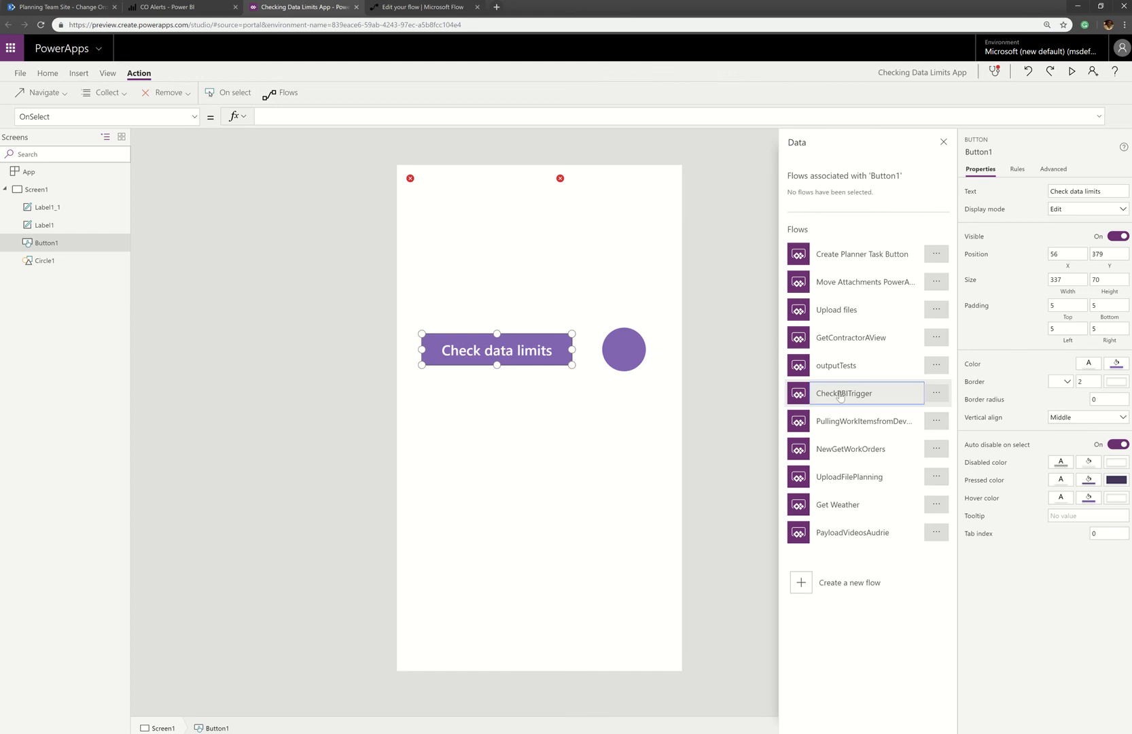
{"action": "left_click", "coordinate": [843, 392]}
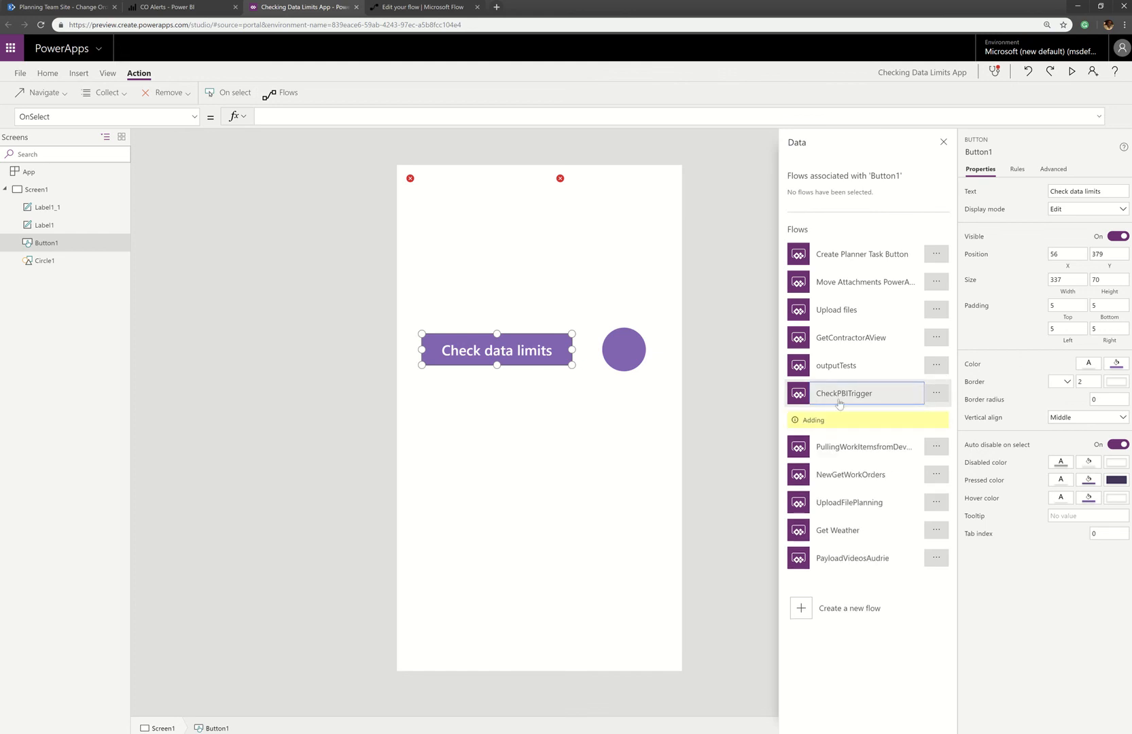
{"action": "left_click", "coordinate": [843, 392]}
{"action": "type", "text": "Set(MyAlertResponse,CheckPBITrigger.Run())"}
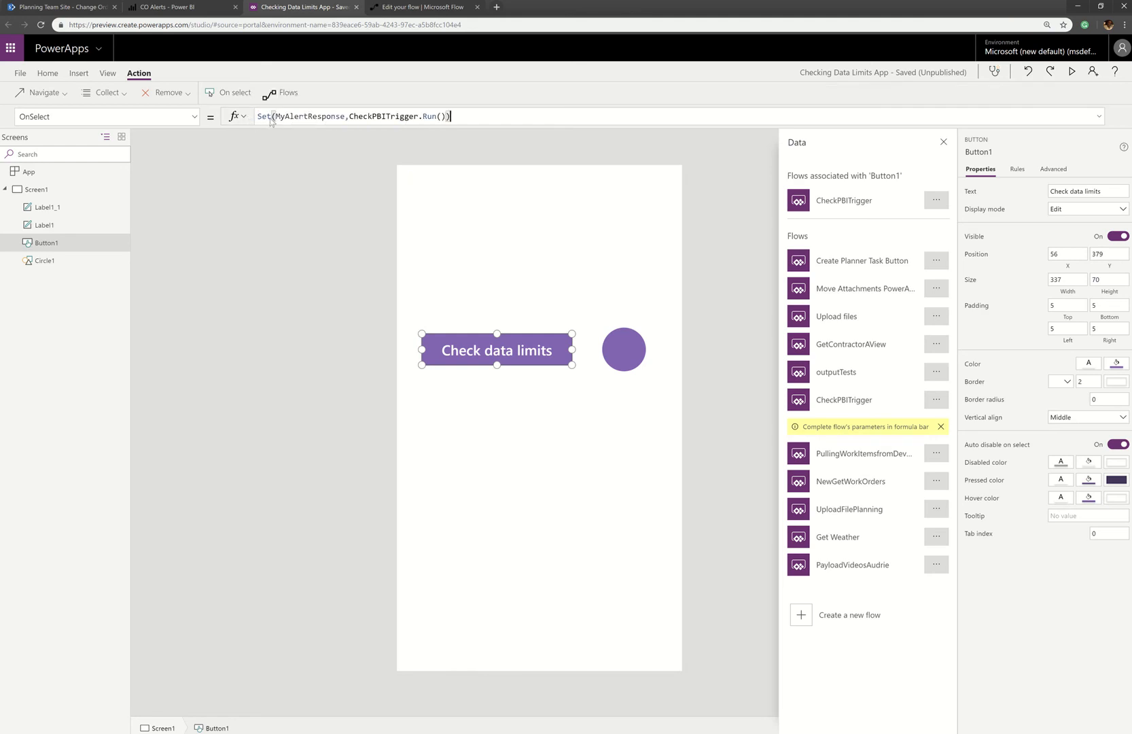
{"action": "double_click", "coordinate": [310, 116]}
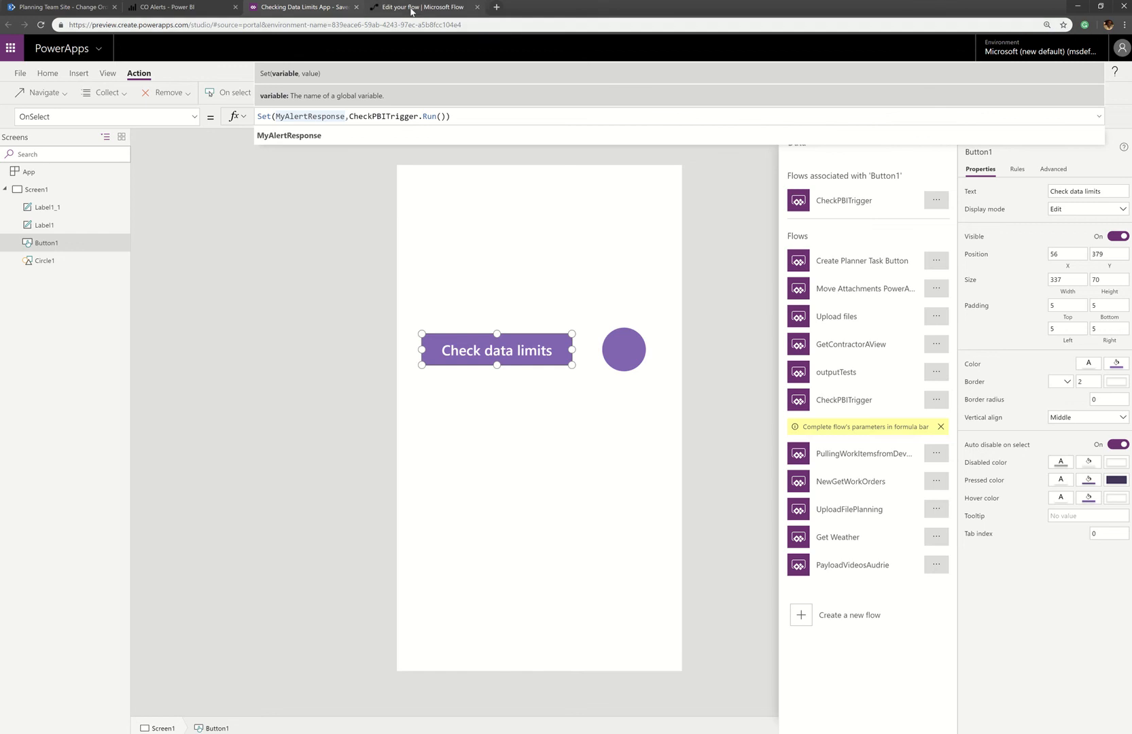
{"action": "left_click", "coordinate": [418, 7]}
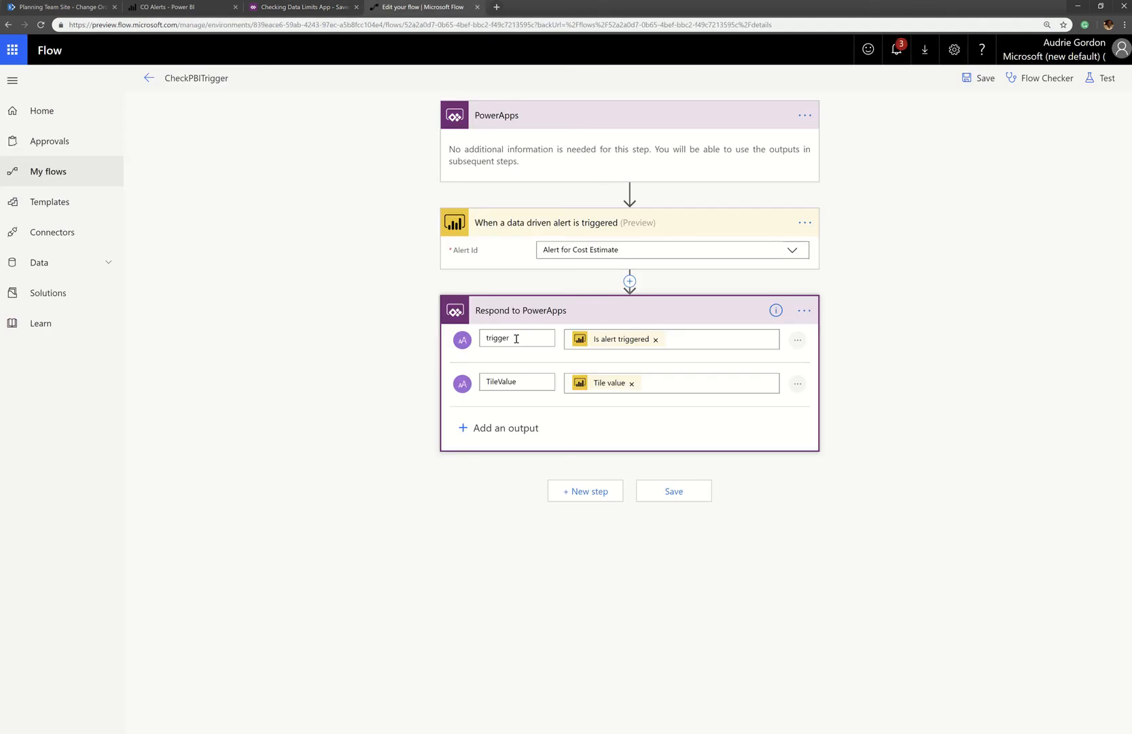
{"action": "left_click", "coordinate": [303, 6]}
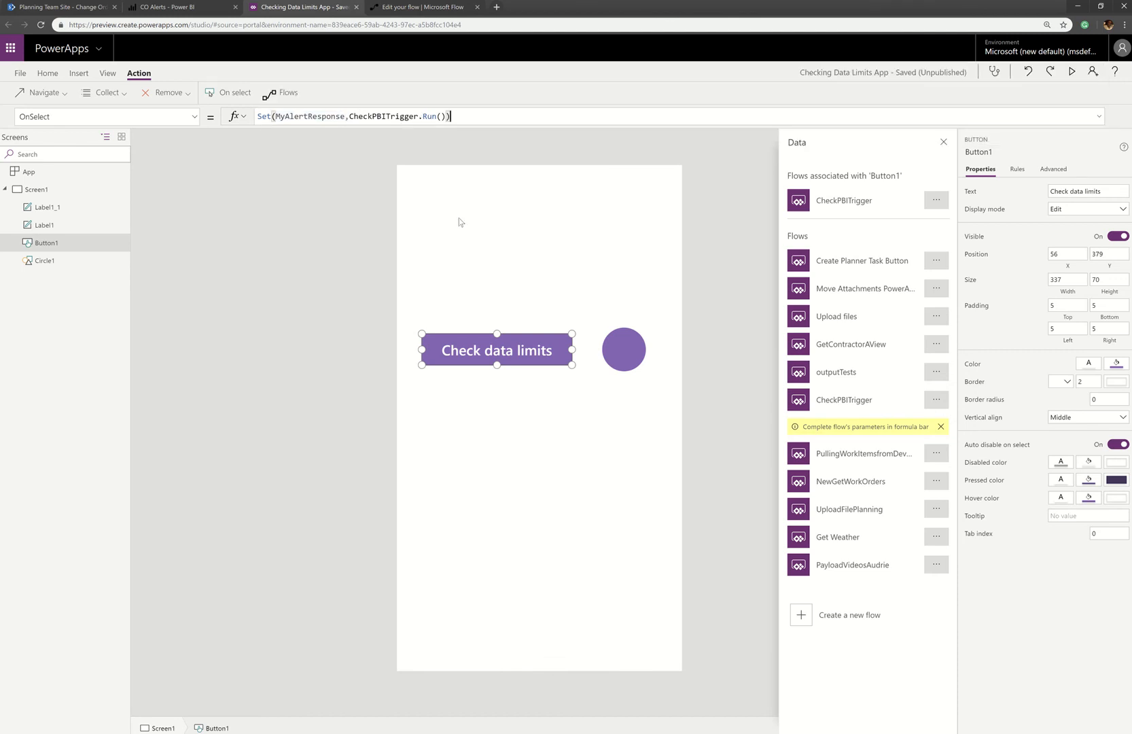
Rename the labels, naming the tile-value one lblCurrentValue
{"action": "left_click", "coordinate": [44, 225]}
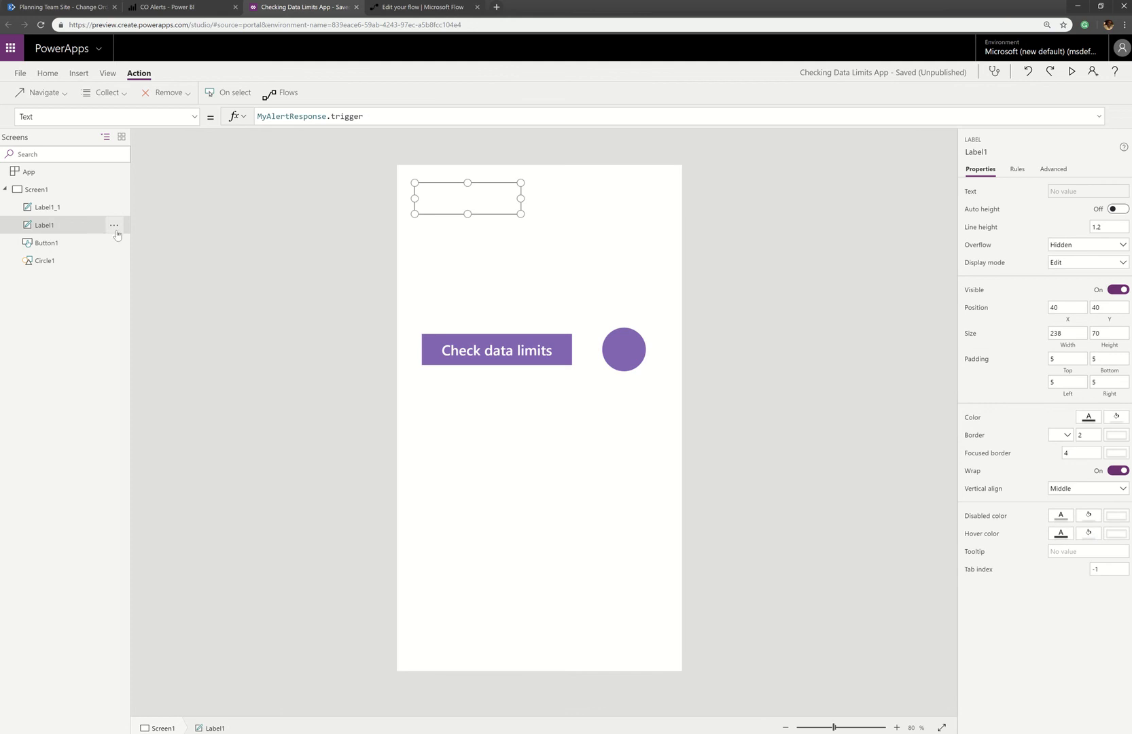
{"action": "left_click", "coordinate": [113, 226]}
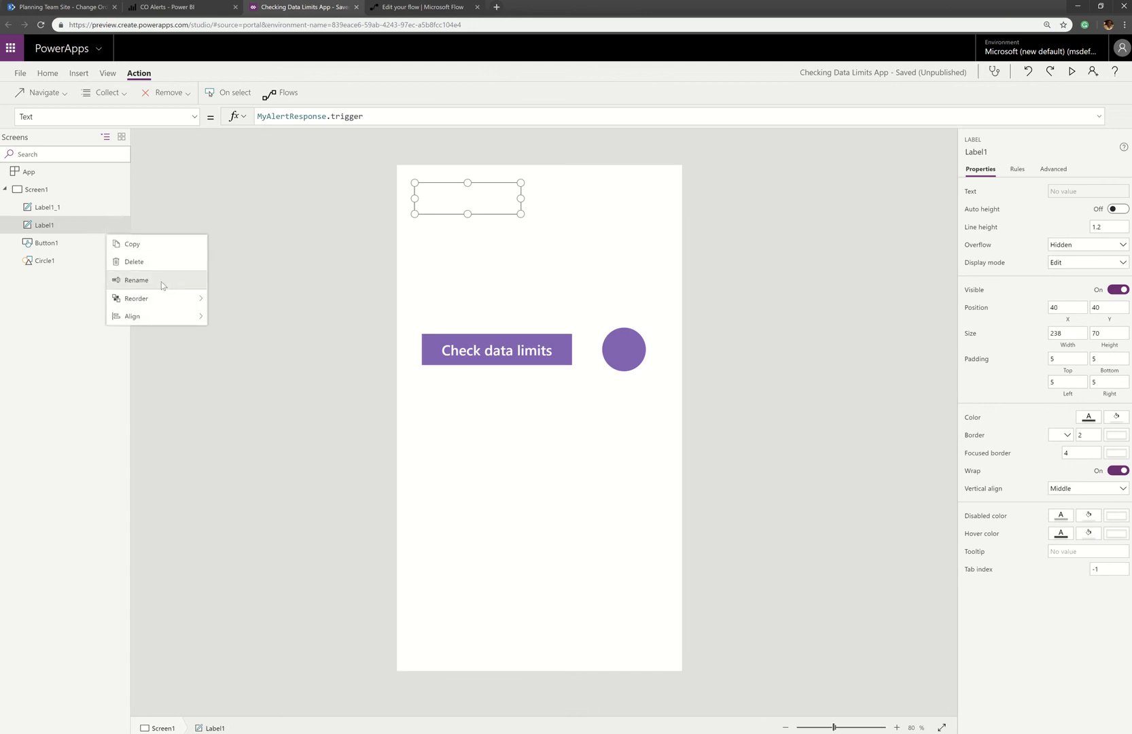
{"action": "left_click", "coordinate": [136, 280]}
{"action": "type", "text": "lblAlerted"}
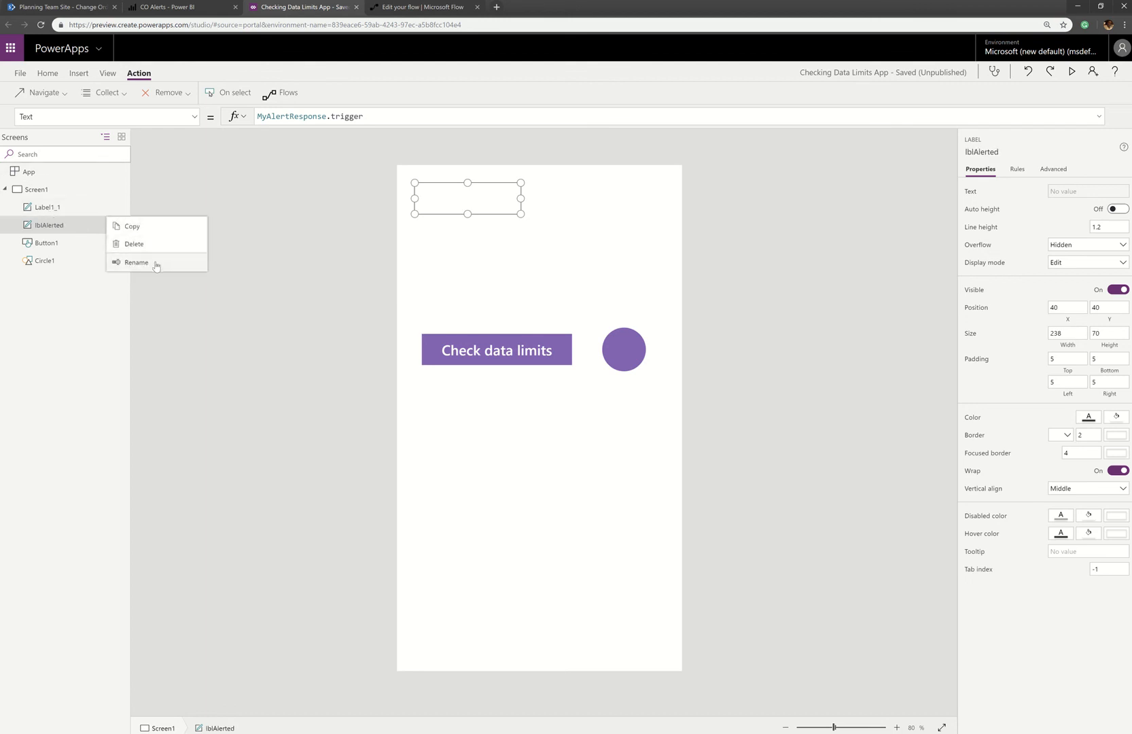
{"action": "left_click", "coordinate": [135, 263]}
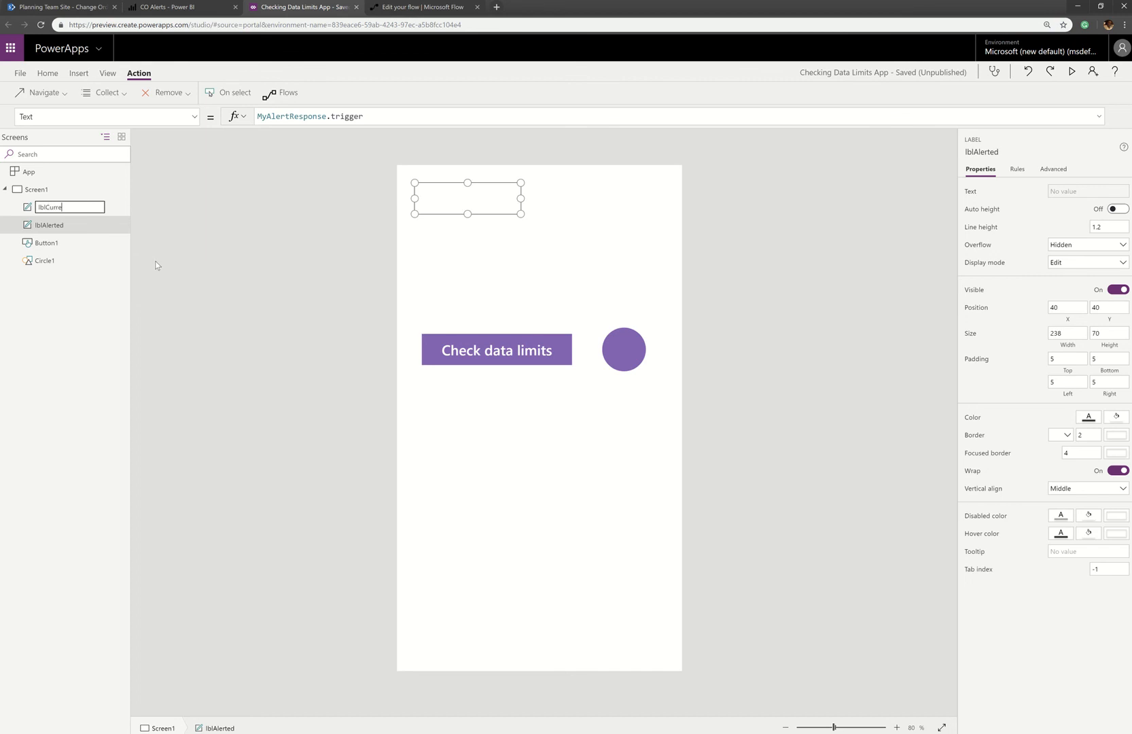
{"action": "type", "text": "lblCurrentValue"}
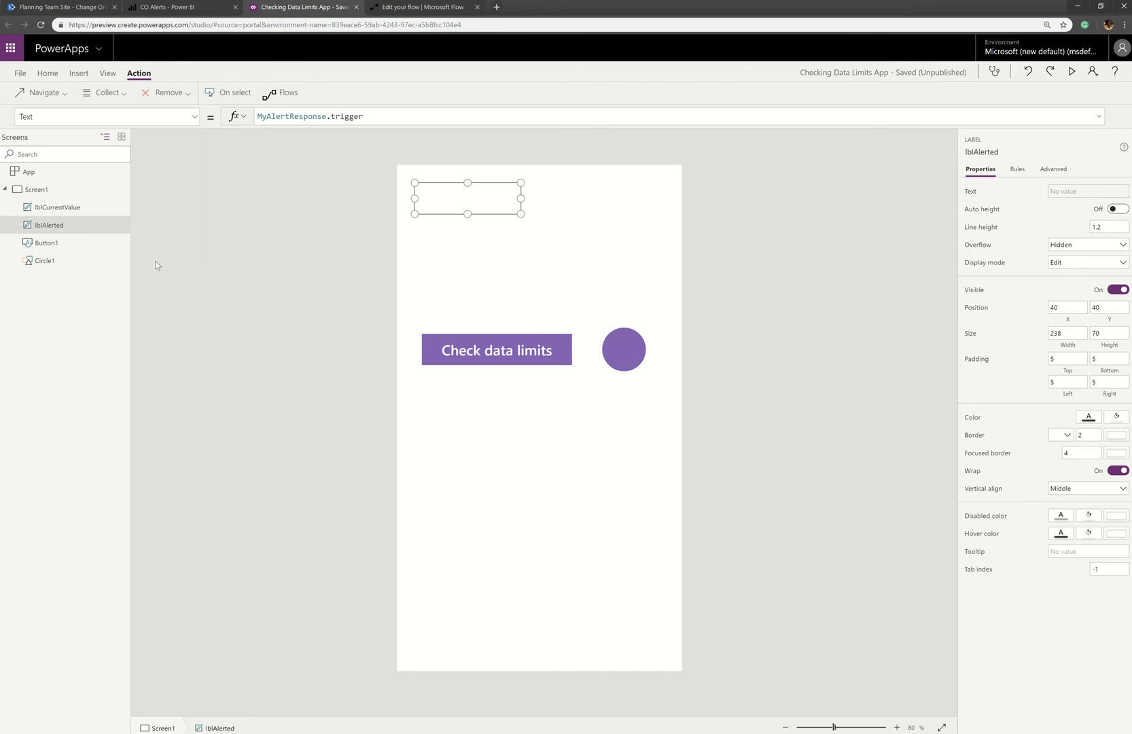
{"action": "left_click", "coordinate": [56, 207]}
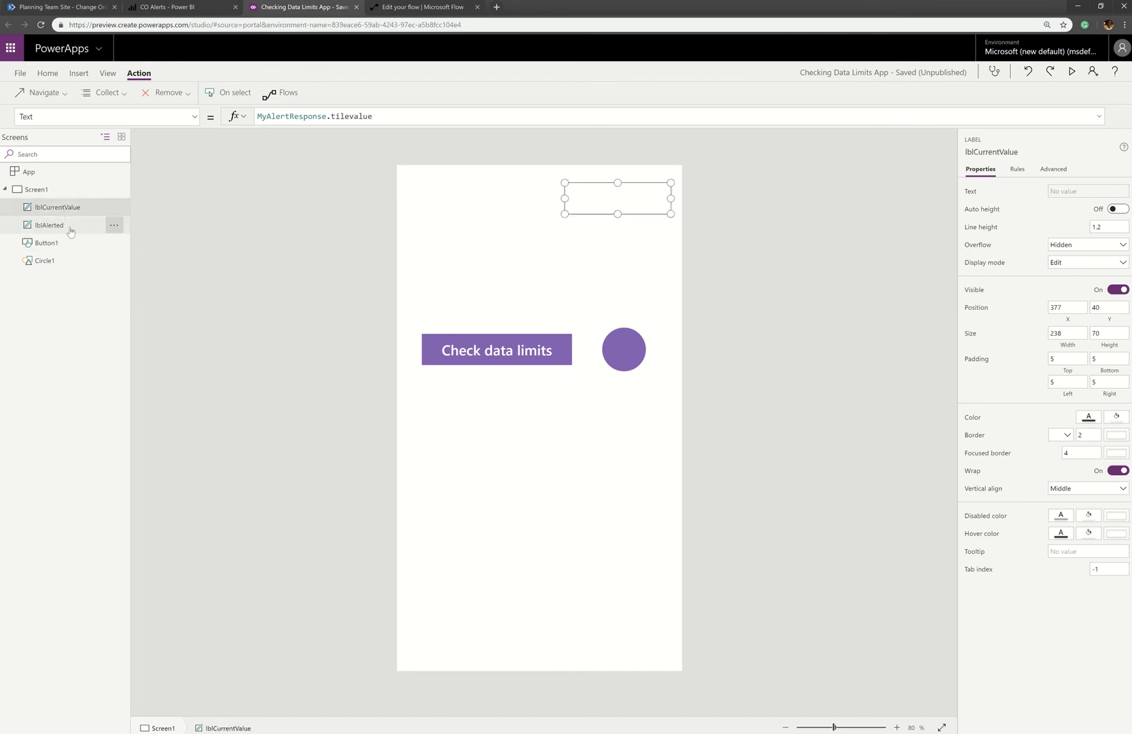
Set the alert label to MyAlertResponse.trigger and lblCurrentValue to MyAlertResponse.tilevalue
{"action": "left_click", "coordinate": [48, 225]}
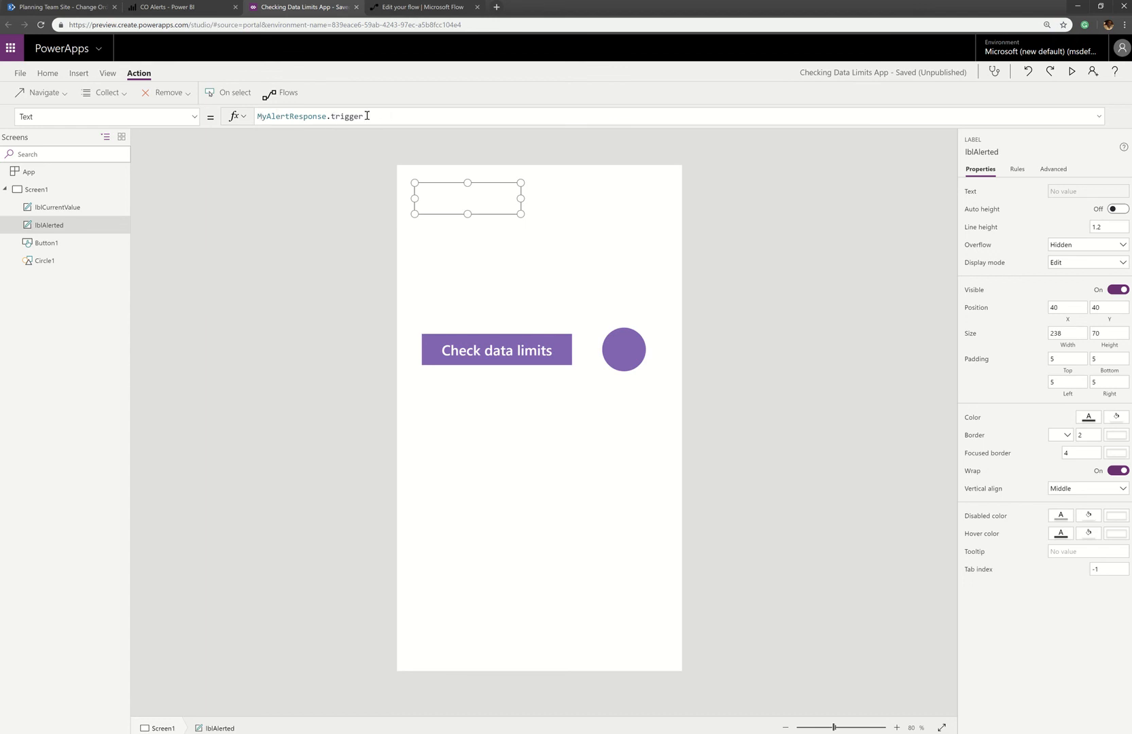
{"action": "left_click", "coordinate": [56, 207]}
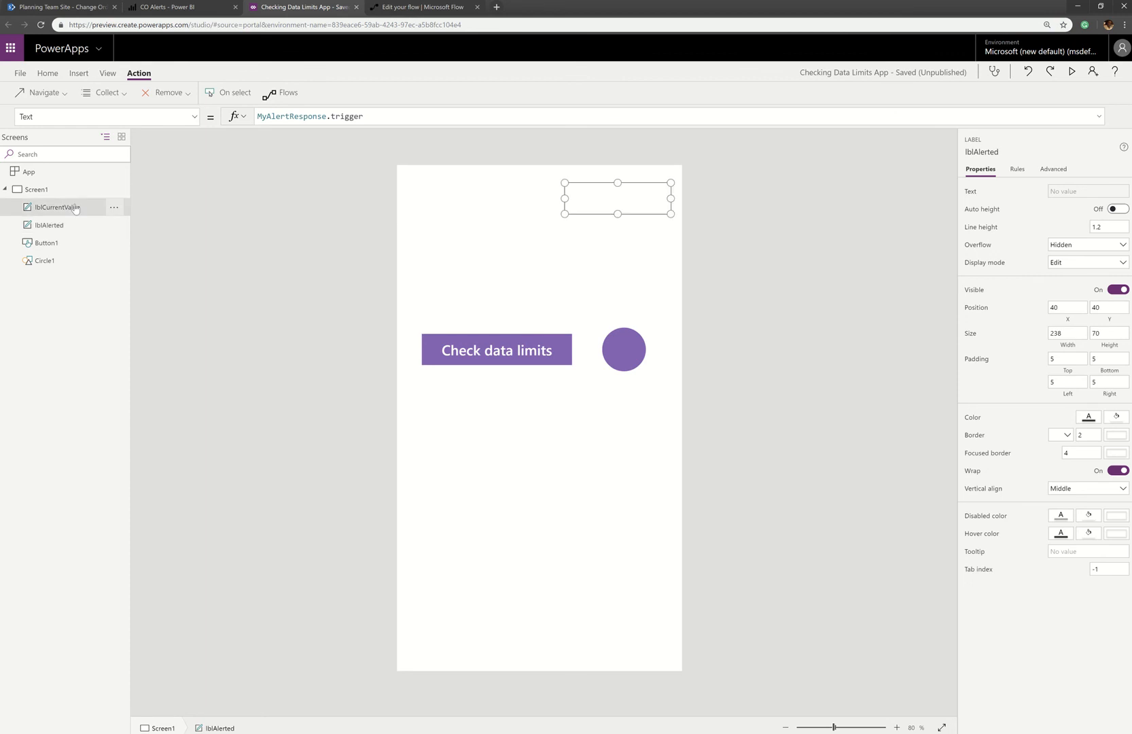
{"action": "left_click", "coordinate": [55, 207]}
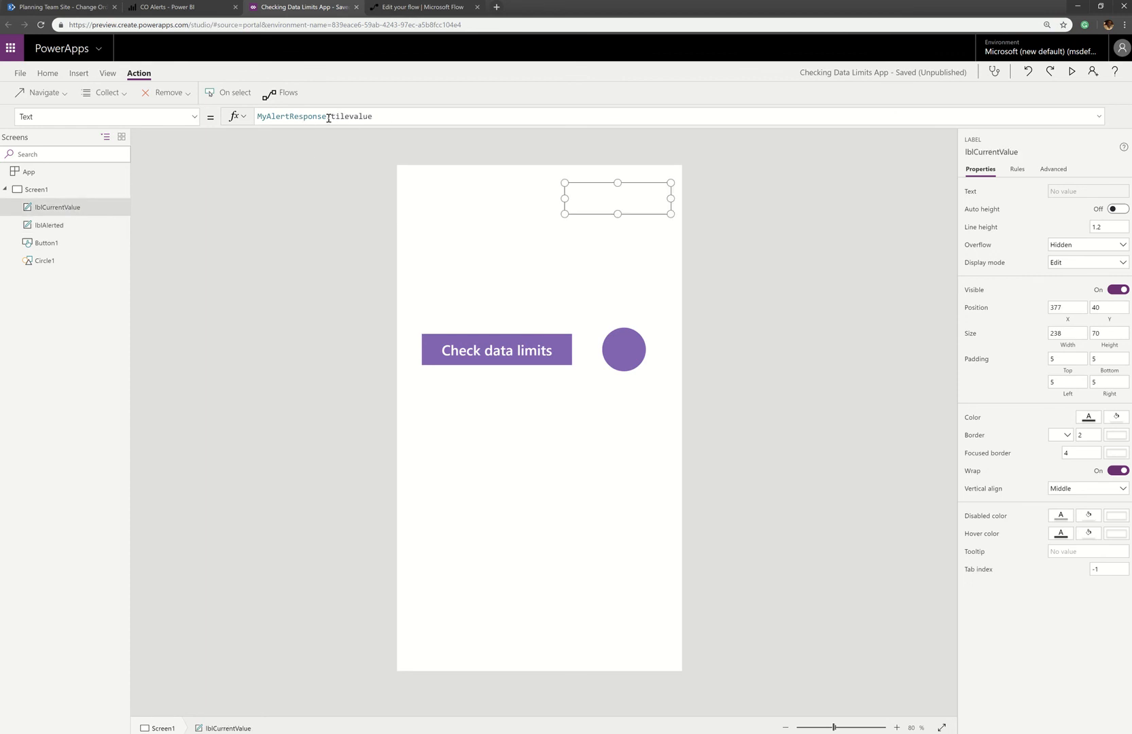
{"action": "double_click", "coordinate": [341, 117]}
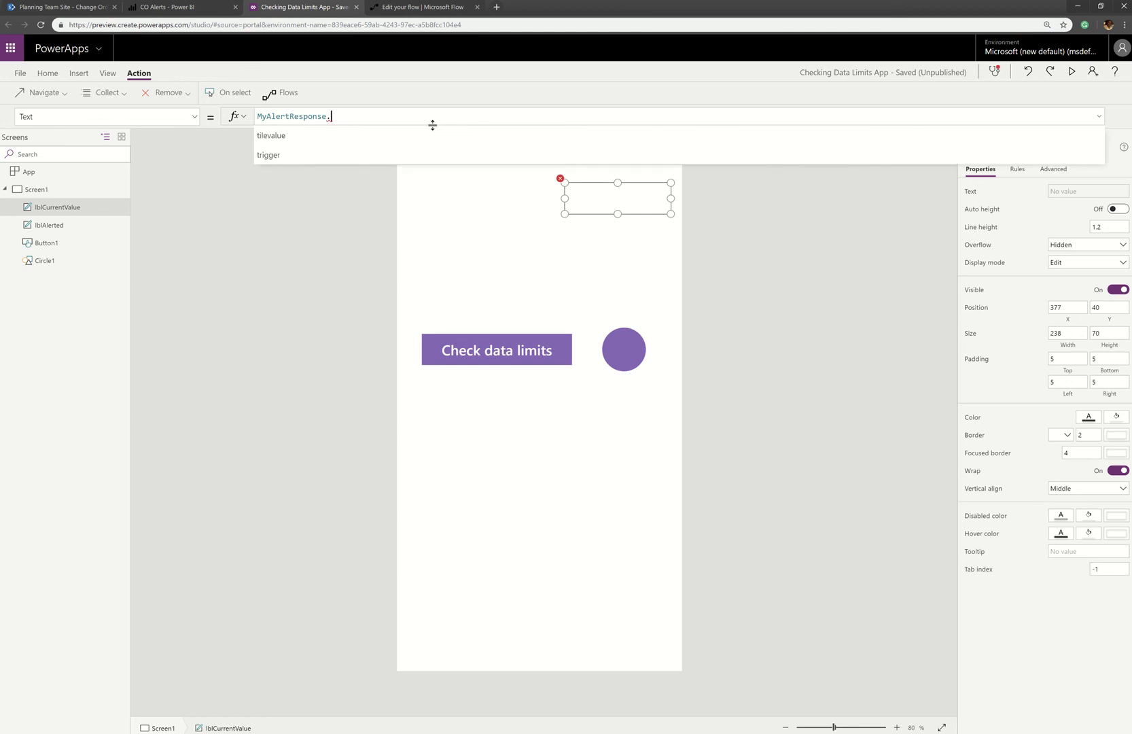
{"action": "mouse_move", "coordinate": [319, 135]}
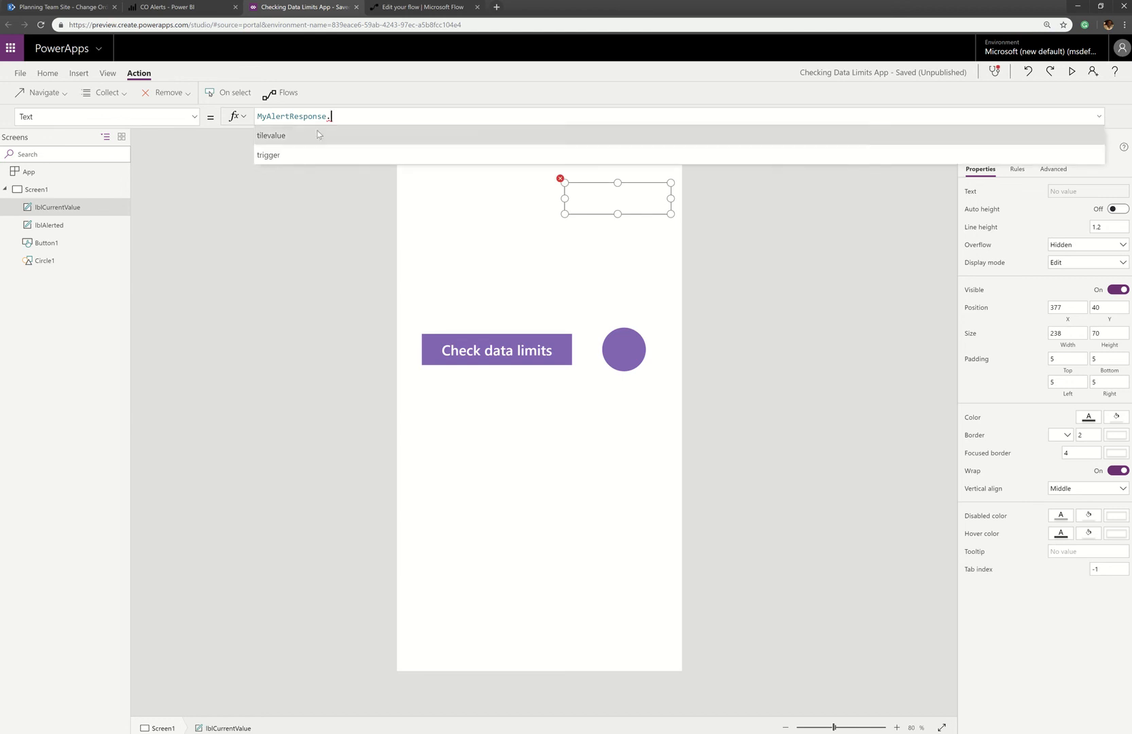
{"action": "mouse_move", "coordinate": [291, 159]}
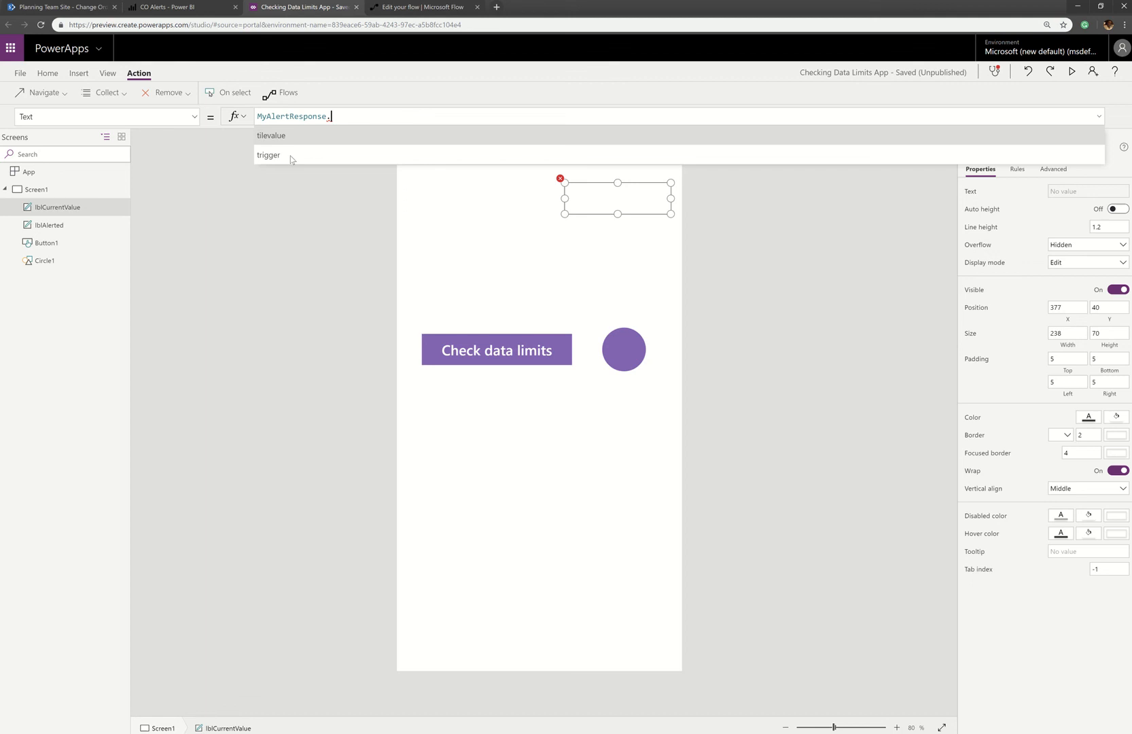
{"action": "mouse_move", "coordinate": [296, 139]}
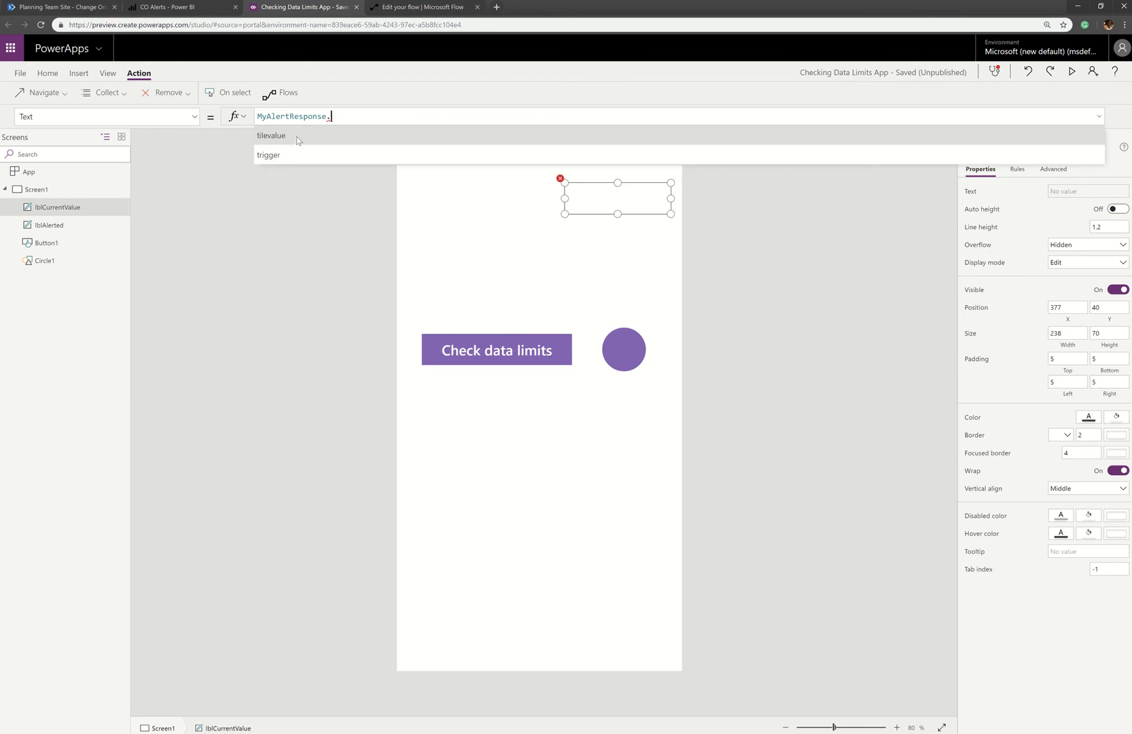
{"action": "left_click", "coordinate": [270, 136]}
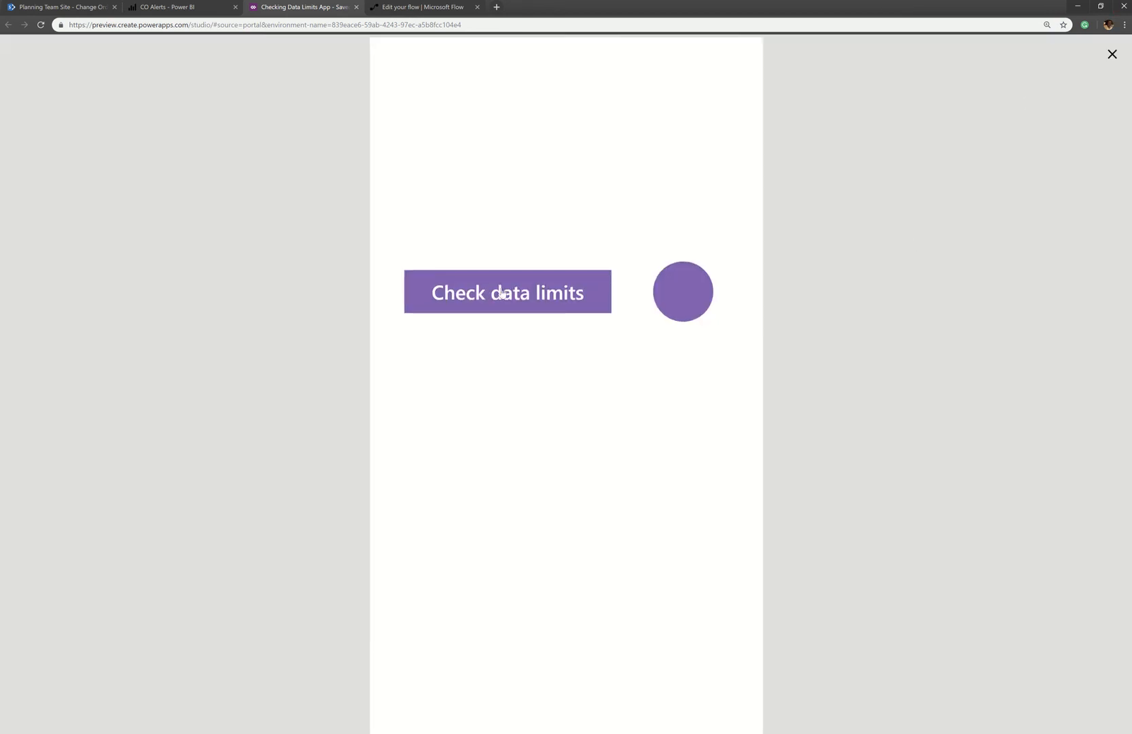
Run Check data limits to get True and 195874.7, then go to the Power BI dashboard
{"action": "left_click", "coordinate": [507, 292]}
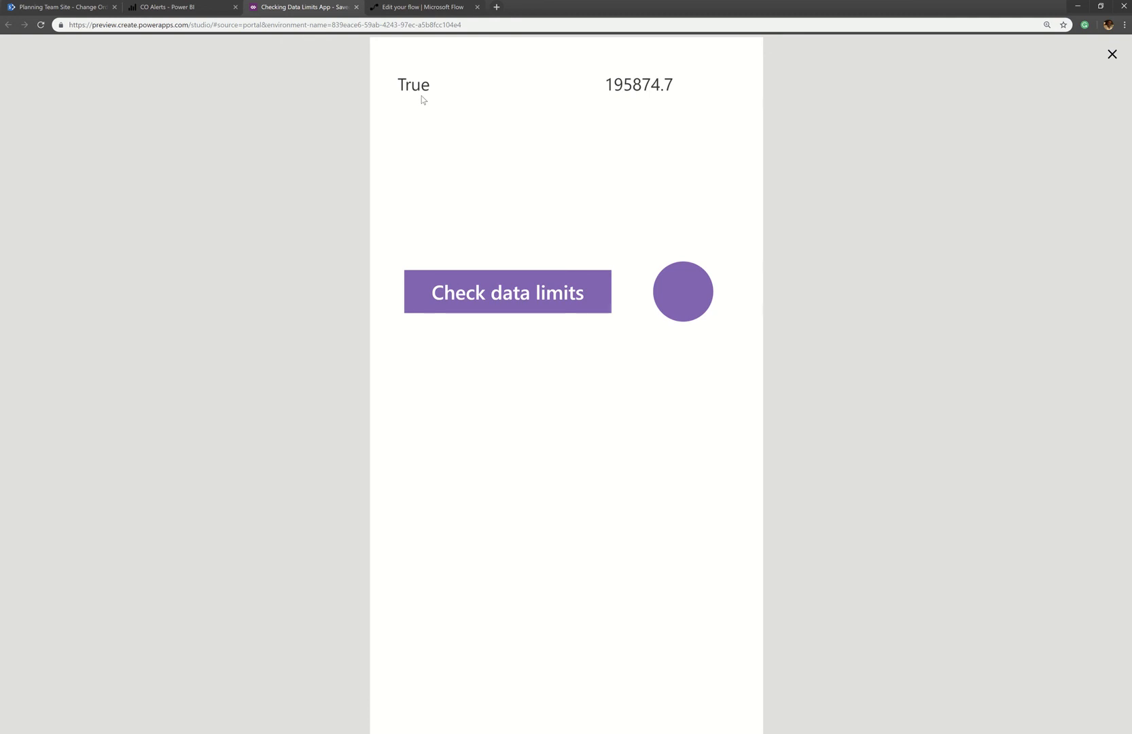
{"action": "left_click", "coordinate": [180, 7]}
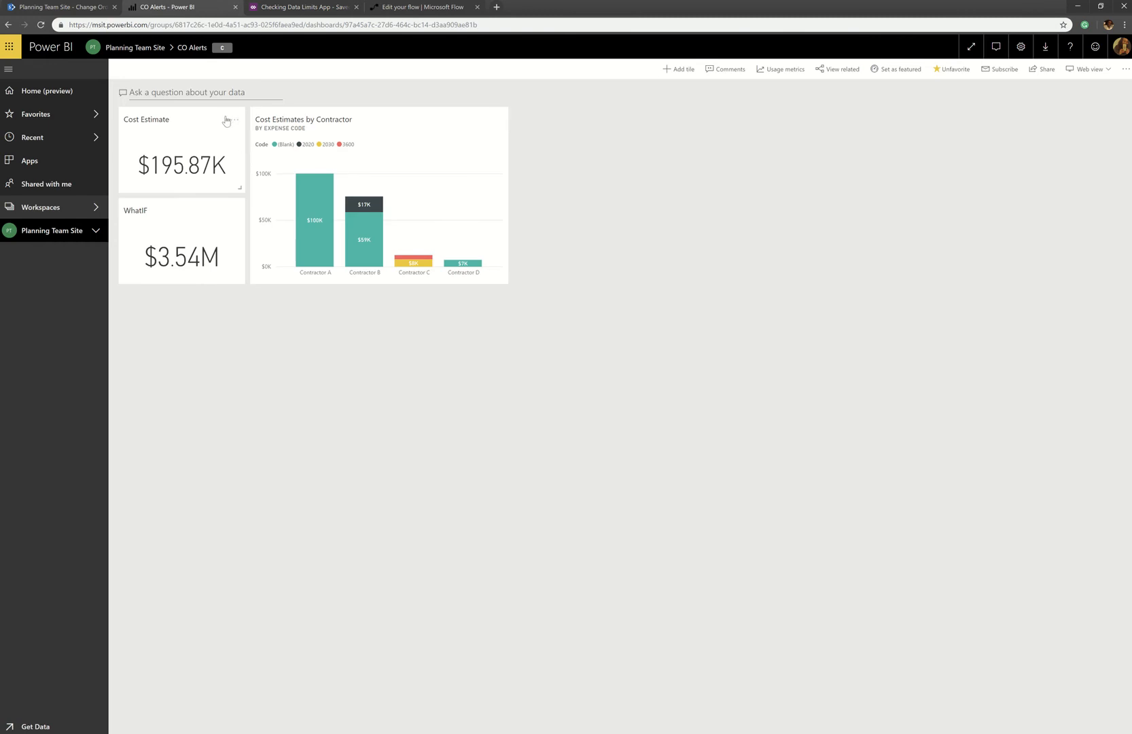
View the Cost Estimate tile's alert rule (above 190000) via Manage alerts
{"action": "left_click", "coordinate": [231, 120]}
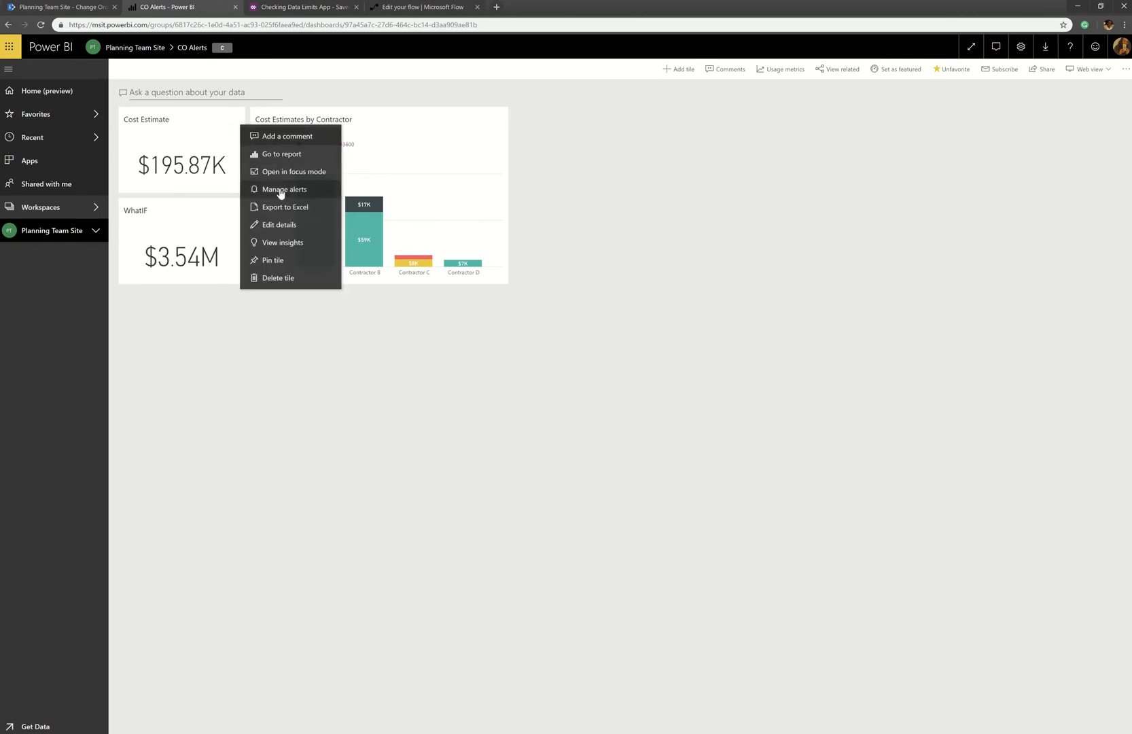
{"action": "left_click", "coordinate": [284, 190]}
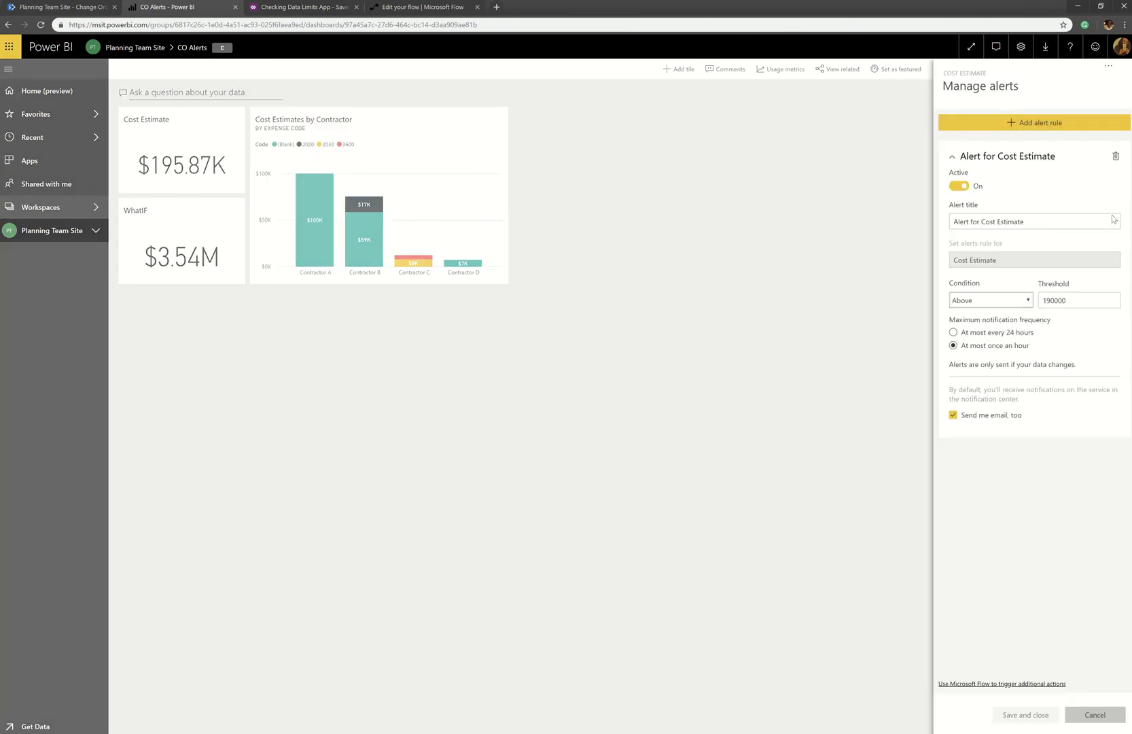
{"action": "left_click", "coordinate": [1077, 300]}
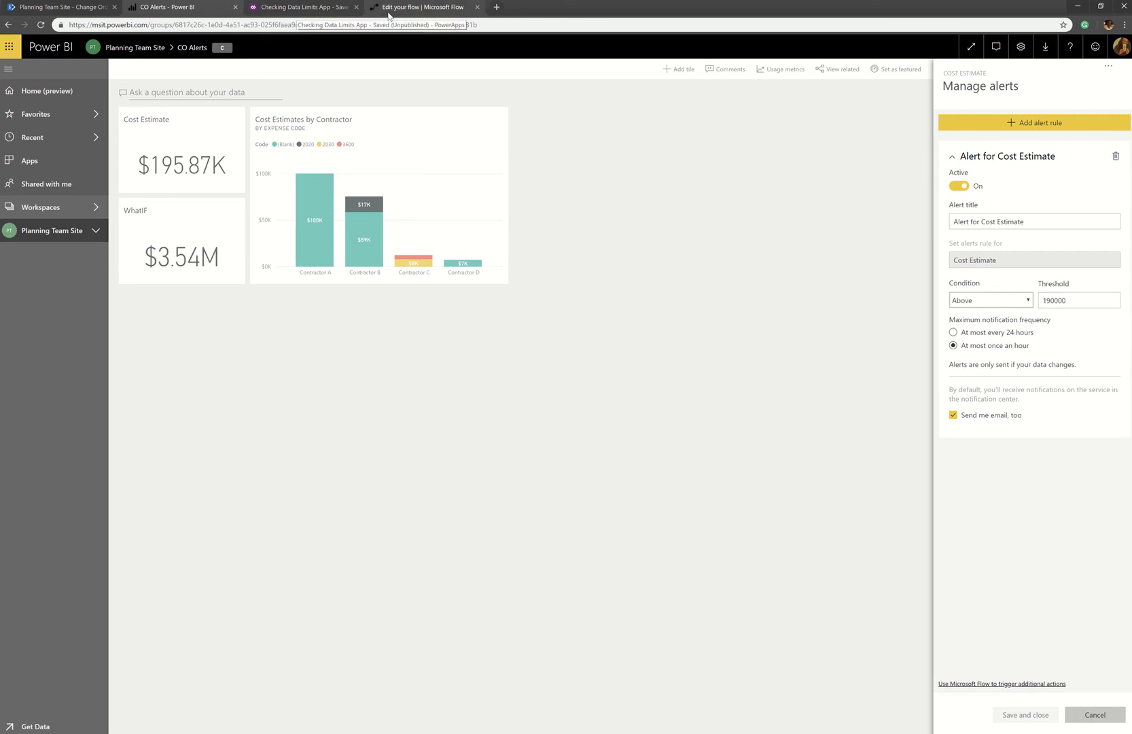
Return to the PowerApps editor, closing the preview and dismissing the tip
{"action": "left_click", "coordinate": [299, 7]}
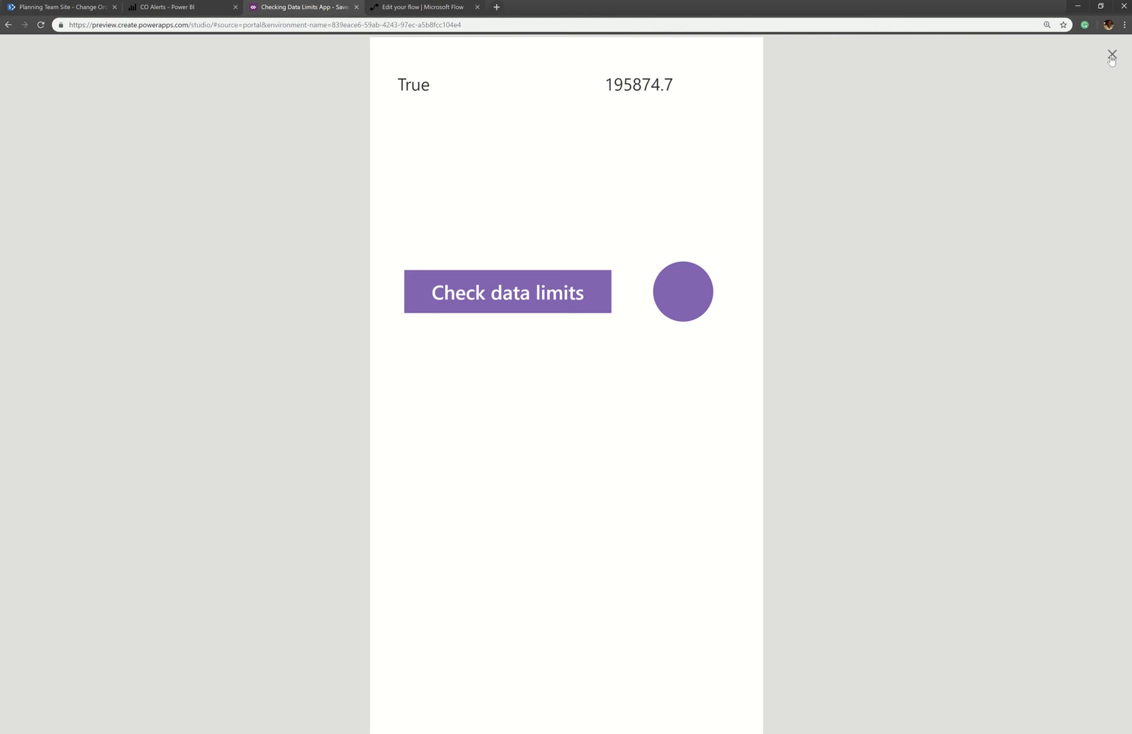
{"action": "left_click", "coordinate": [1111, 54]}
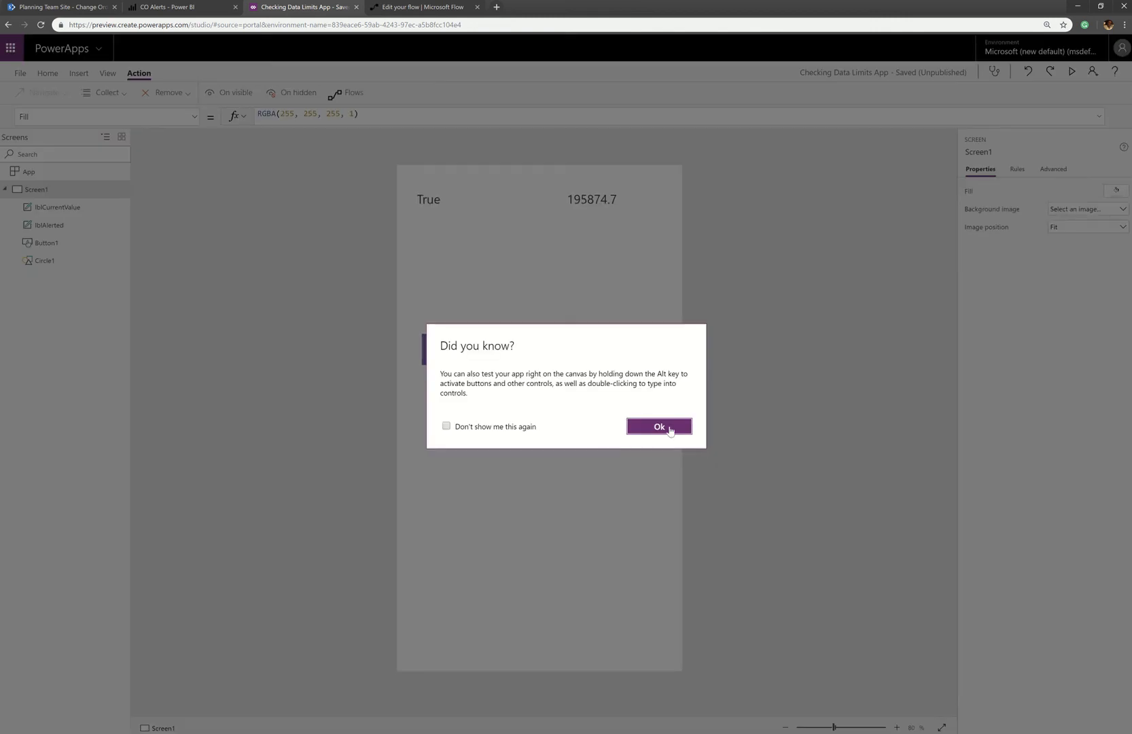
{"action": "left_click", "coordinate": [658, 427]}
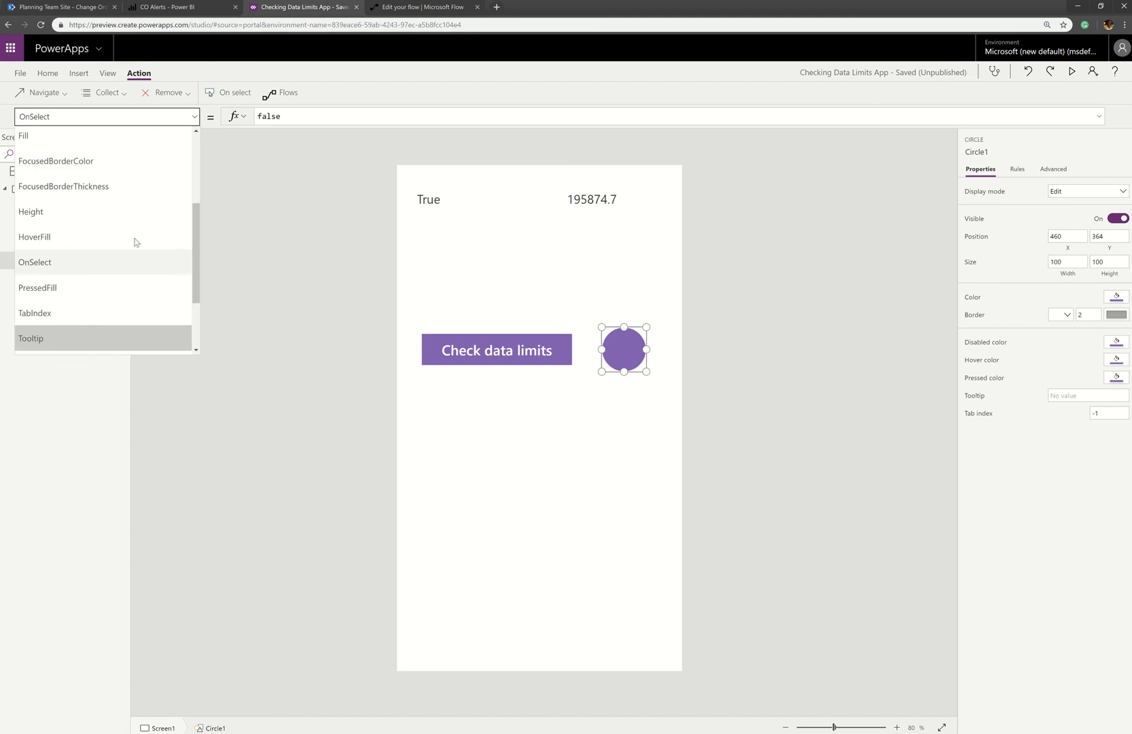
Set Circle1's Fill to If(MyAlertResponse.trigger="True",Red,Gray), correcting the comparison value
{"action": "left_click", "coordinate": [24, 136]}
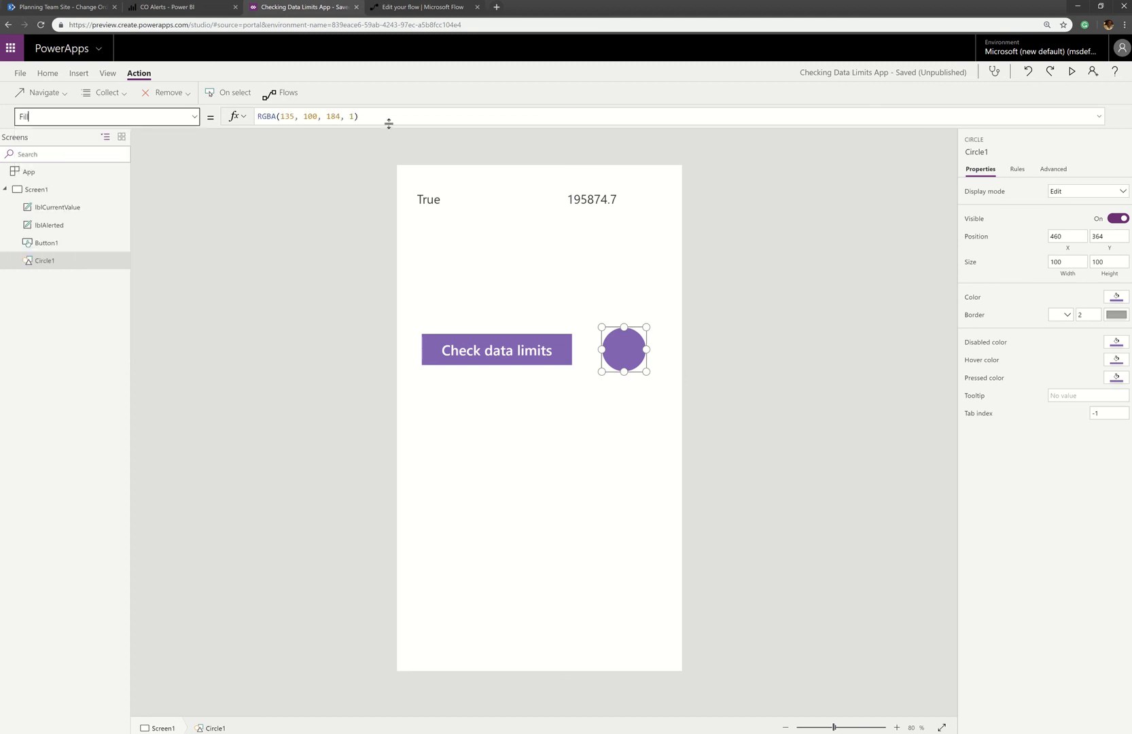
{"action": "type", "text": "If(MyAlertResponse.trigger"}
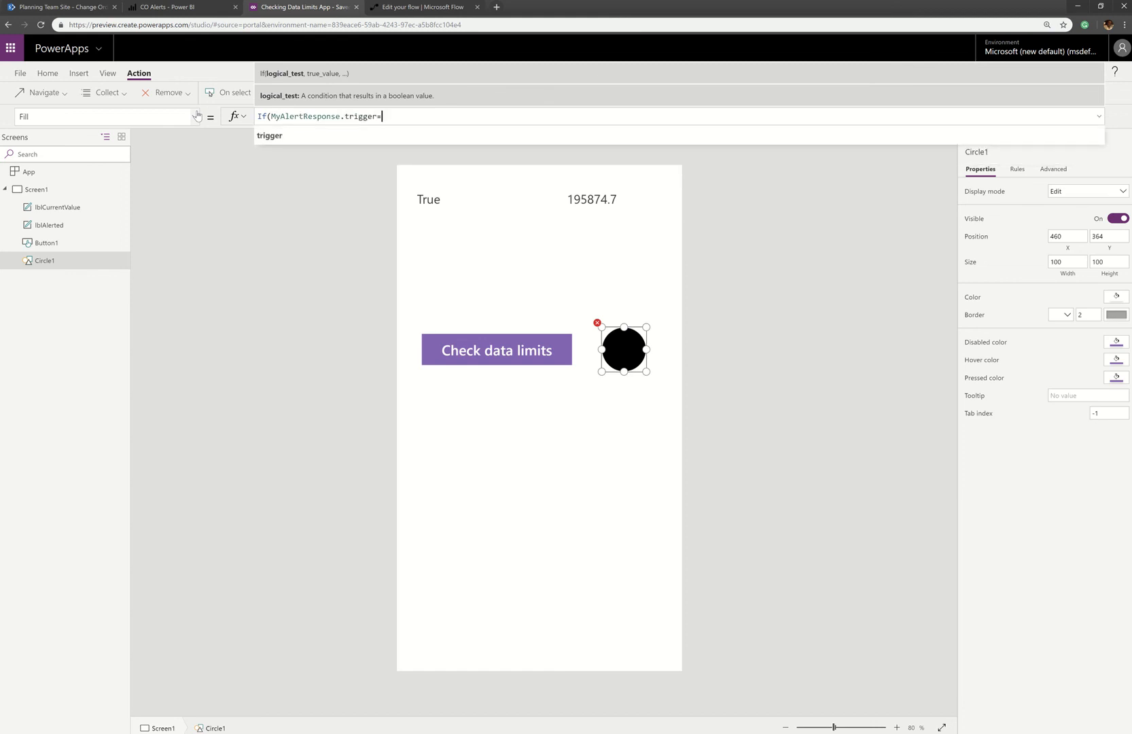
{"action": "type", "text": "=\"true\",r"}
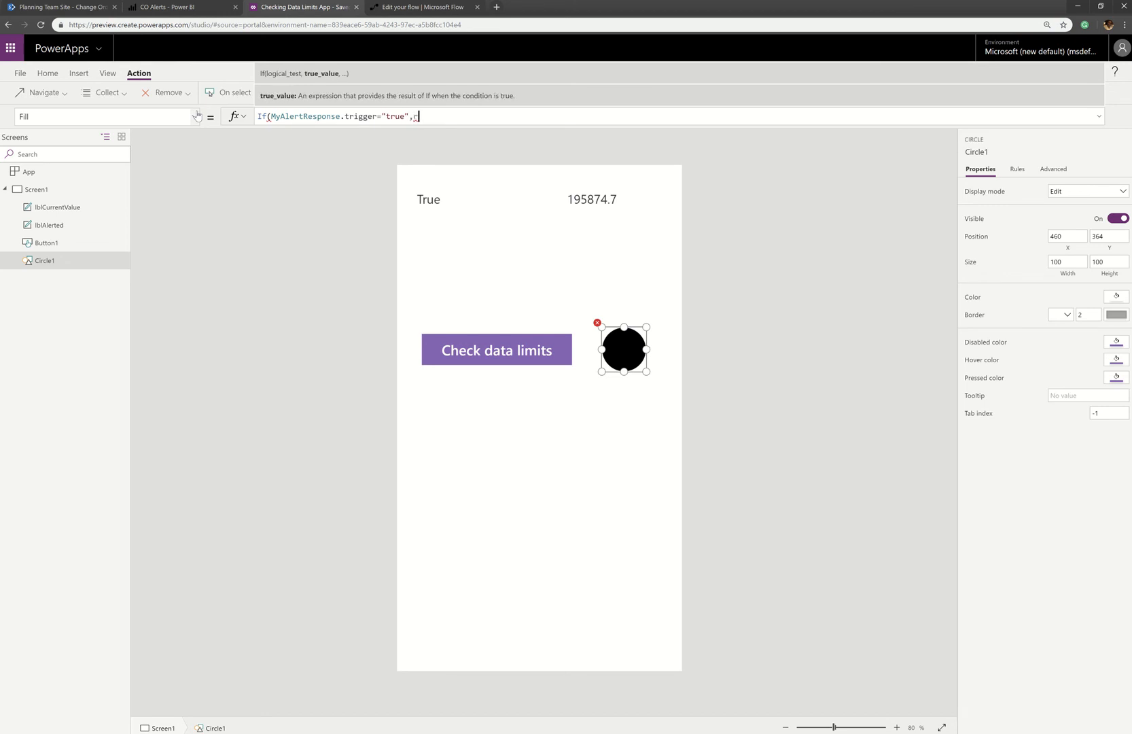
{"action": "type", "text": "Red,Gray"}
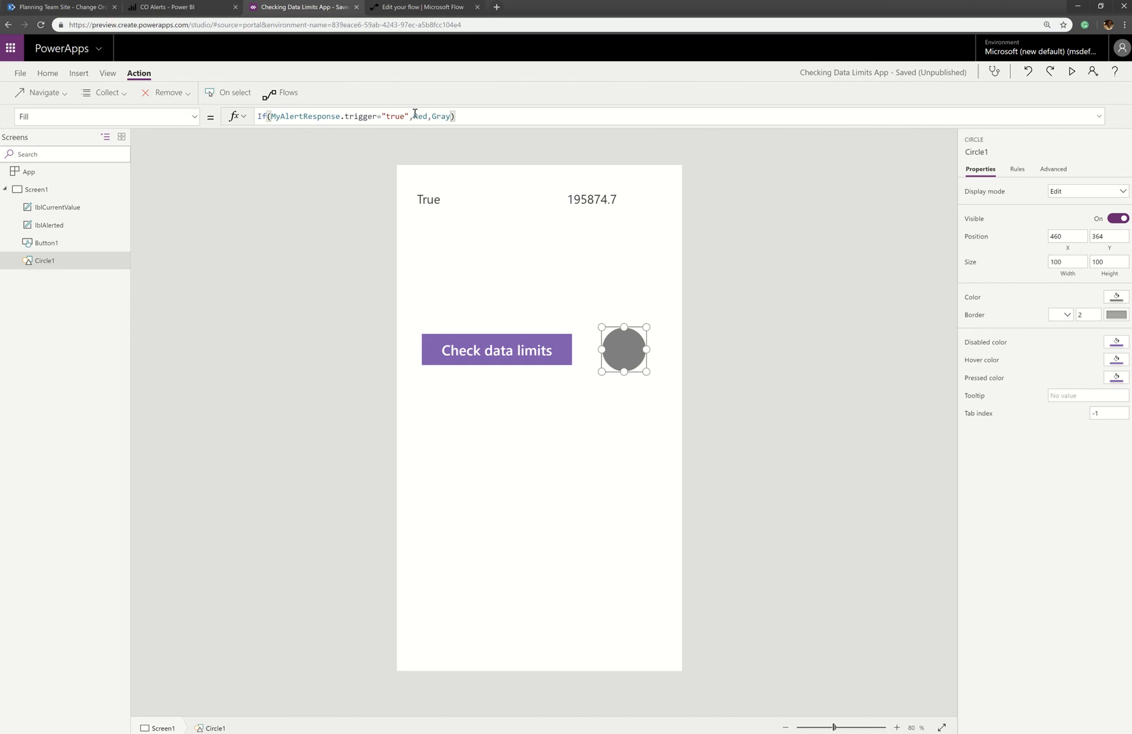
{"action": "double_click", "coordinate": [395, 116]}
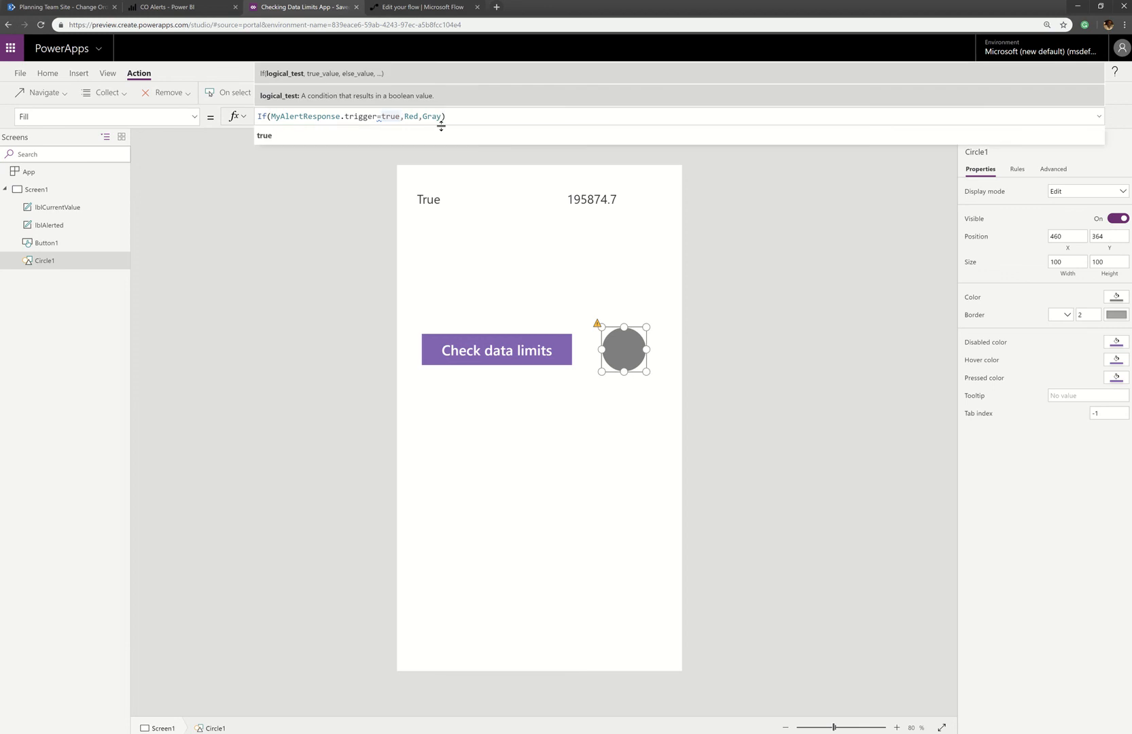
{"action": "double_click", "coordinate": [390, 116]}
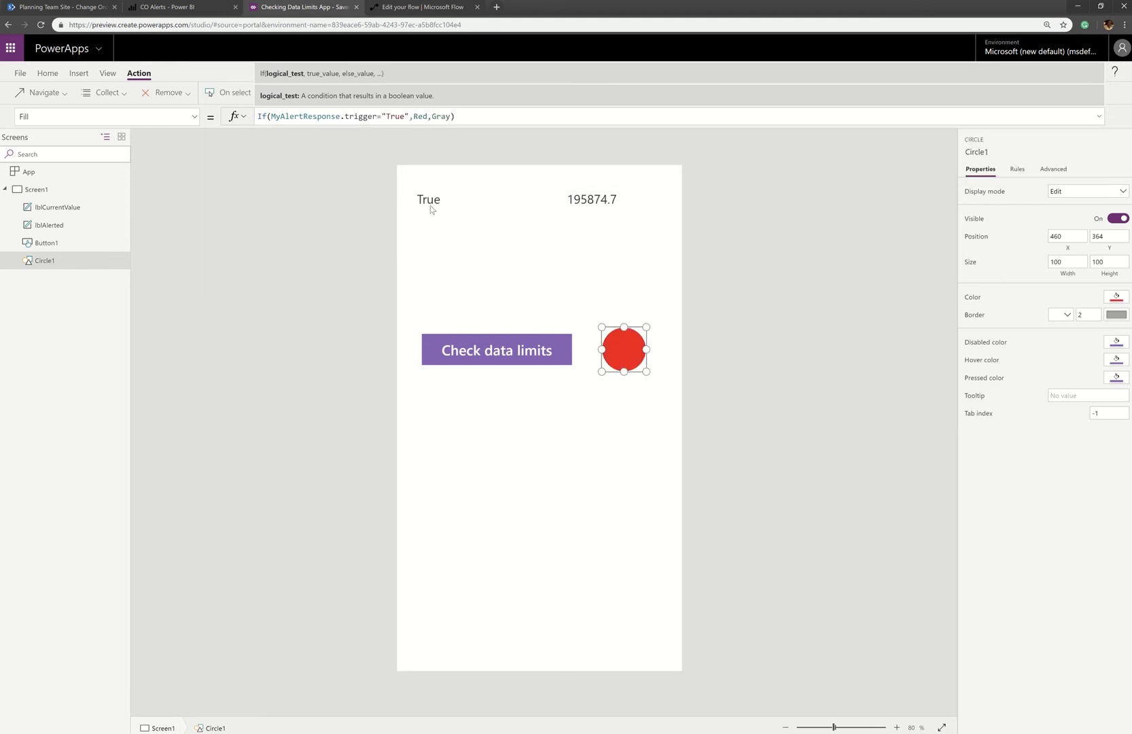
{"action": "mouse_move", "coordinate": [429, 206]}
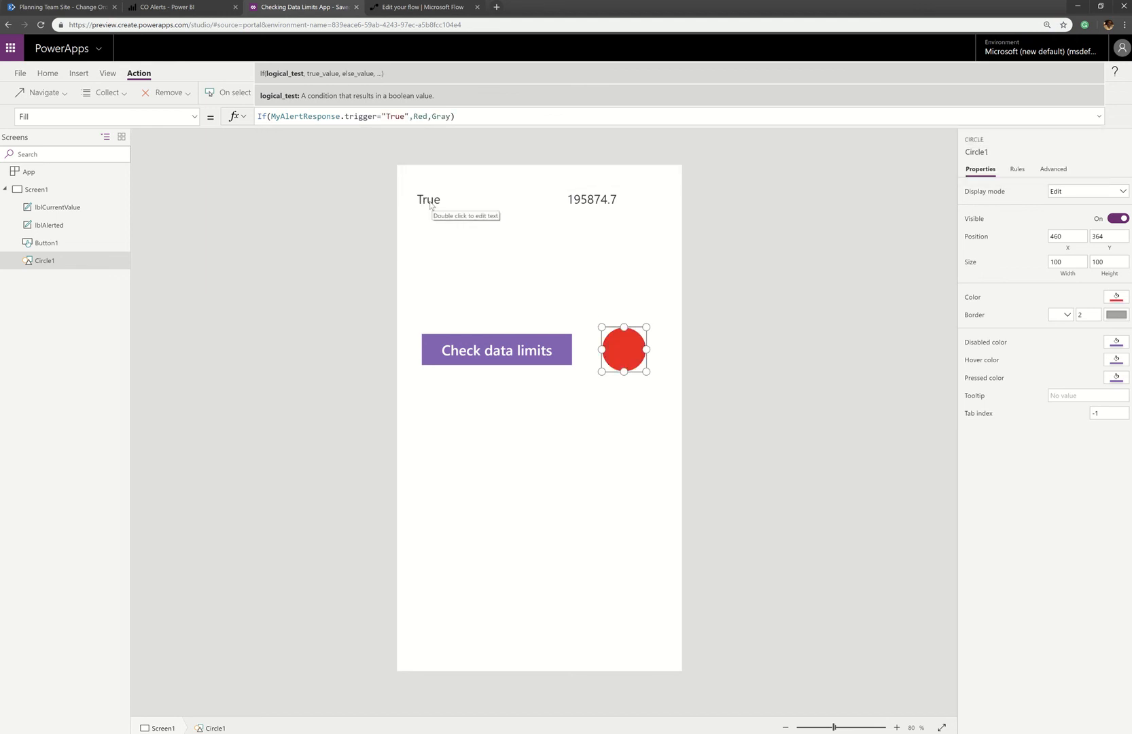
{"action": "mouse_move", "coordinate": [477, 169]}
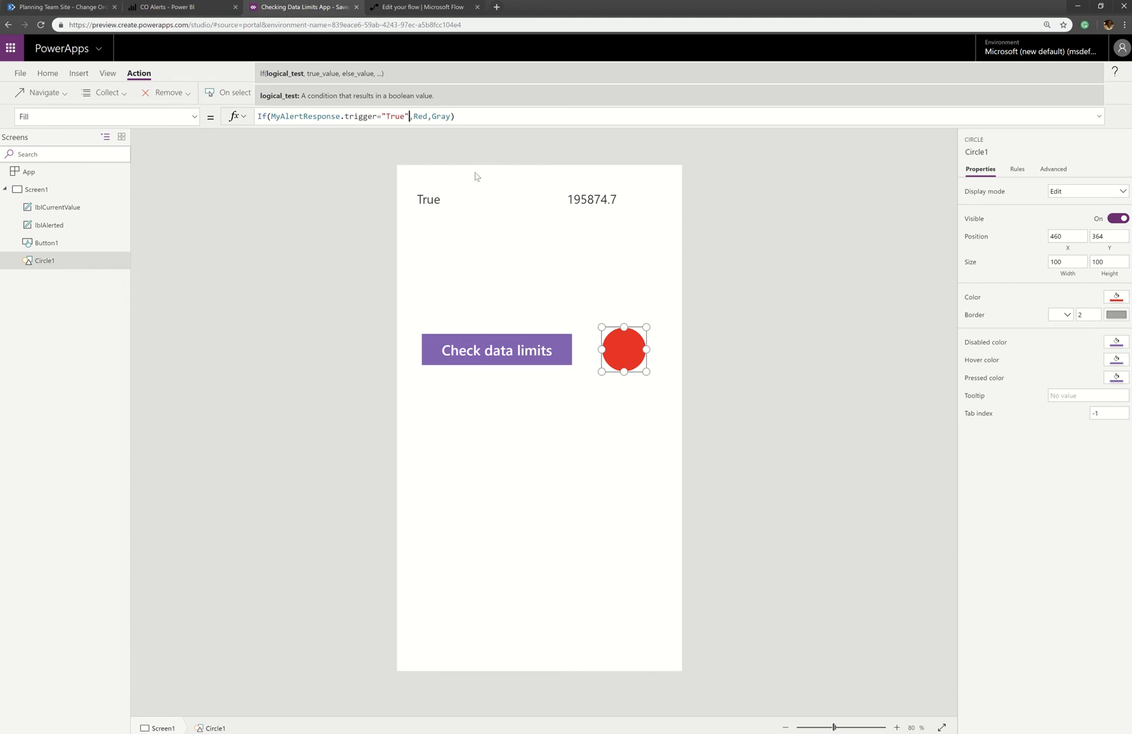
{"action": "mouse_move", "coordinate": [448, 214]}
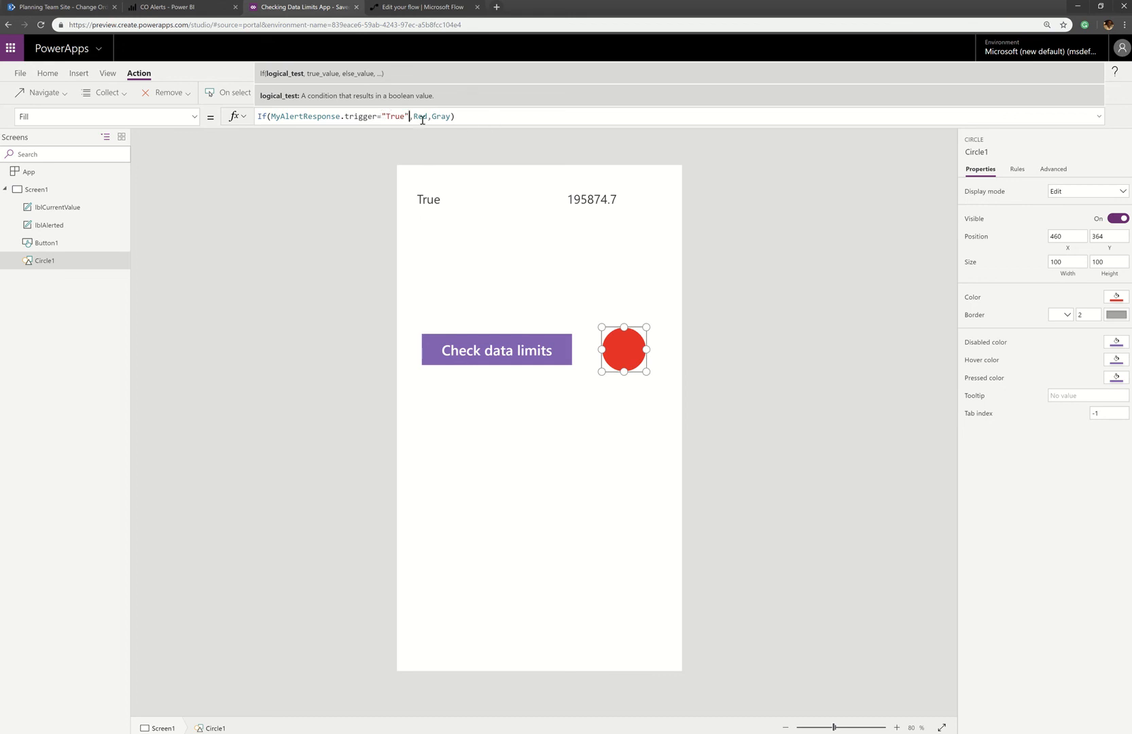
{"action": "mouse_move", "coordinate": [534, 152]}
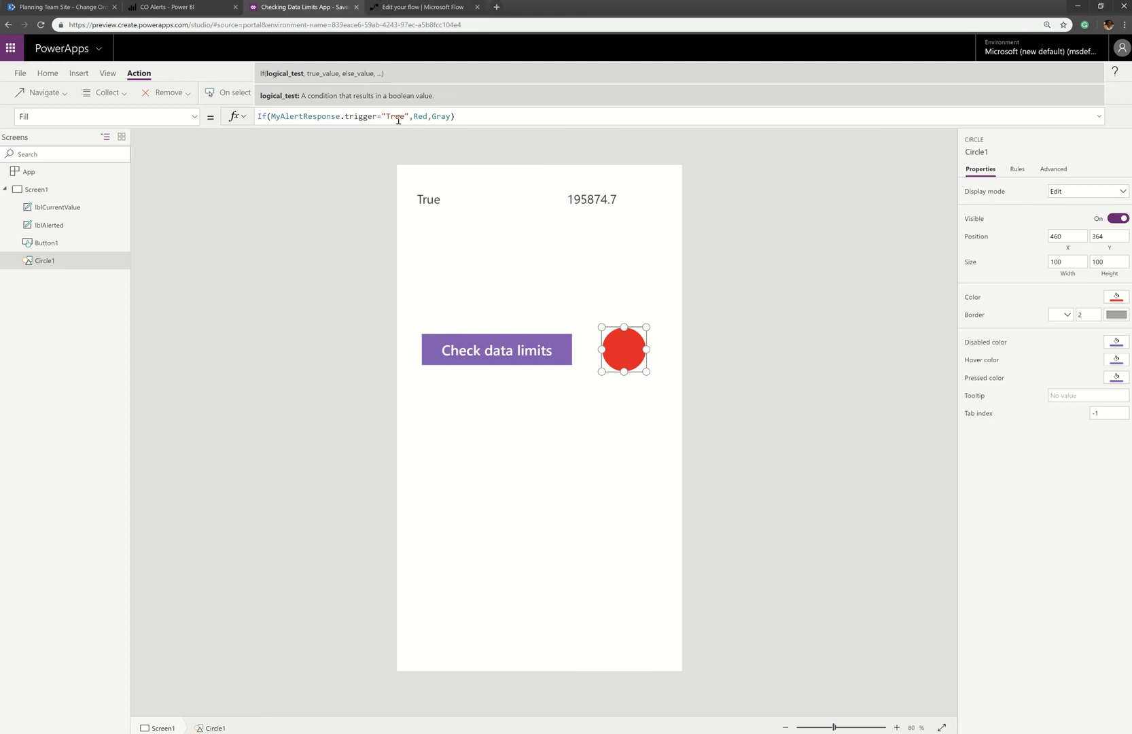
Review the CheckPBITrigger flow's Respond to PowerApps outputs and start adding another output
{"action": "left_click", "coordinate": [424, 7]}
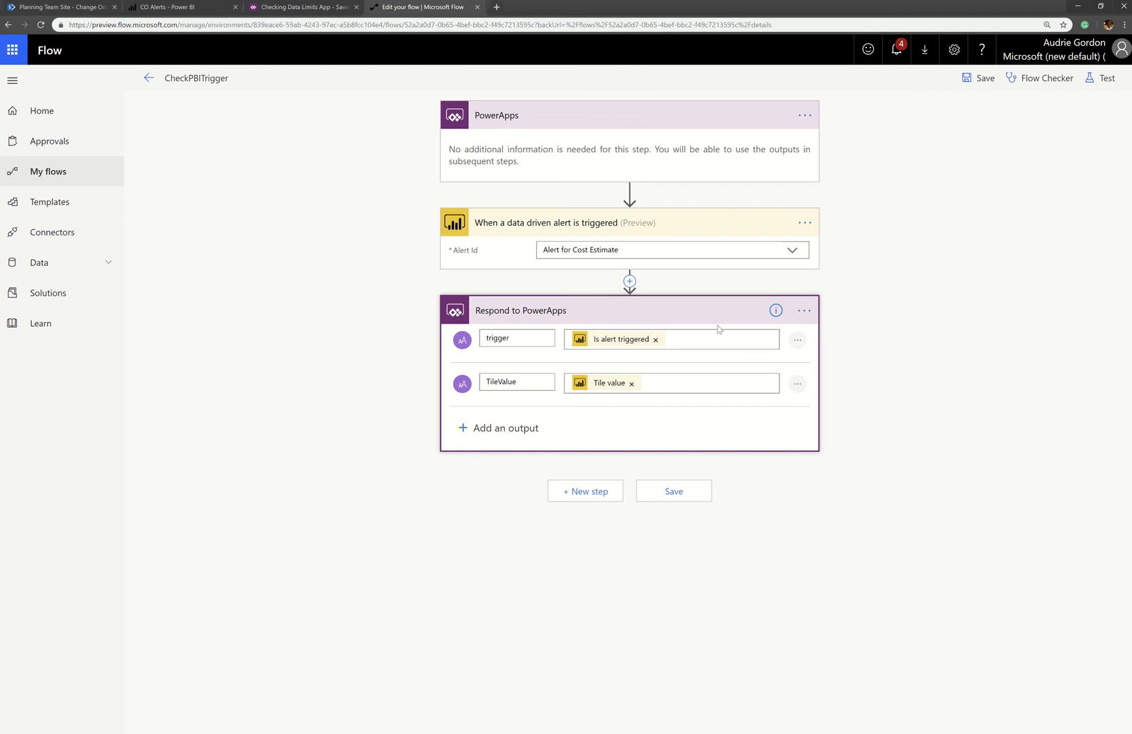
{"action": "mouse_move", "coordinate": [467, 345]}
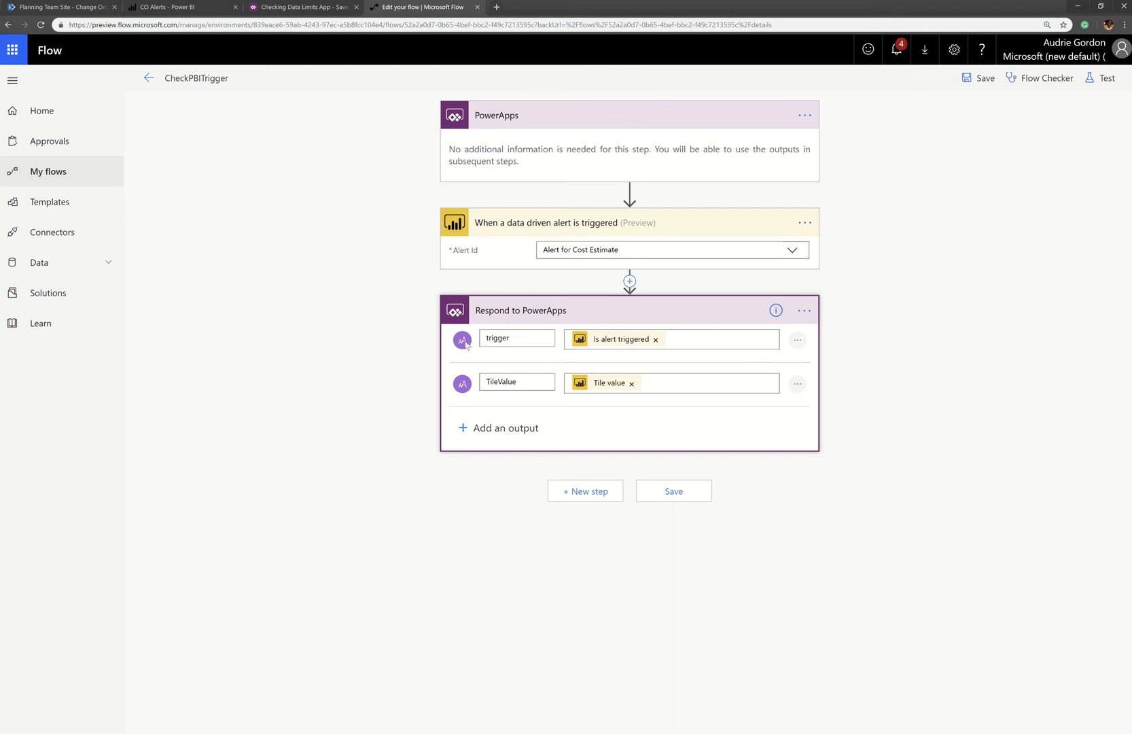
{"action": "left_click", "coordinate": [498, 427]}
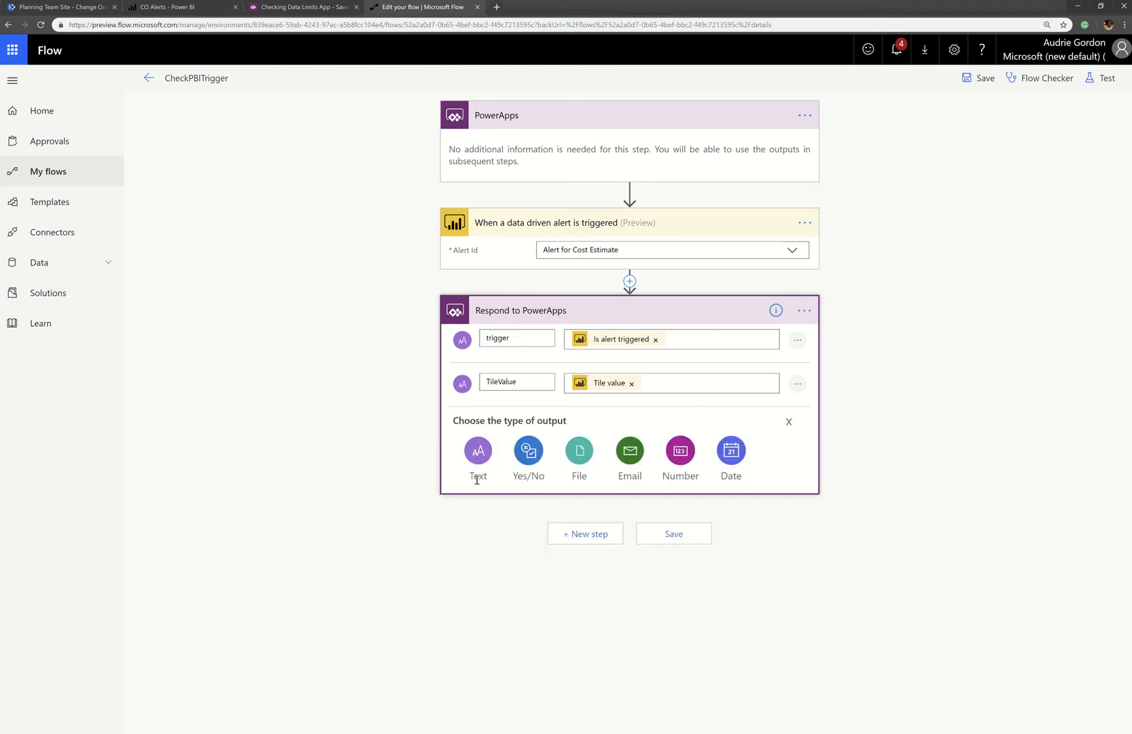
{"action": "mouse_move", "coordinate": [528, 485]}
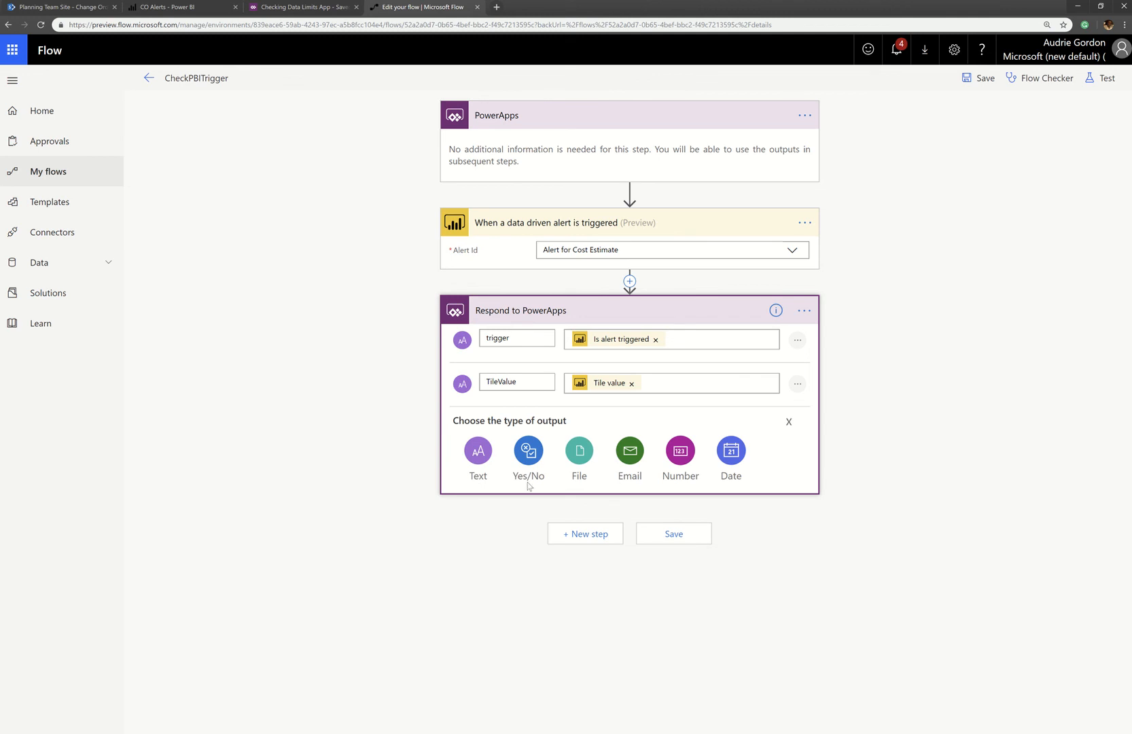
{"action": "mouse_move", "coordinate": [432, 486]}
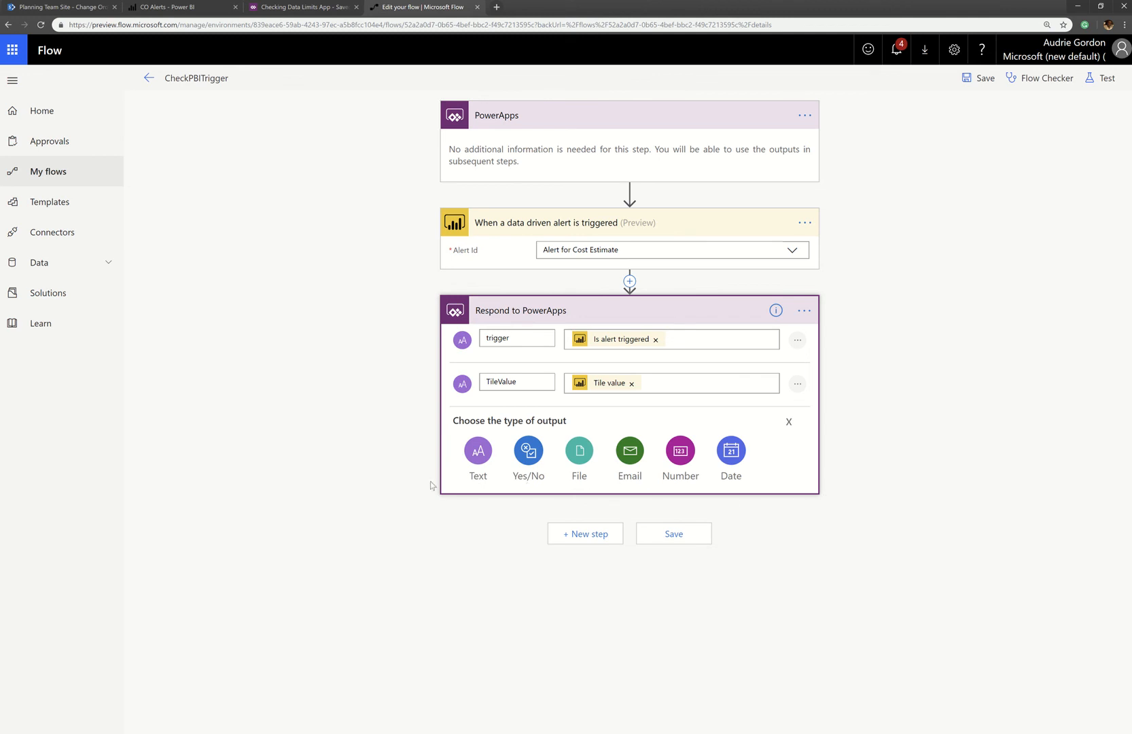
{"action": "mouse_move", "coordinate": [490, 475]}
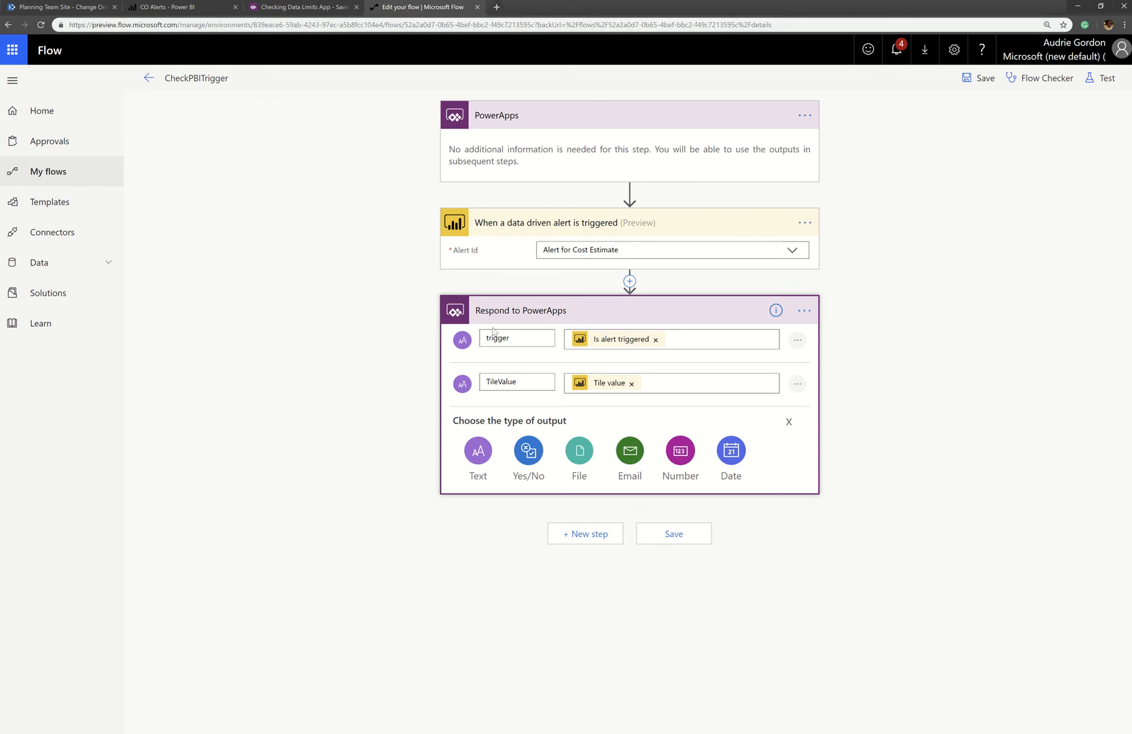
Check lblAlerted's trigger, lblCurrentValue's tilevalue and Circle1's If-based fill formulas
{"action": "left_click", "coordinate": [303, 7]}
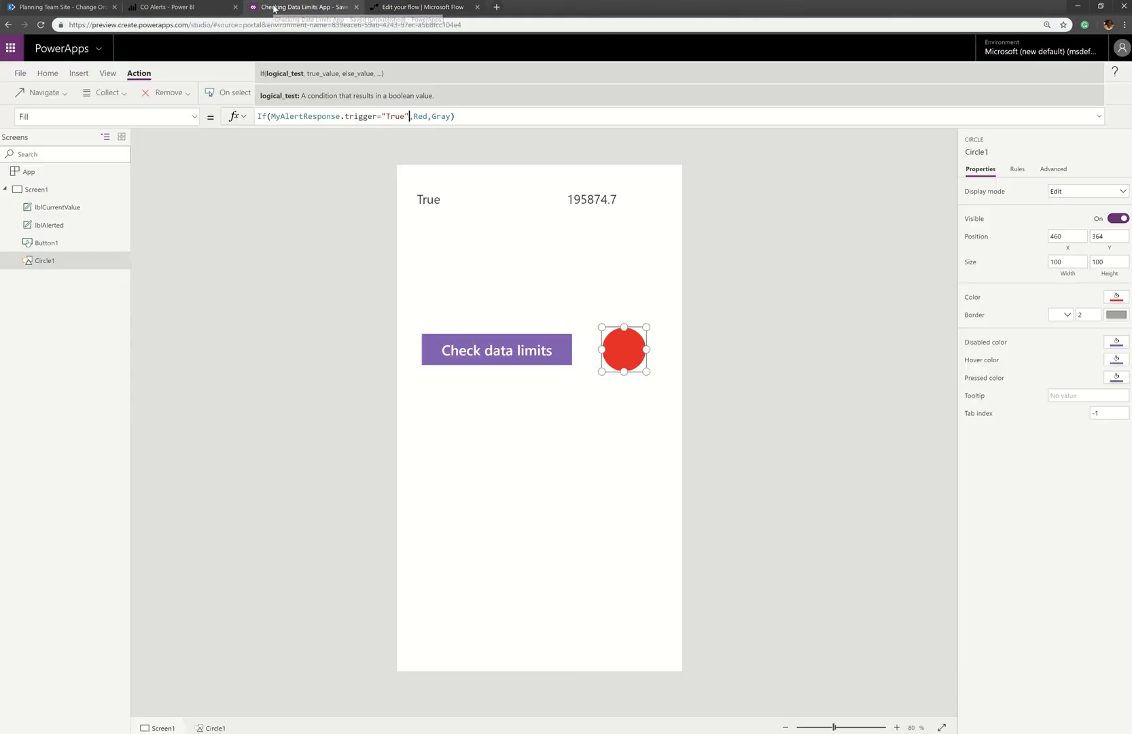
{"action": "mouse_move", "coordinate": [438, 207]}
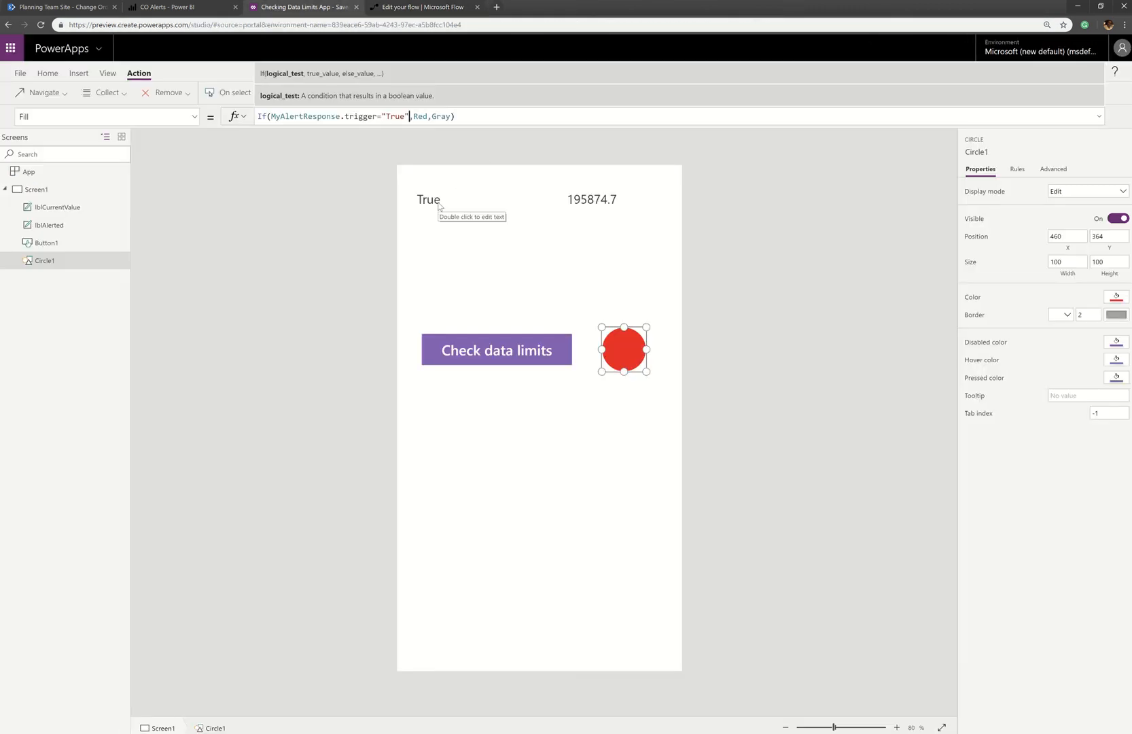
{"action": "left_click", "coordinate": [428, 199]}
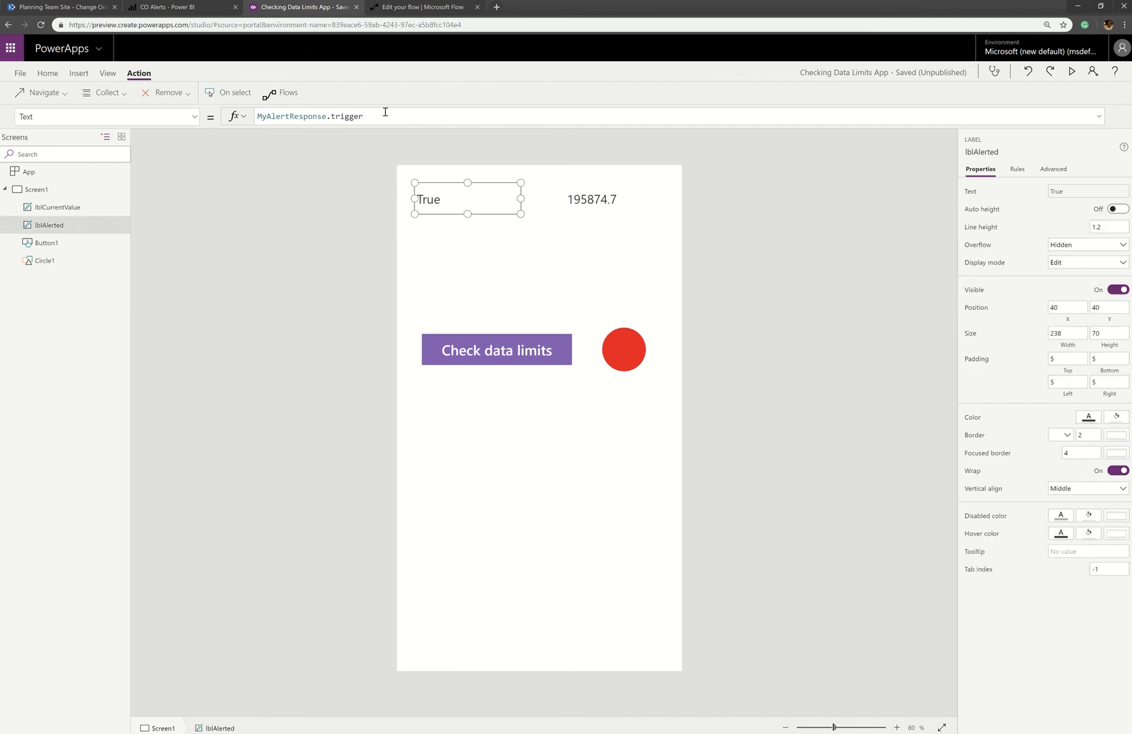
{"action": "left_click", "coordinate": [591, 199]}
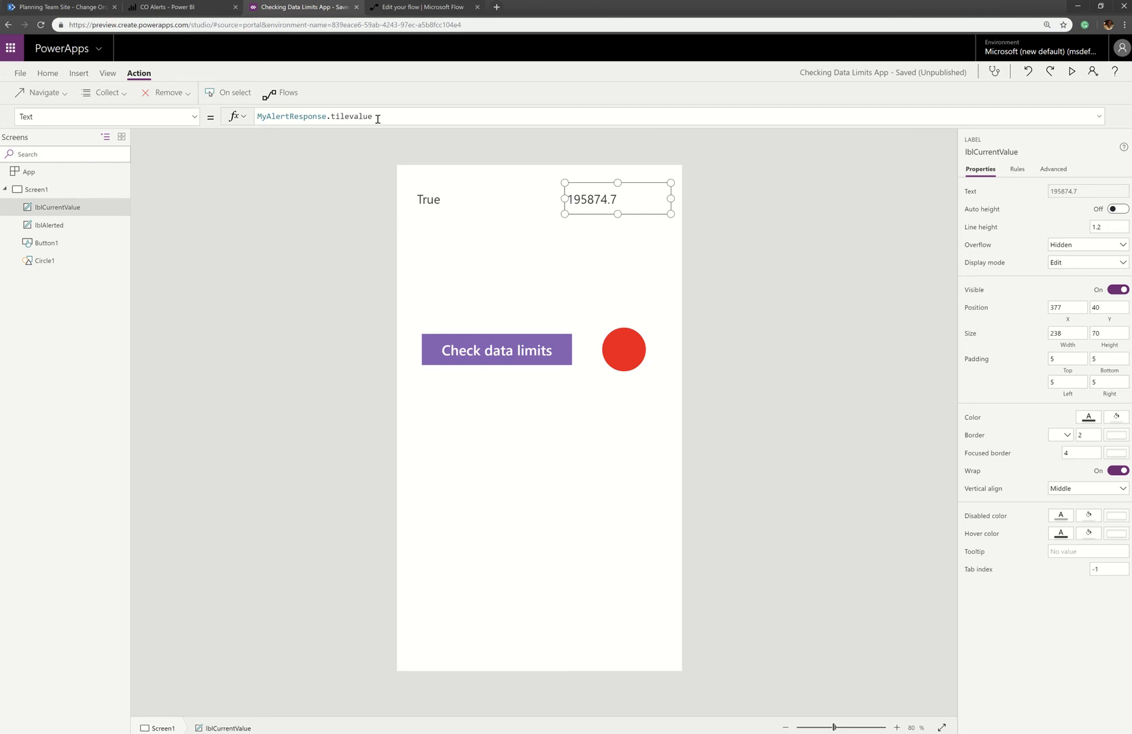
{"action": "left_click", "coordinate": [623, 348]}
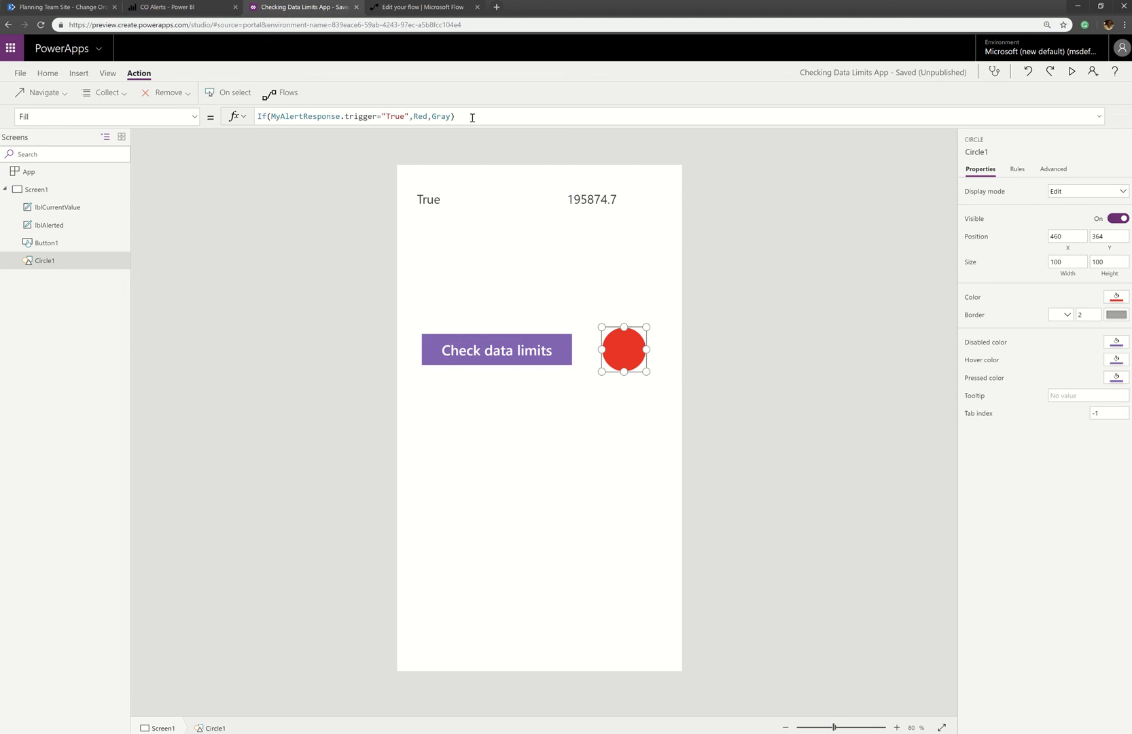
{"action": "mouse_move", "coordinate": [645, 388]}
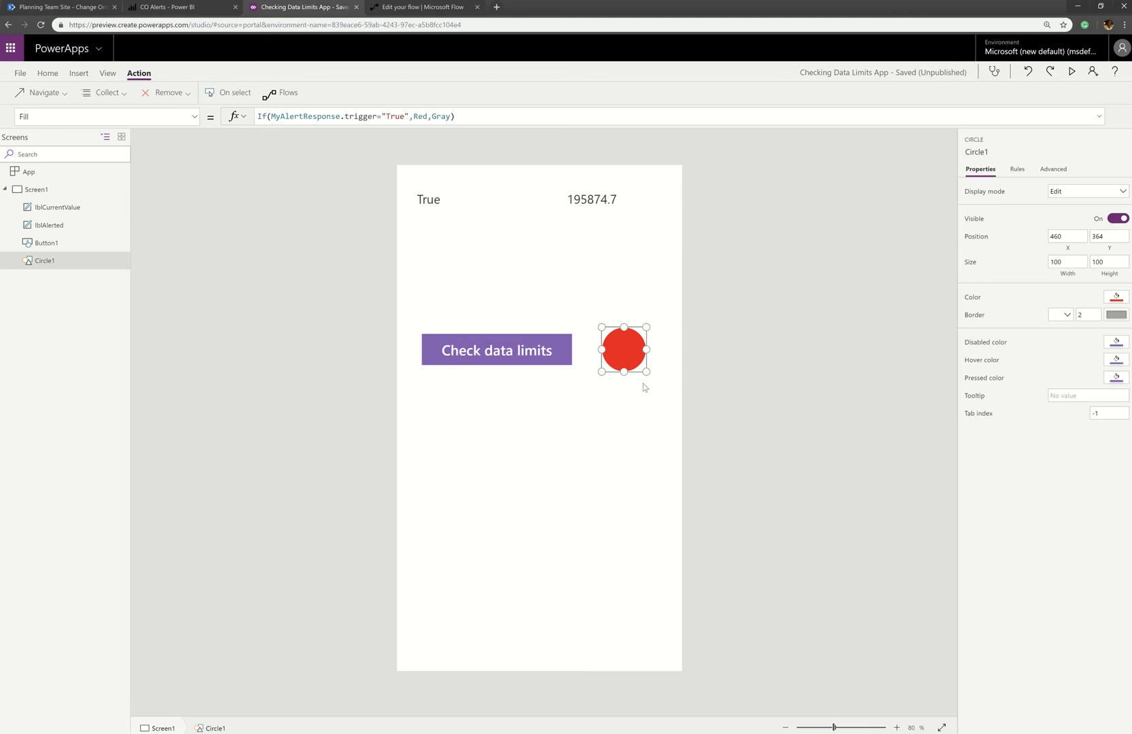
{"action": "mouse_move", "coordinate": [624, 438]}
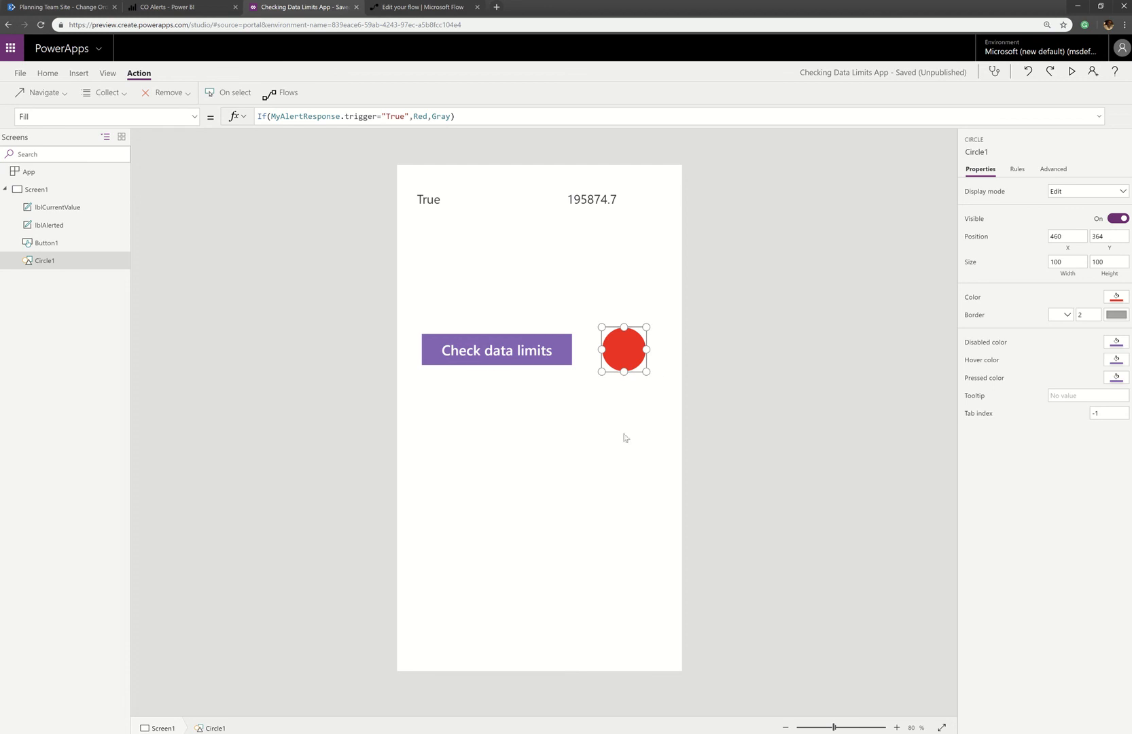
{"action": "mouse_move", "coordinate": [521, 385]}
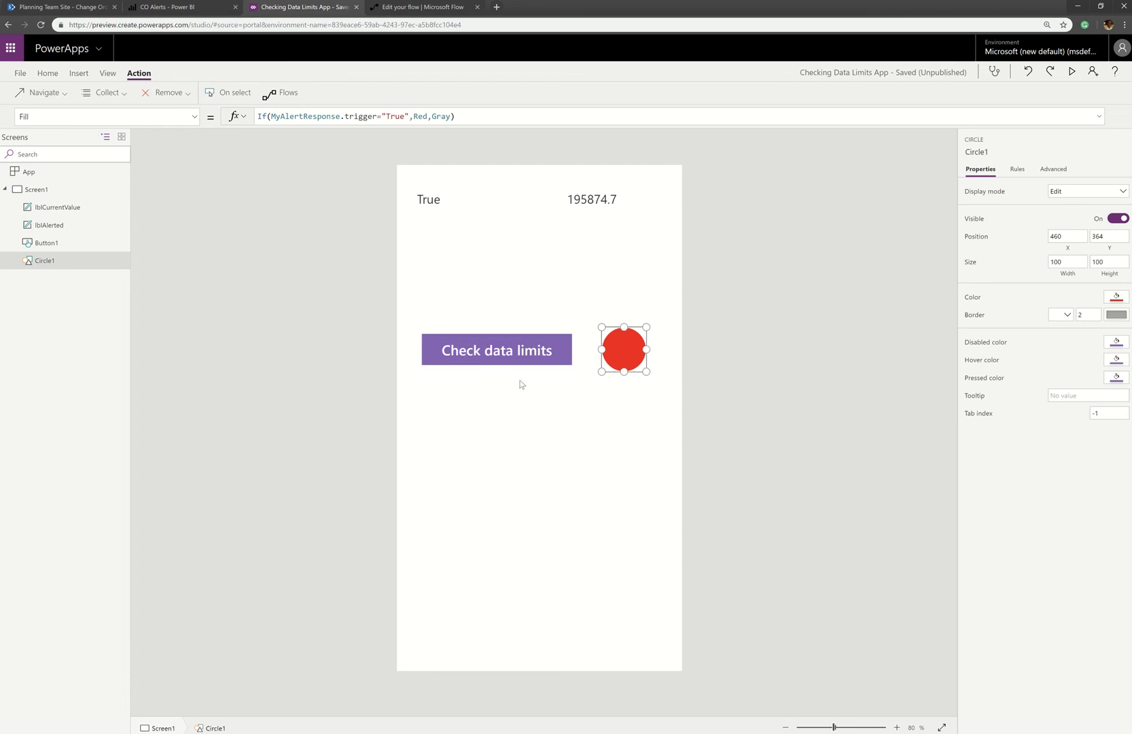
Review Button1's Set(...CheckPBITrigger.Run()) formula, the circle and label, then the Cost Estimate alert rule
{"action": "left_click", "coordinate": [496, 349]}
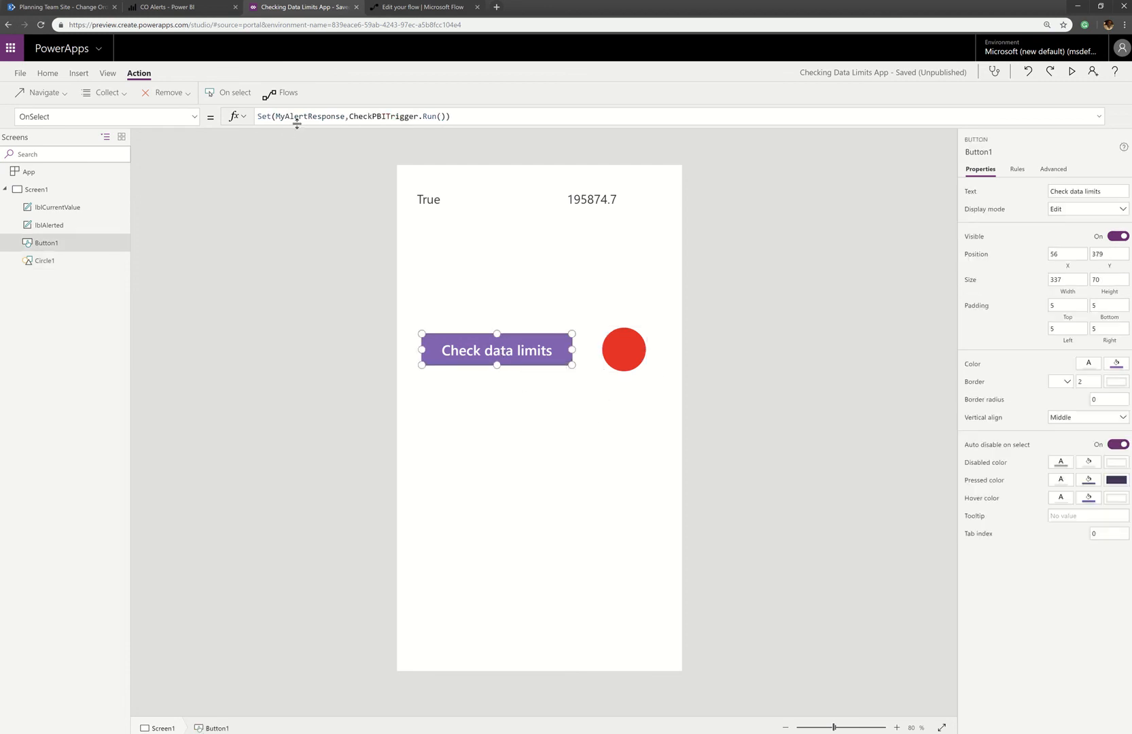
{"action": "mouse_move", "coordinate": [555, 382]}
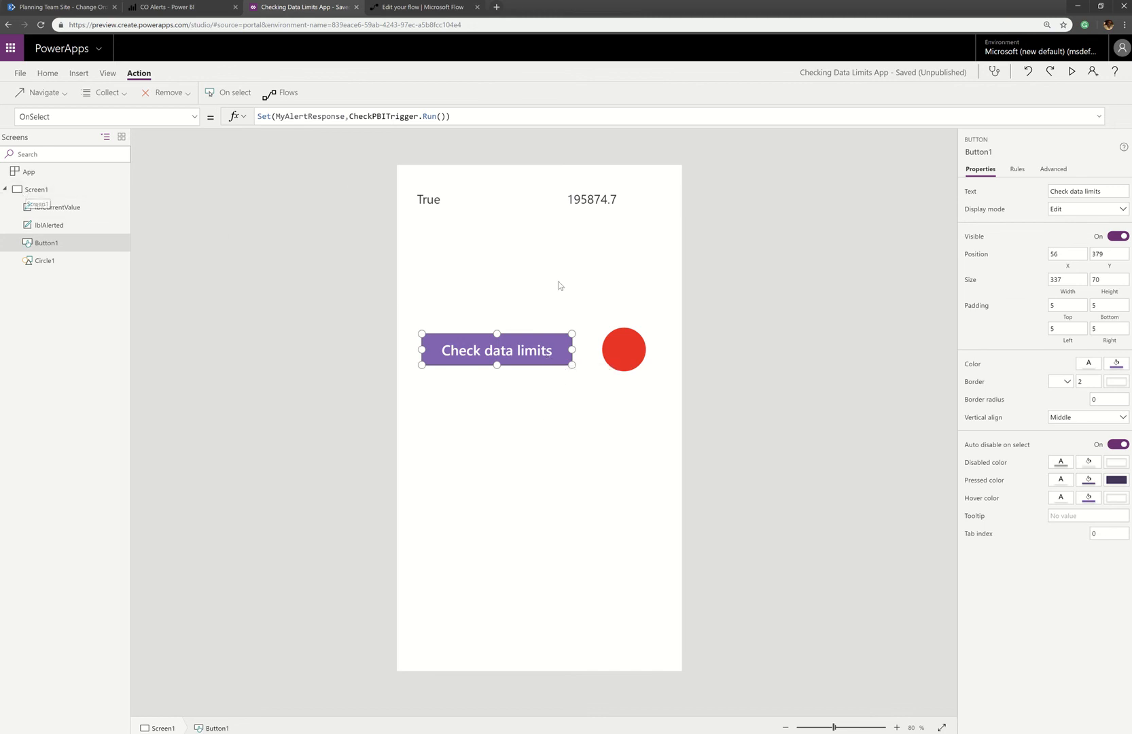
{"action": "mouse_move", "coordinate": [497, 349]}
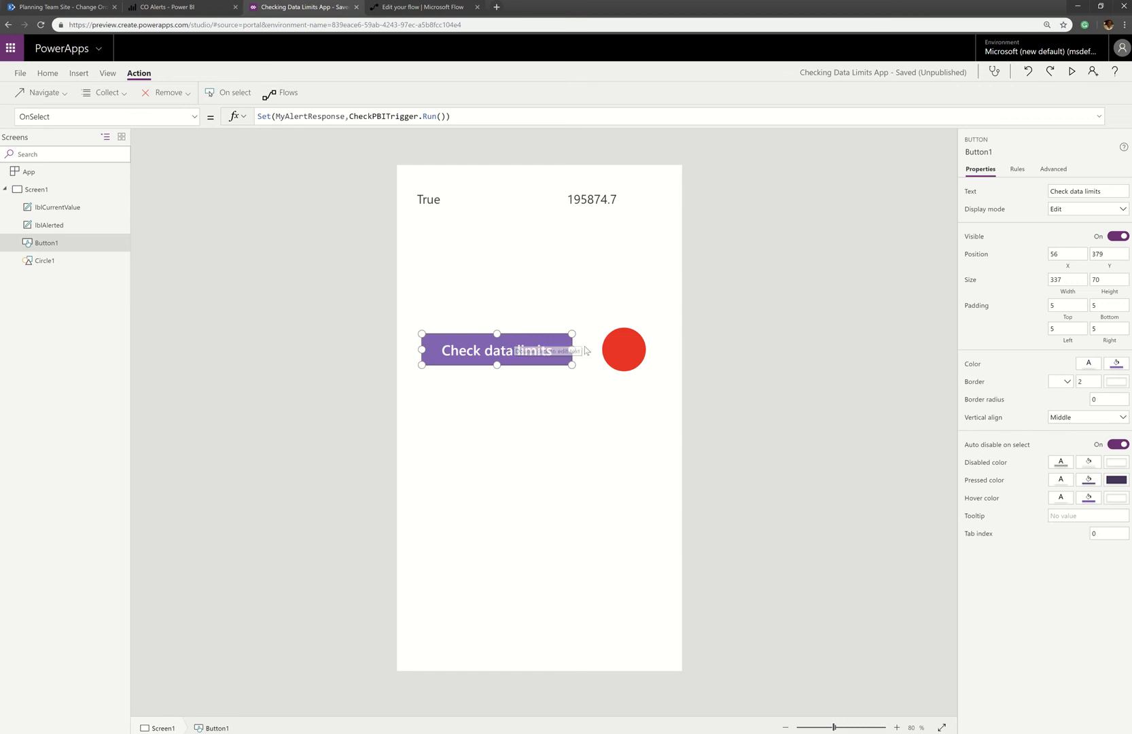
{"action": "mouse_move", "coordinate": [625, 359]}
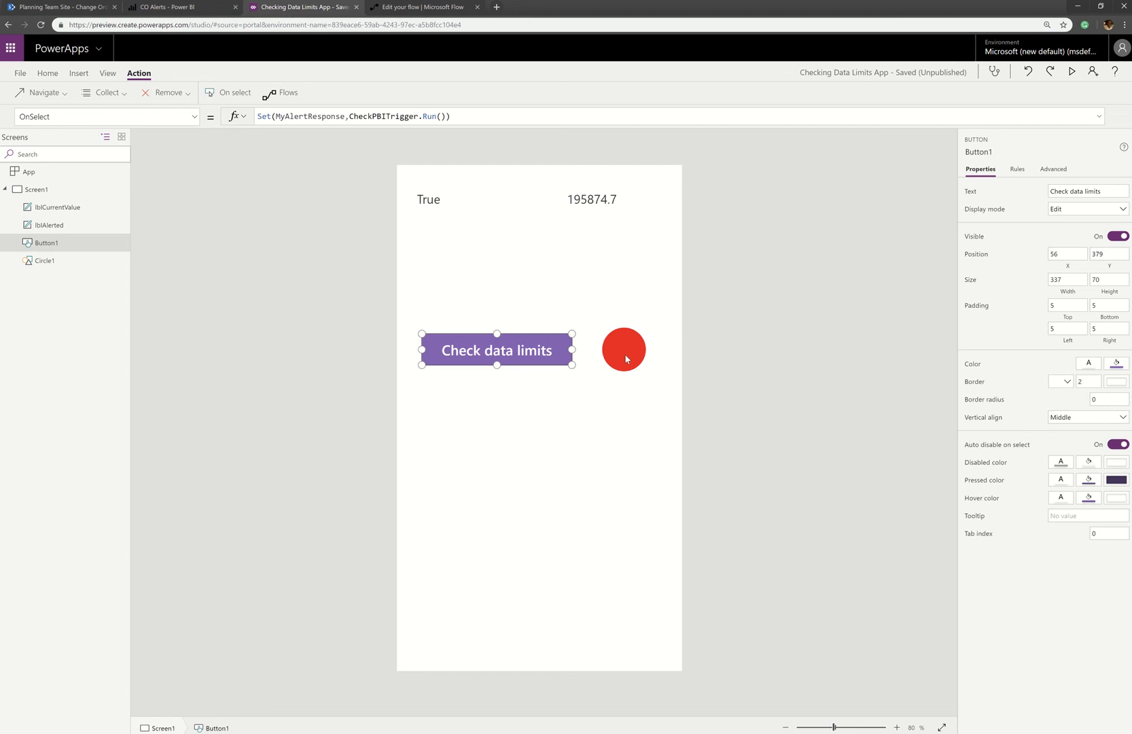
{"action": "left_click", "coordinate": [623, 349]}
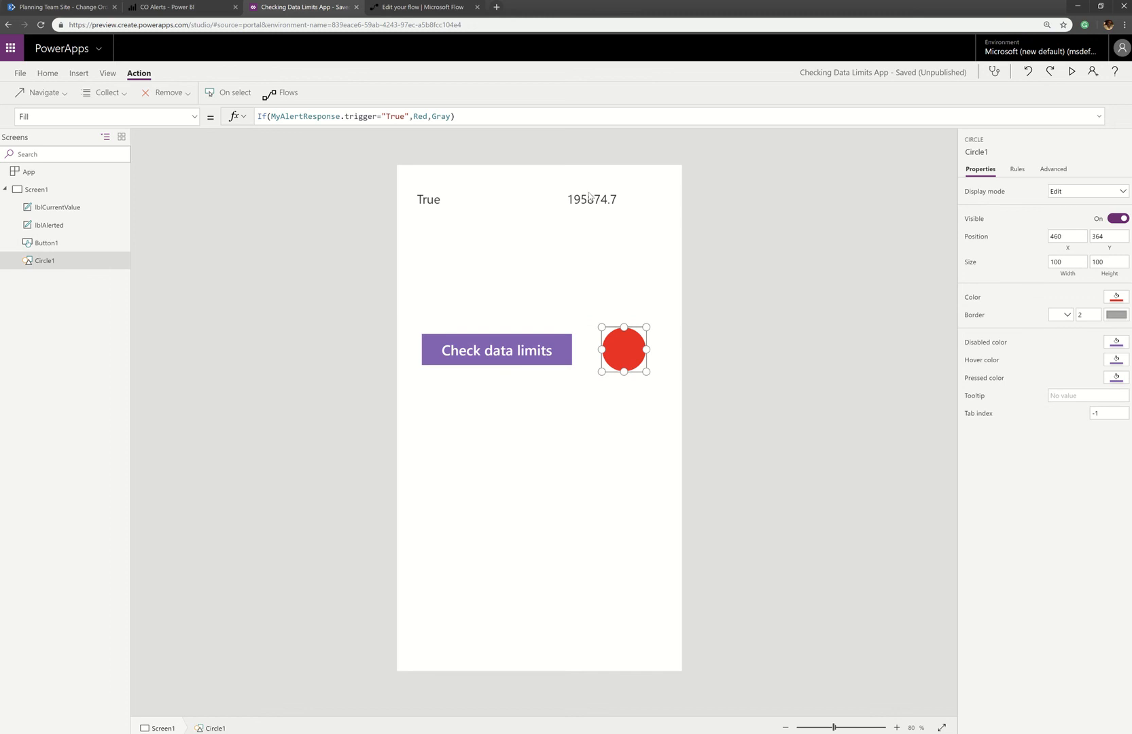
{"action": "left_click", "coordinate": [591, 199]}
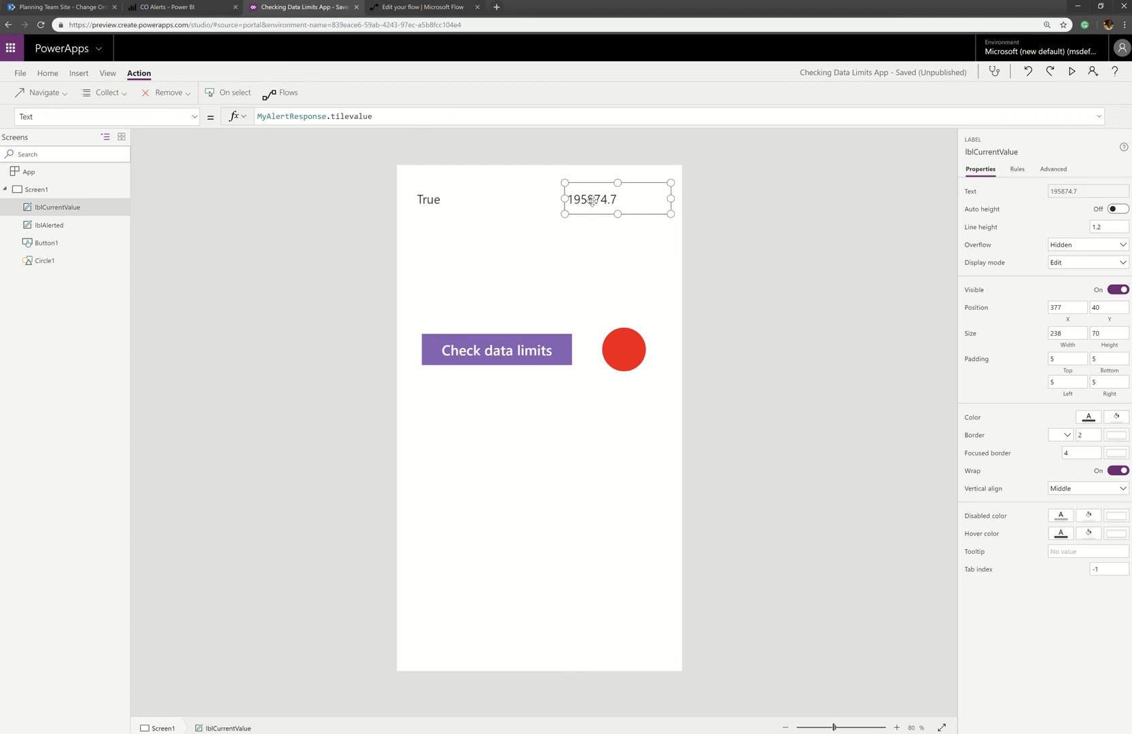
{"action": "left_click", "coordinate": [171, 7]}
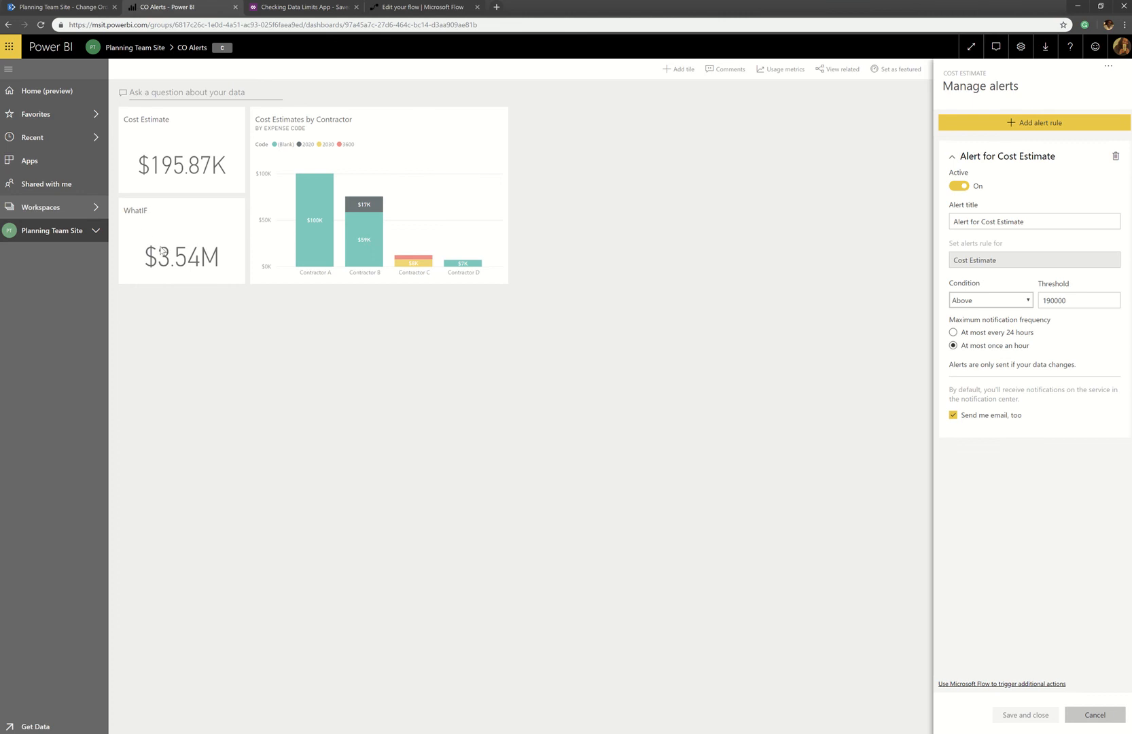
{"action": "left_click", "coordinate": [1093, 719]}
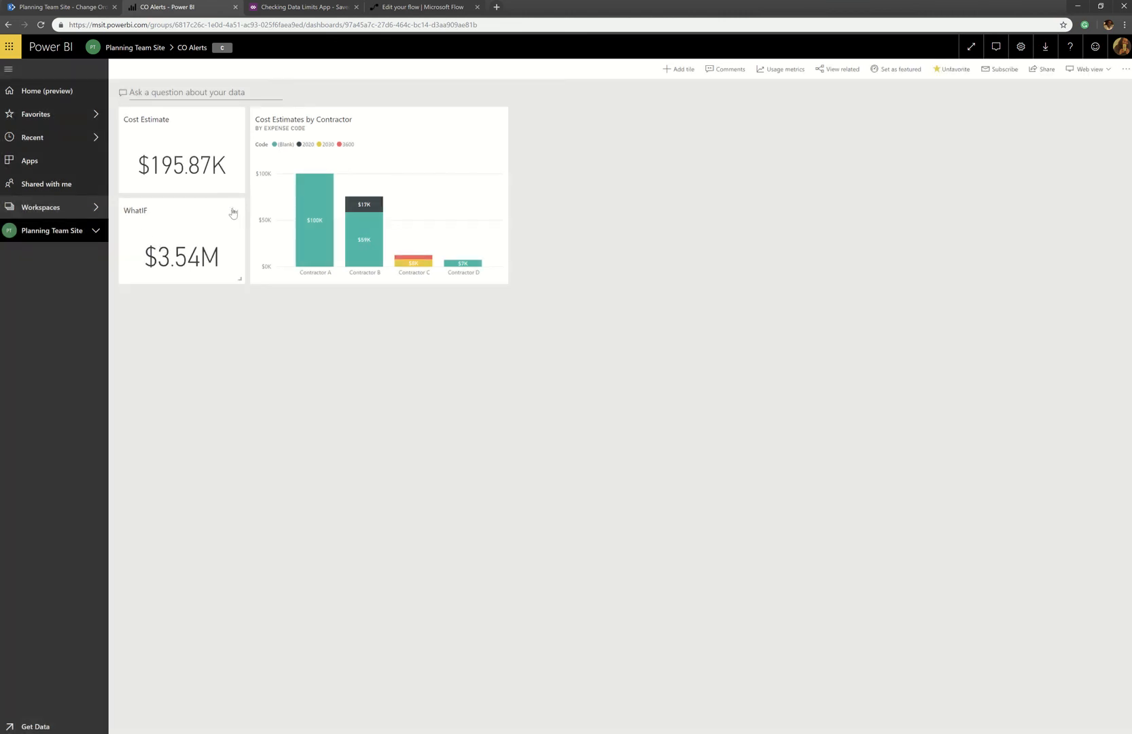
{"action": "left_click", "coordinate": [233, 214]}
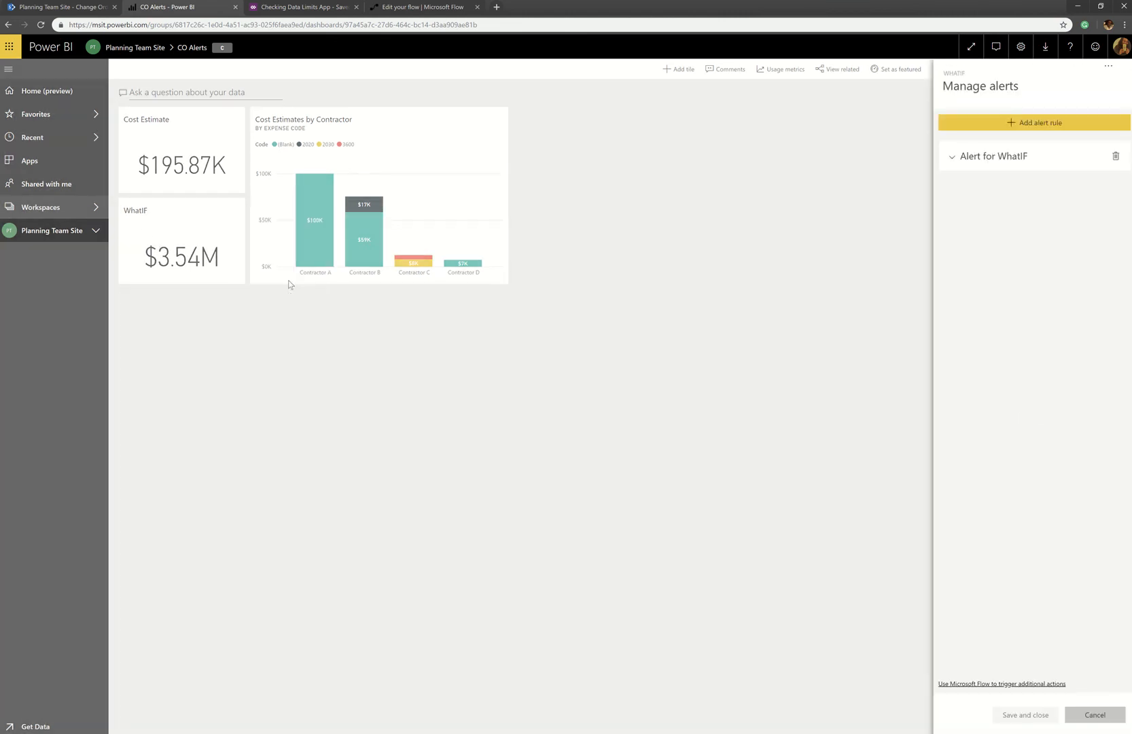
{"action": "left_click", "coordinate": [993, 156]}
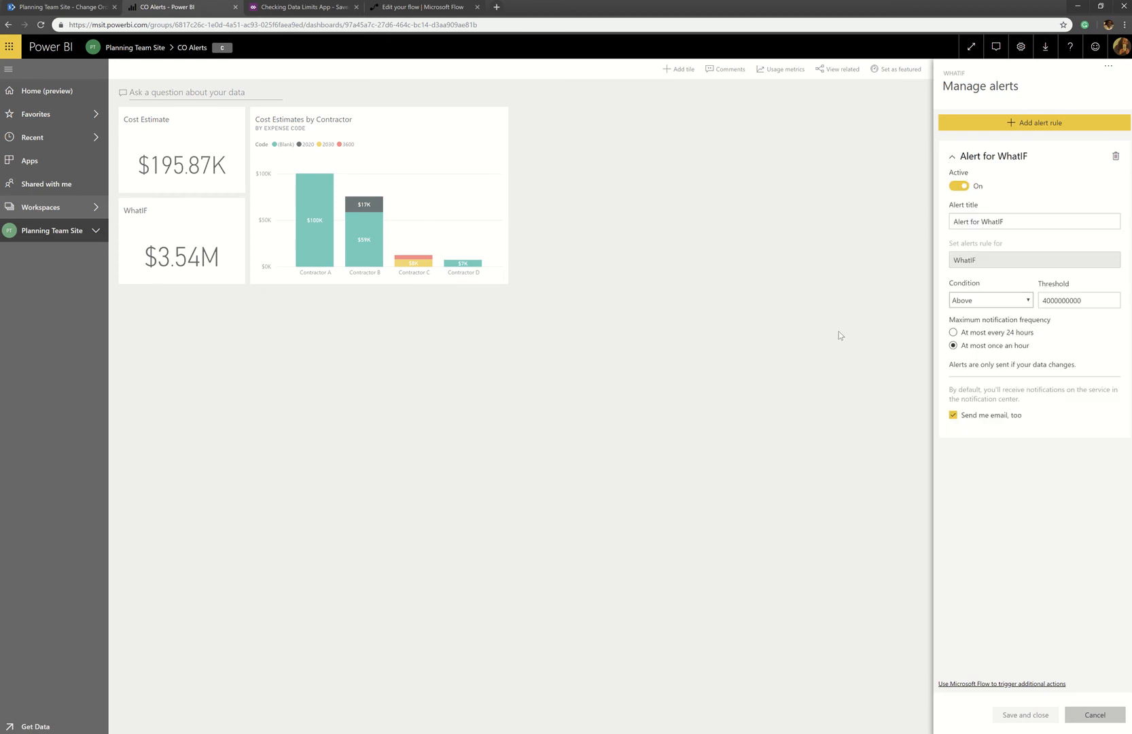
{"action": "mouse_move", "coordinate": [594, 202]}
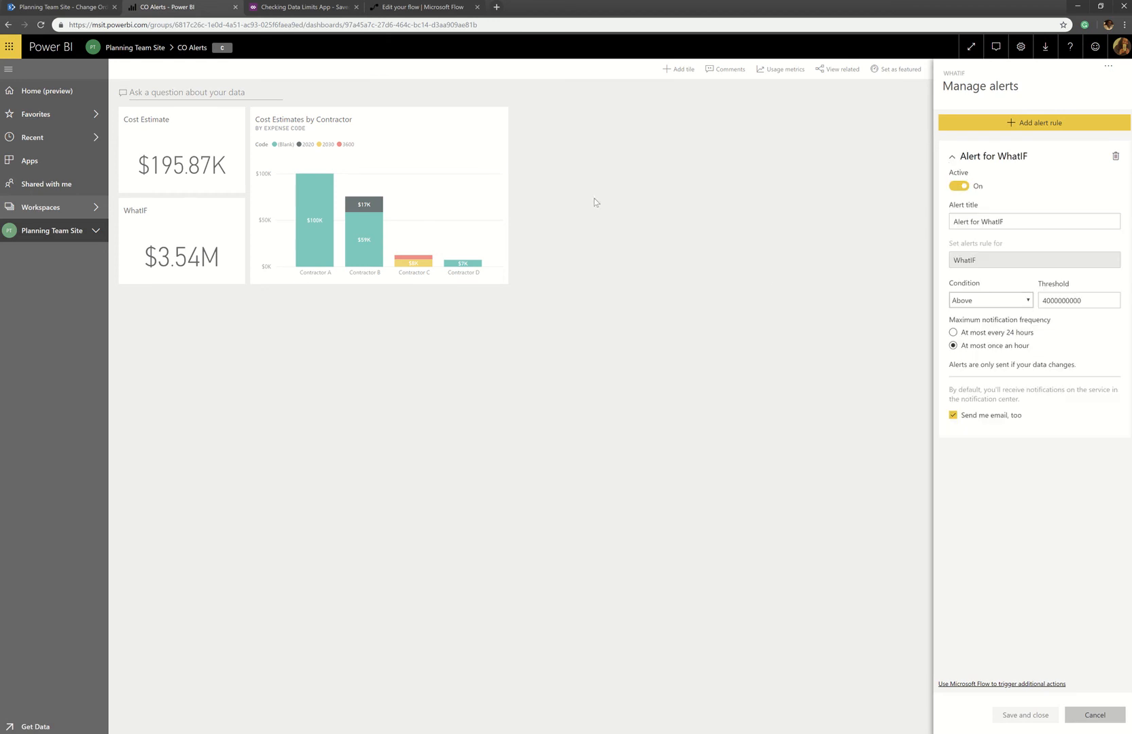
{"action": "mouse_move", "coordinate": [303, 7]}
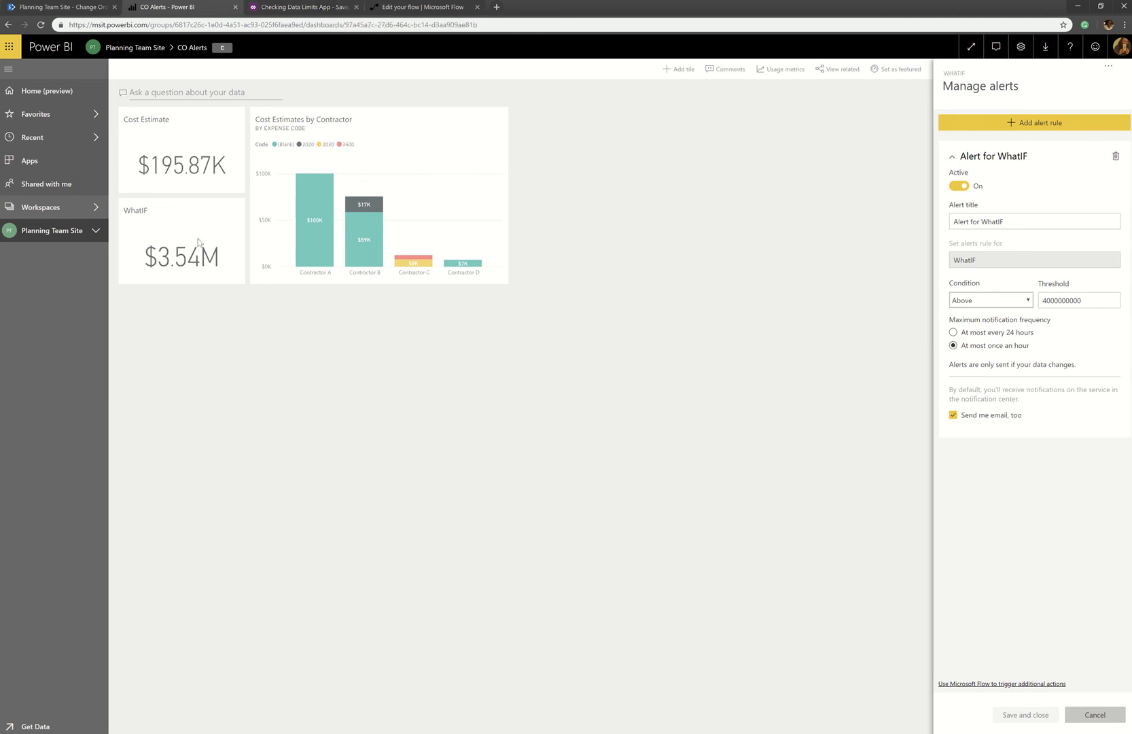
{"action": "mouse_move", "coordinate": [214, 213]}
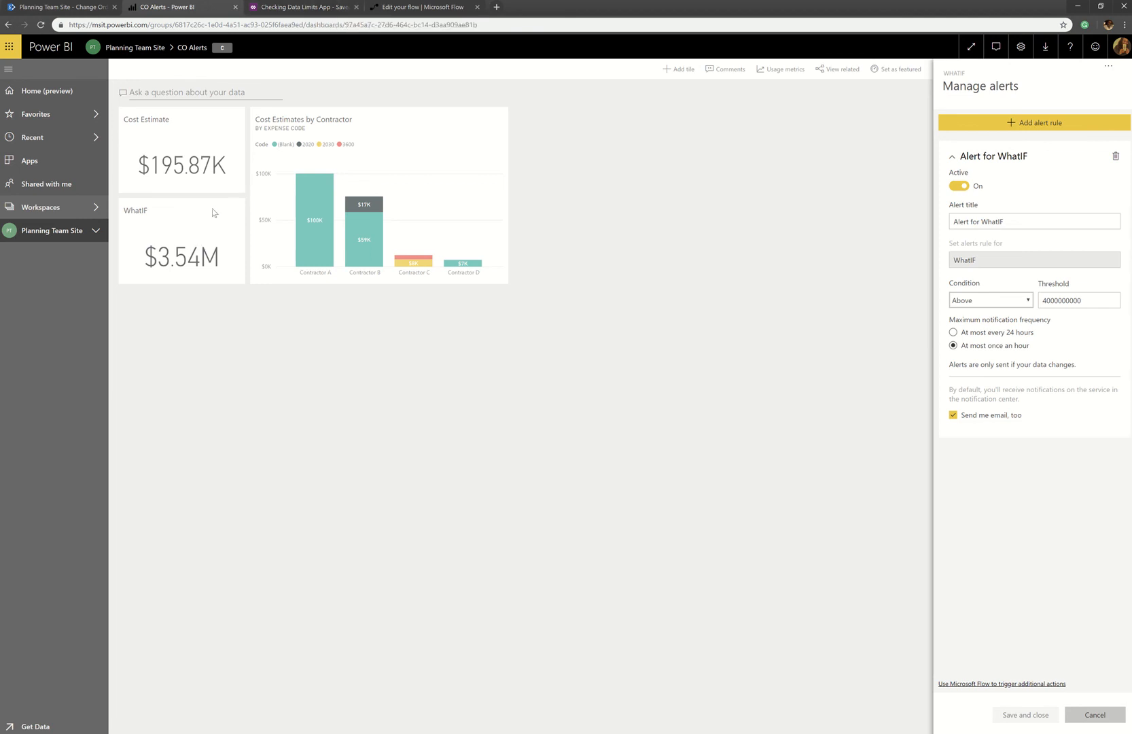
{"action": "left_click", "coordinate": [423, 7]}
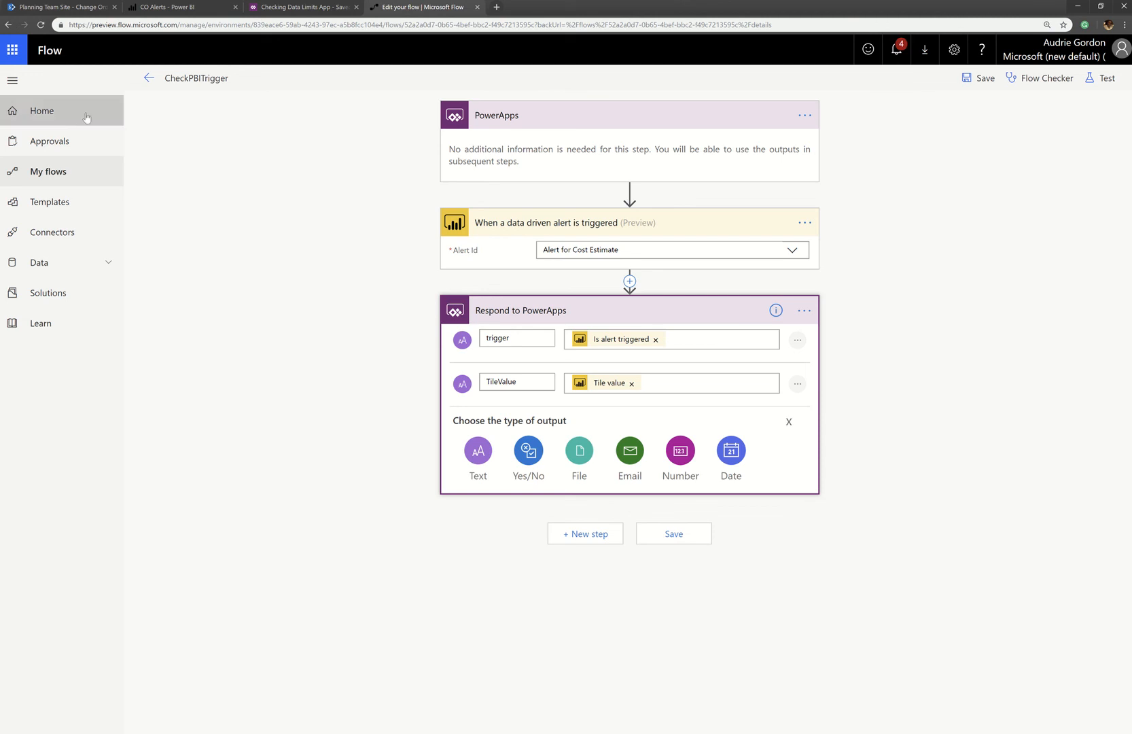
Go back to the CheckPBITrigger details page showing its recent successful runs
{"action": "left_click", "coordinate": [149, 78]}
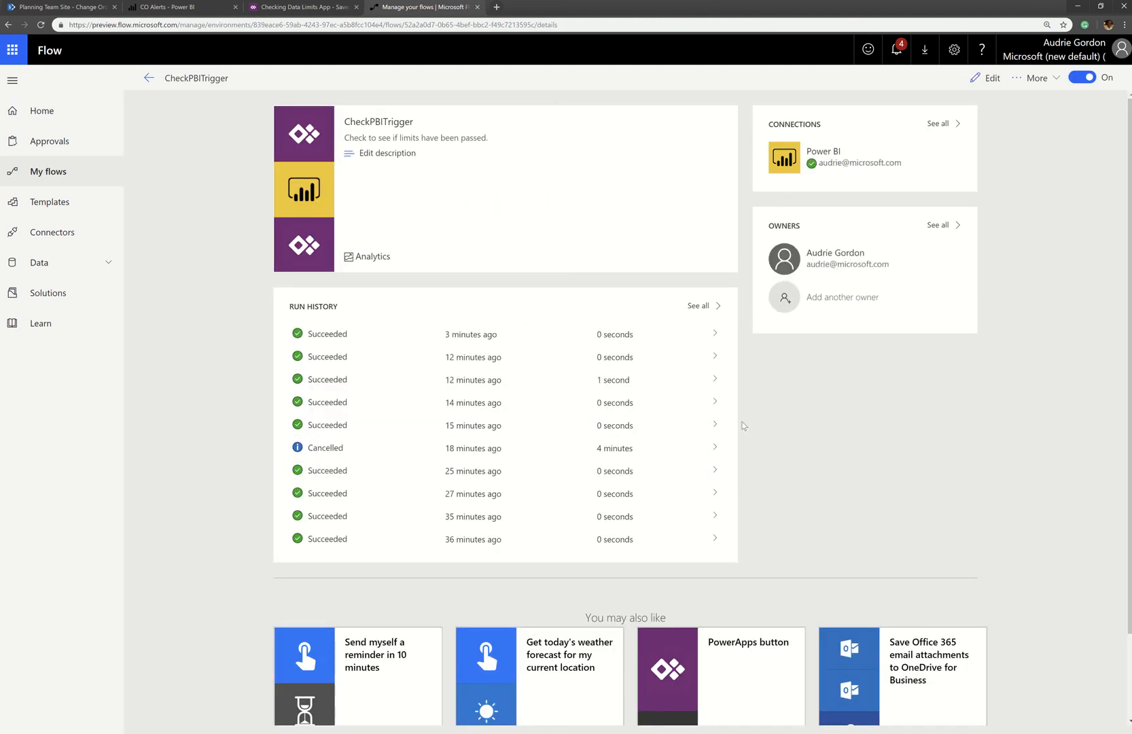
{"action": "mouse_move", "coordinate": [622, 311]}
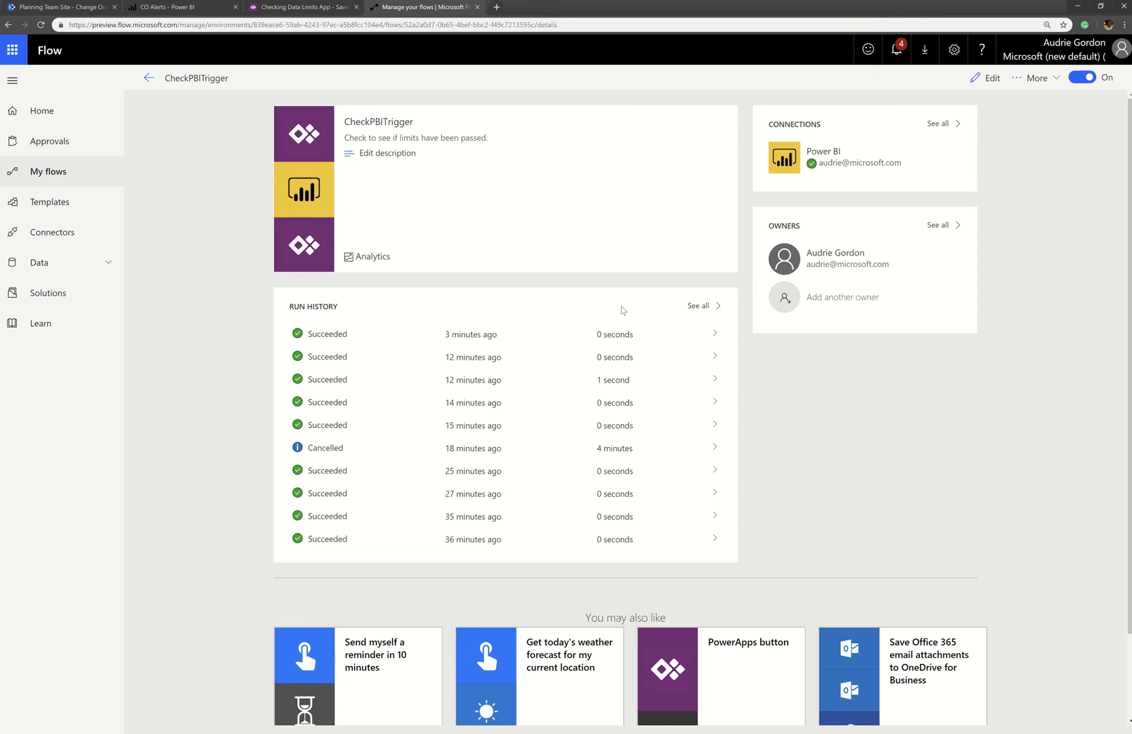
{"action": "mouse_move", "coordinate": [1006, 374]}
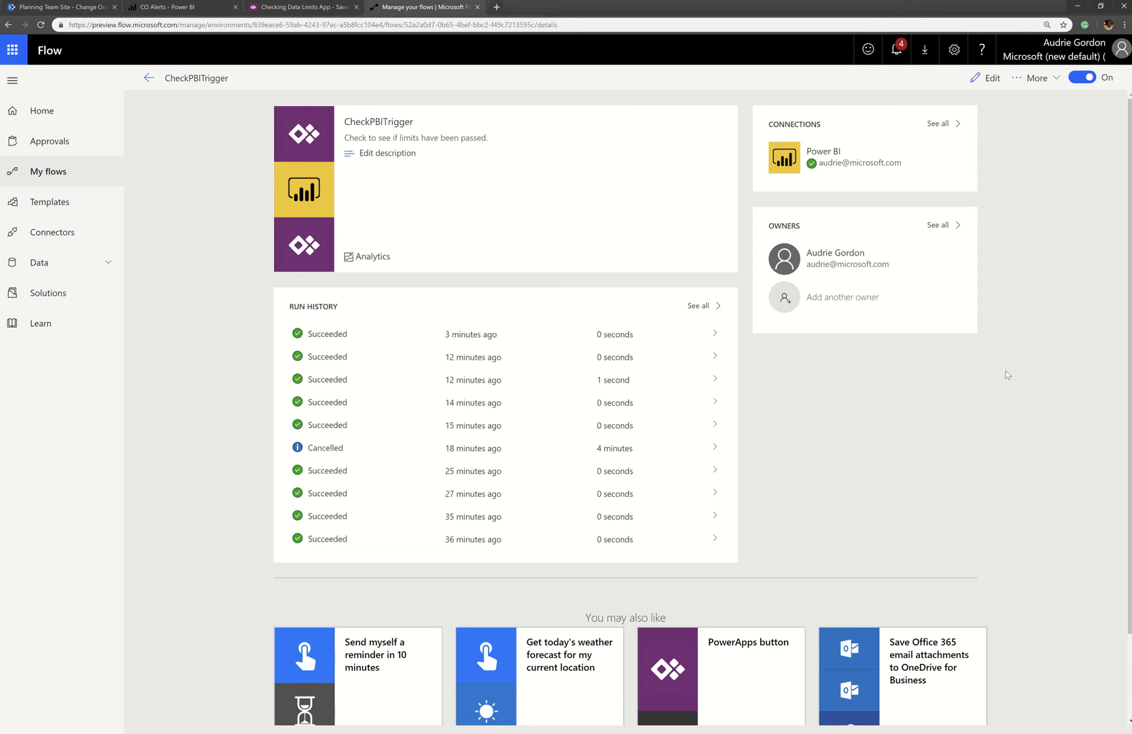
{"action": "mouse_move", "coordinate": [693, 168]}
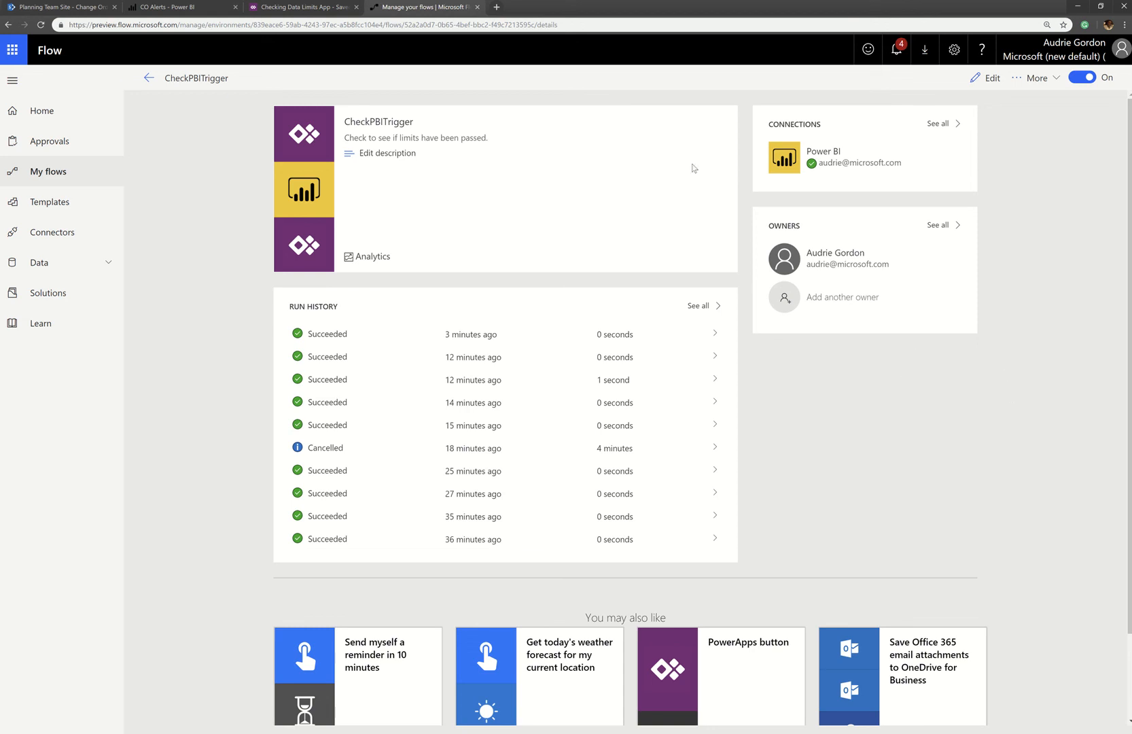